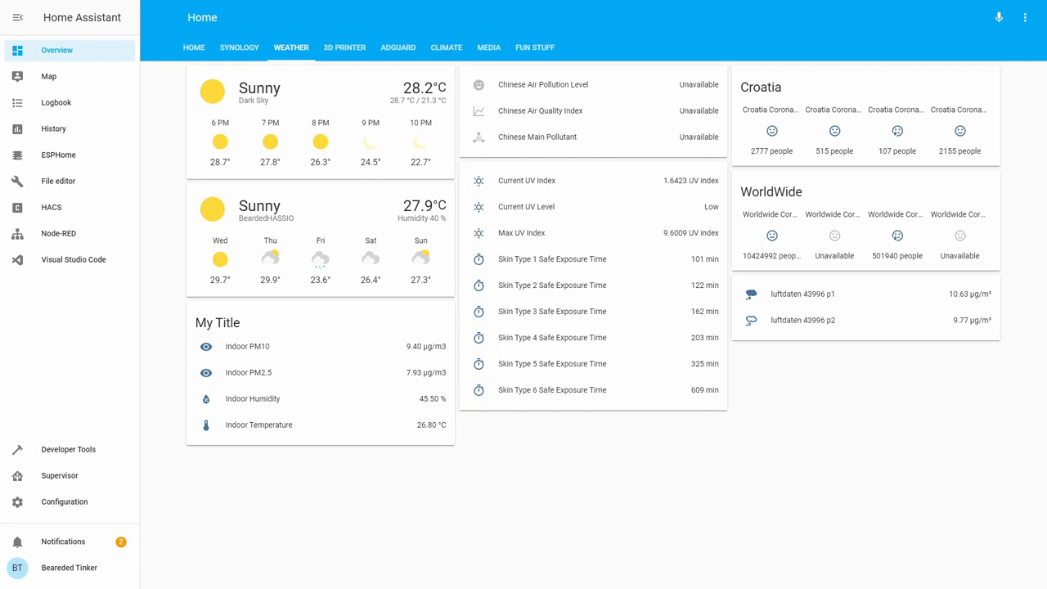
{"action": "mouse_move", "coordinate": [583, 478]}
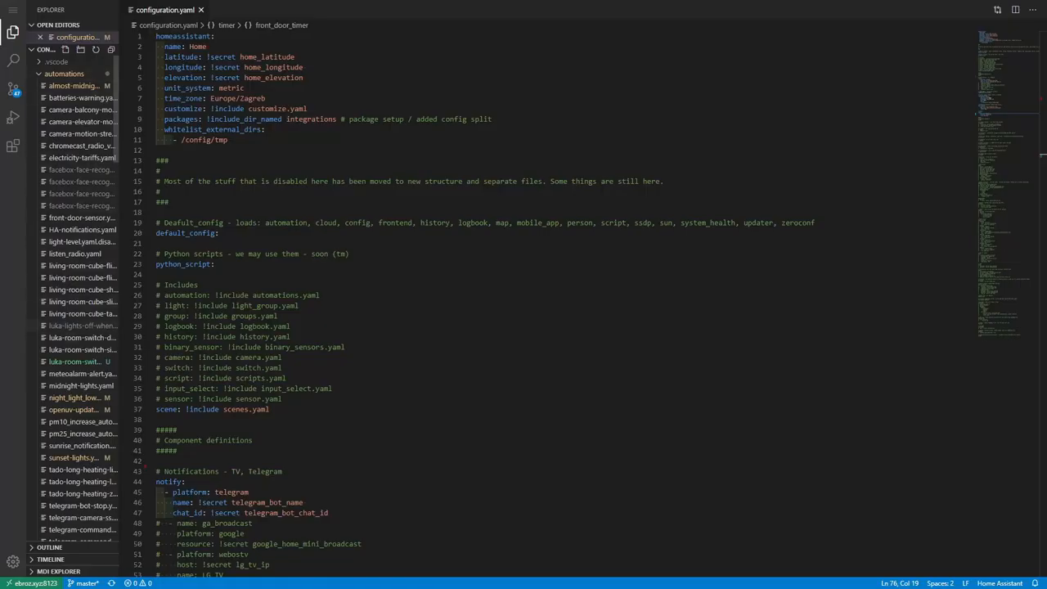
Step: Show night_light_lower_floor.yaml, the stairs-light-on-motion automation, in the editor
{"action": "left_click", "coordinate": [76, 398]}
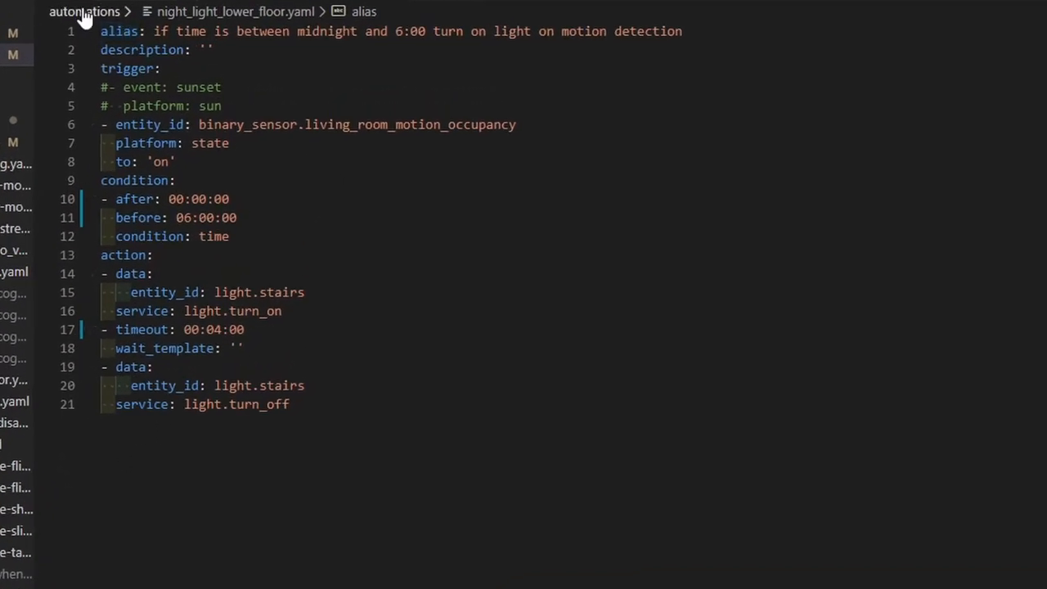
{"action": "mouse_move", "coordinate": [372, 192]}
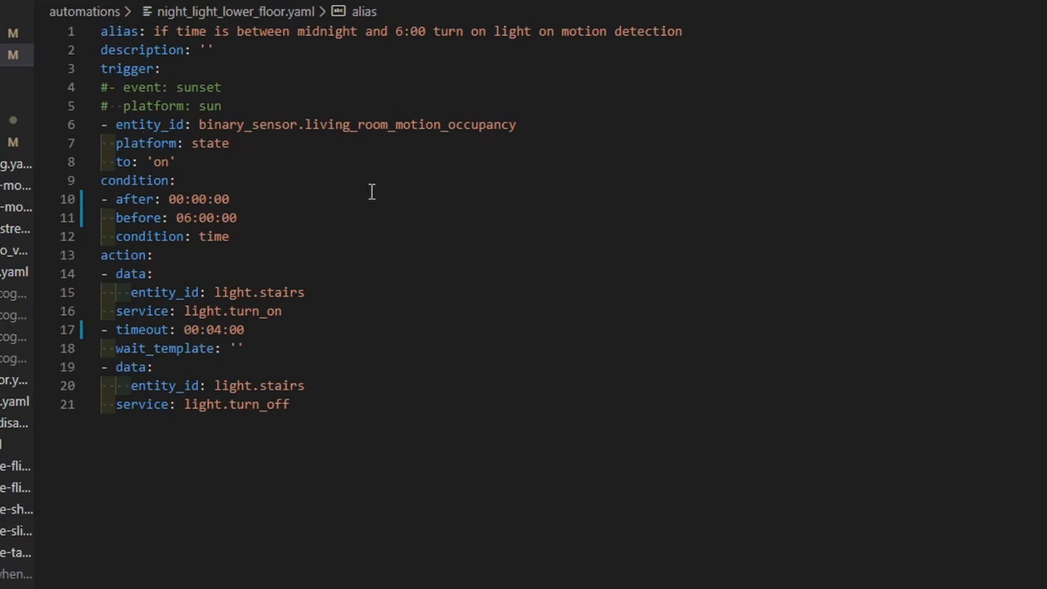
{"action": "mouse_move", "coordinate": [315, 104]}
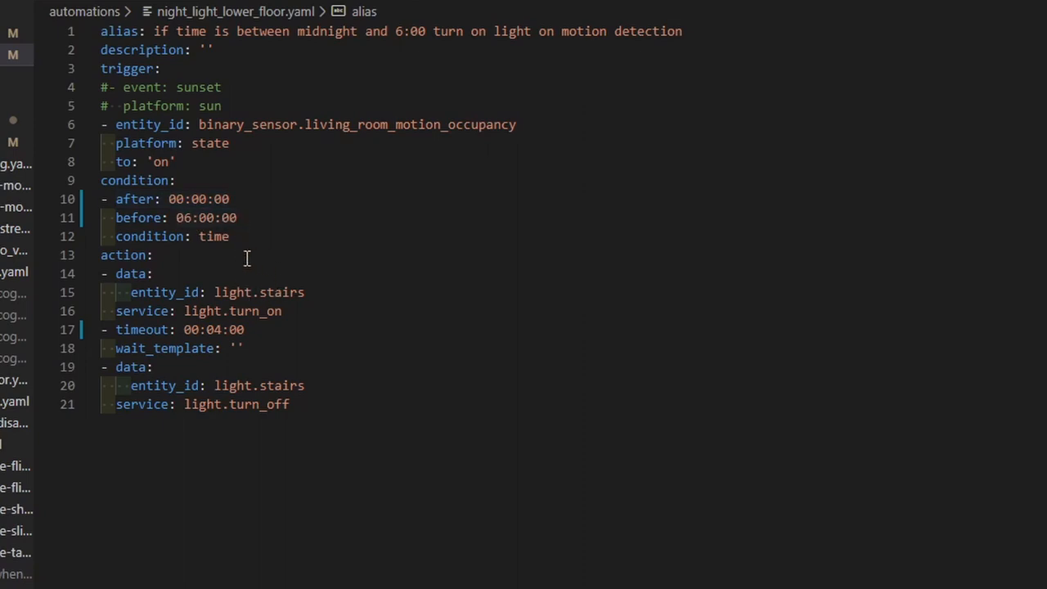
{"action": "mouse_move", "coordinate": [308, 336]}
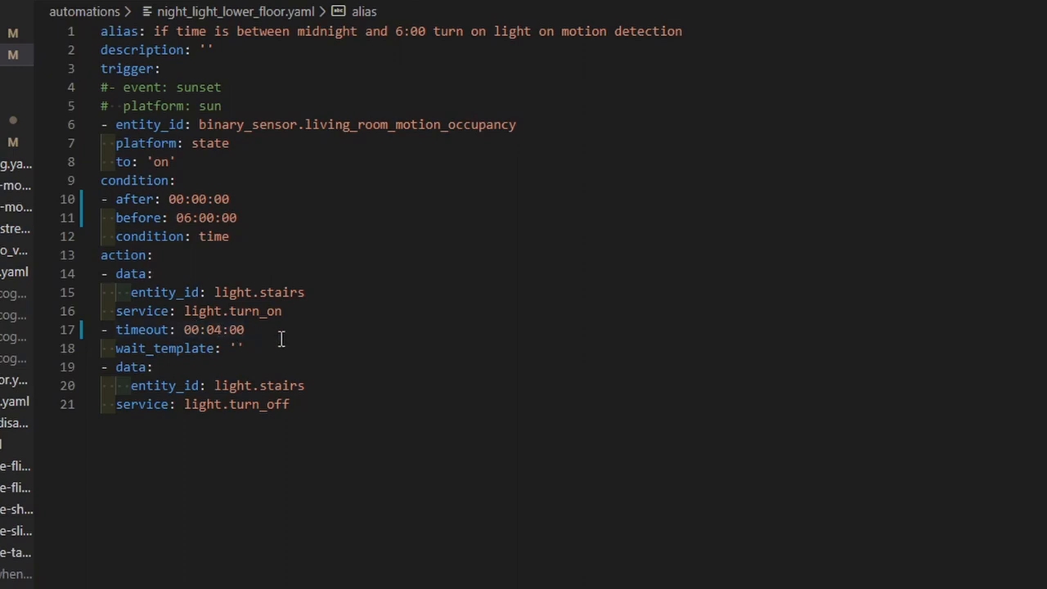
{"action": "mouse_move", "coordinate": [382, 441]}
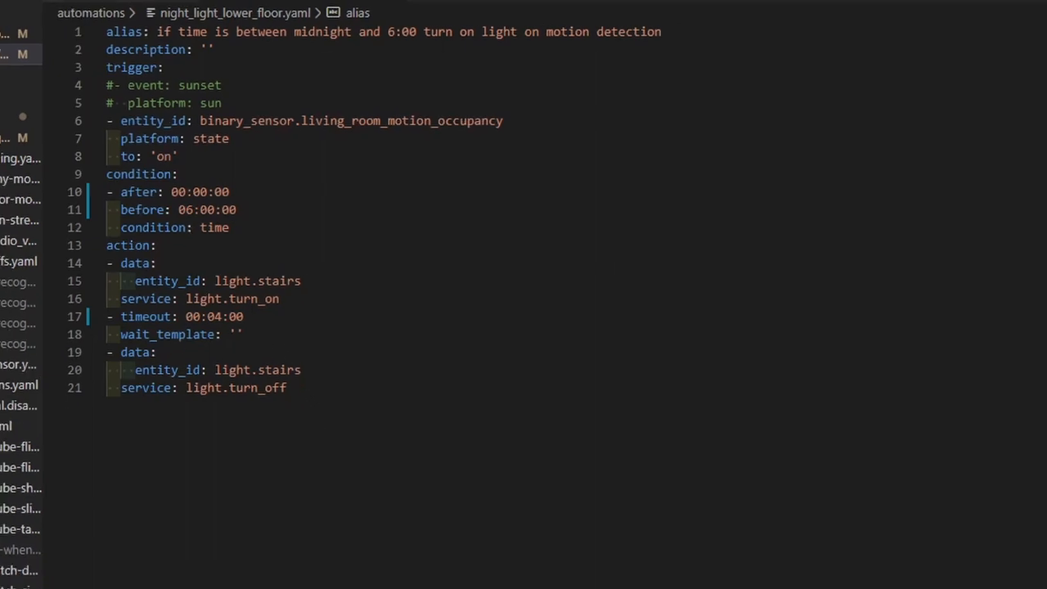
Step: Add a timer: section at line 74 of configuration.yaml with a front_door_open: entry
{"action": "left_click", "coordinate": [10, 31]}
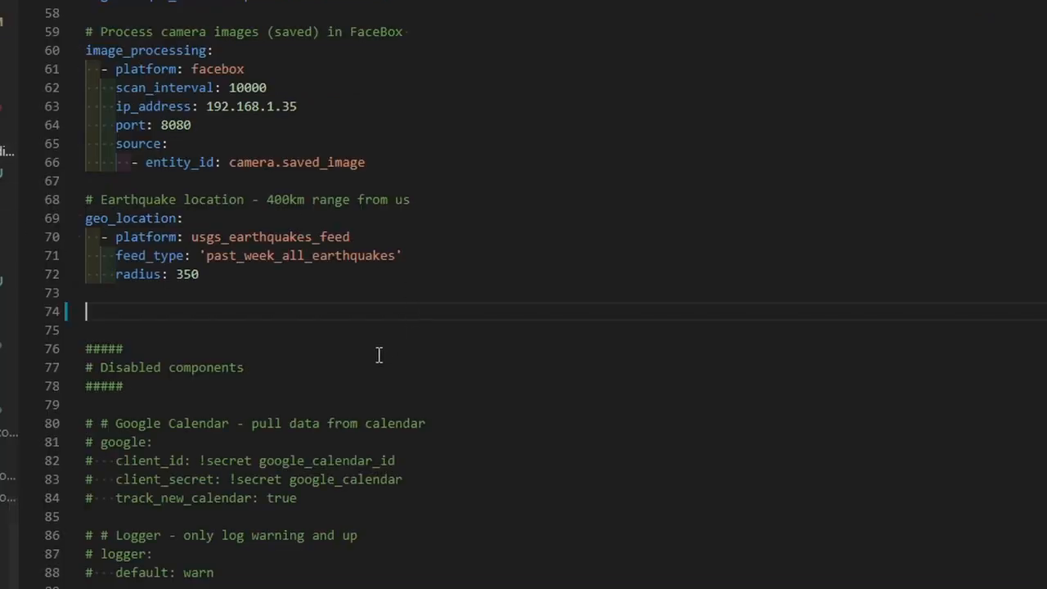
{"action": "mouse_move", "coordinate": [383, 330]}
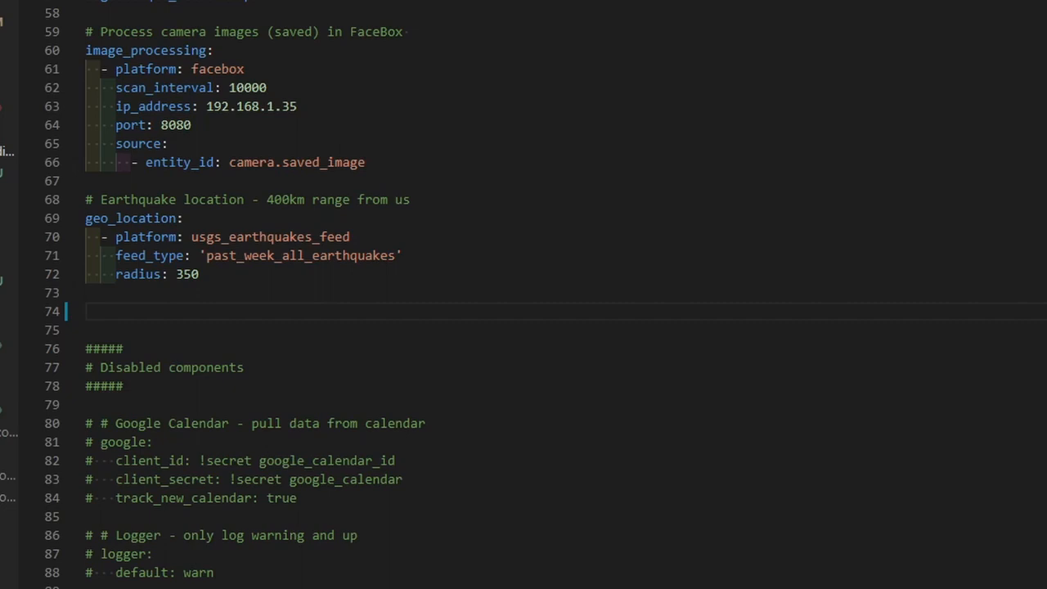
{"action": "type", "text": "timer"}
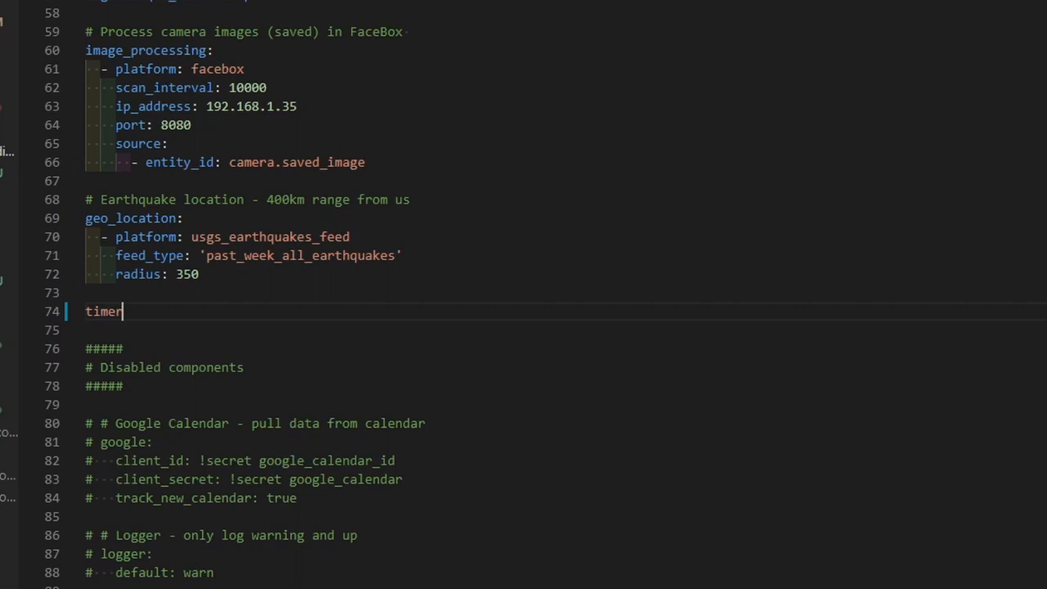
{"action": "type", "text": ":"}
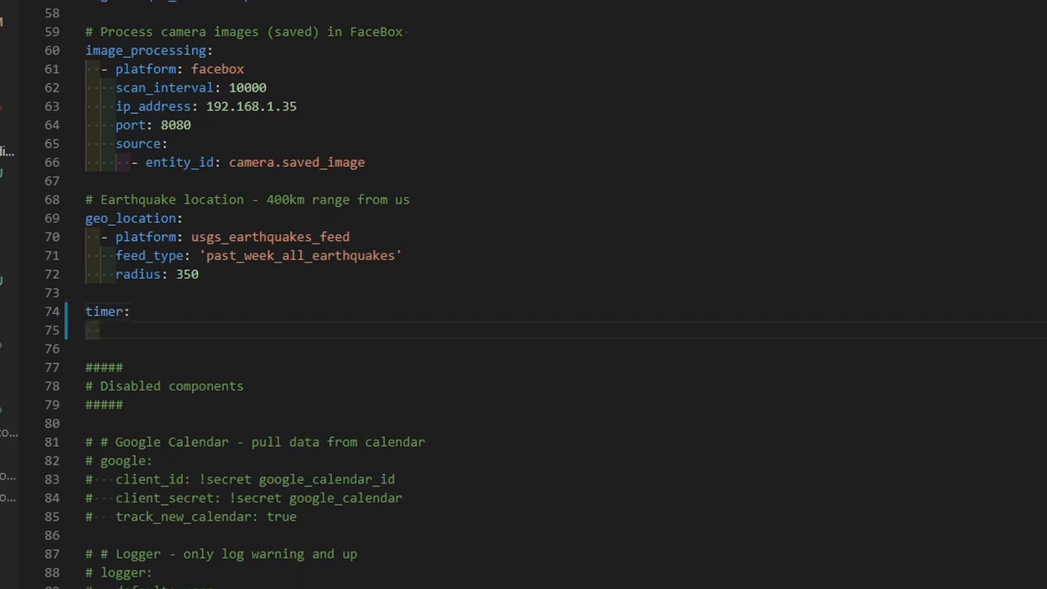
{"action": "type", "text": "from"}
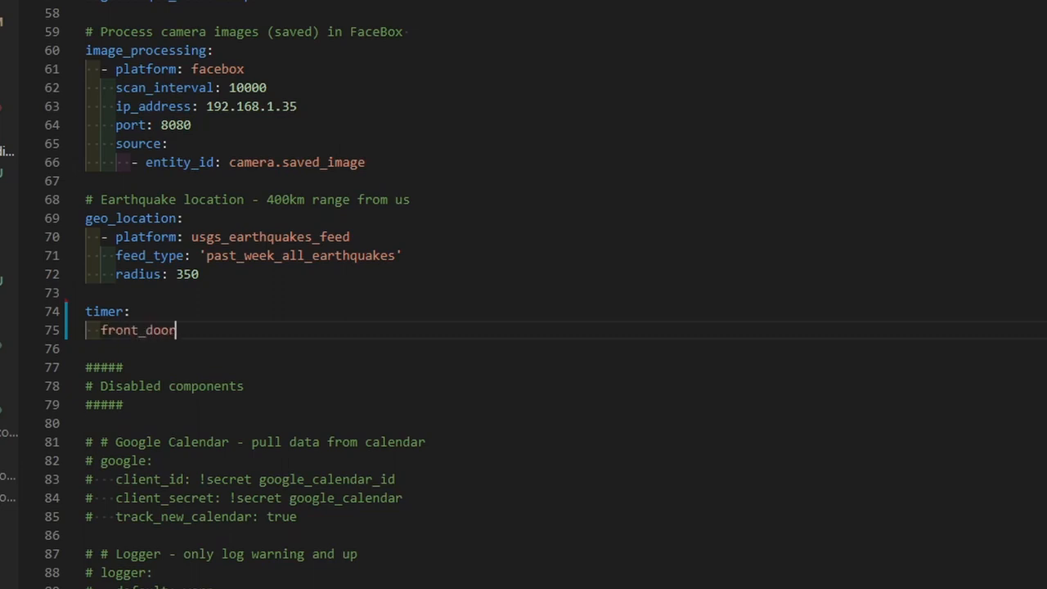
{"action": "type", "text": "_open"}
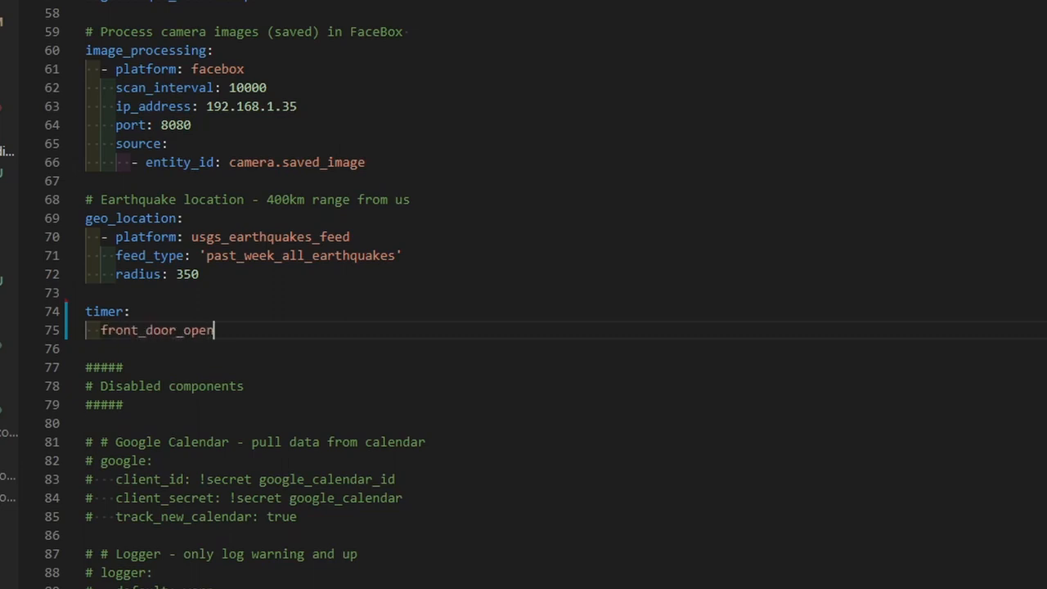
{"action": "type", "text": ":"}
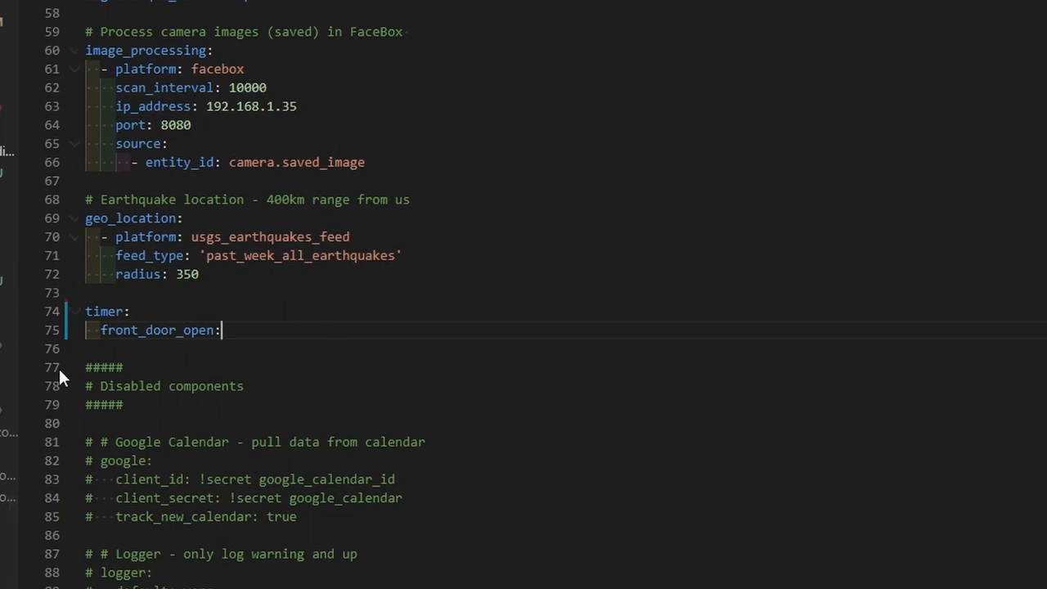
{"action": "mouse_move", "coordinate": [118, 275]}
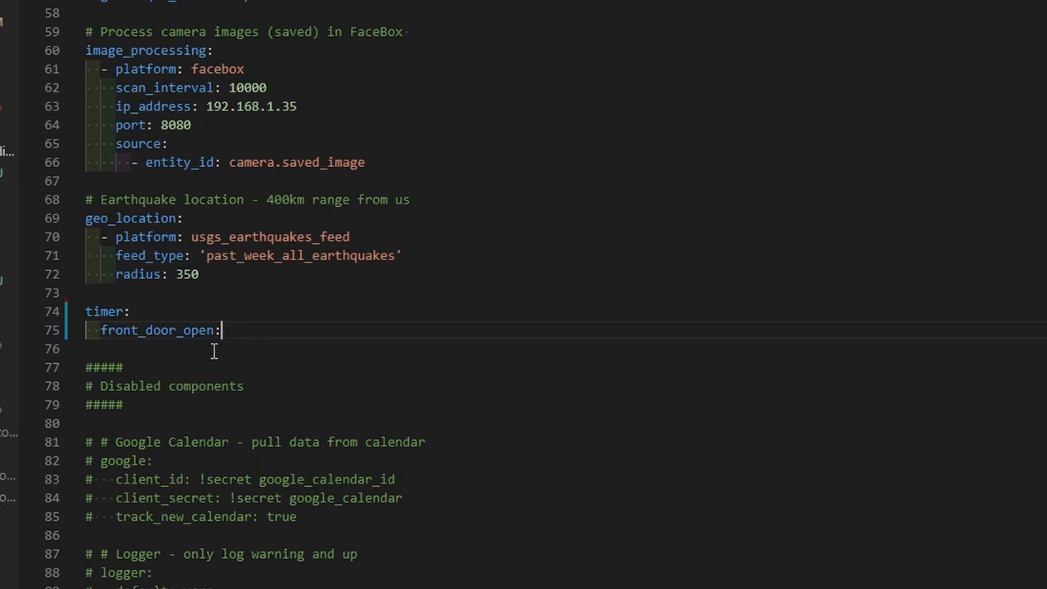
Step: Give front_door_open a duration of '00:05:00'
{"action": "key", "text": "Enter"}
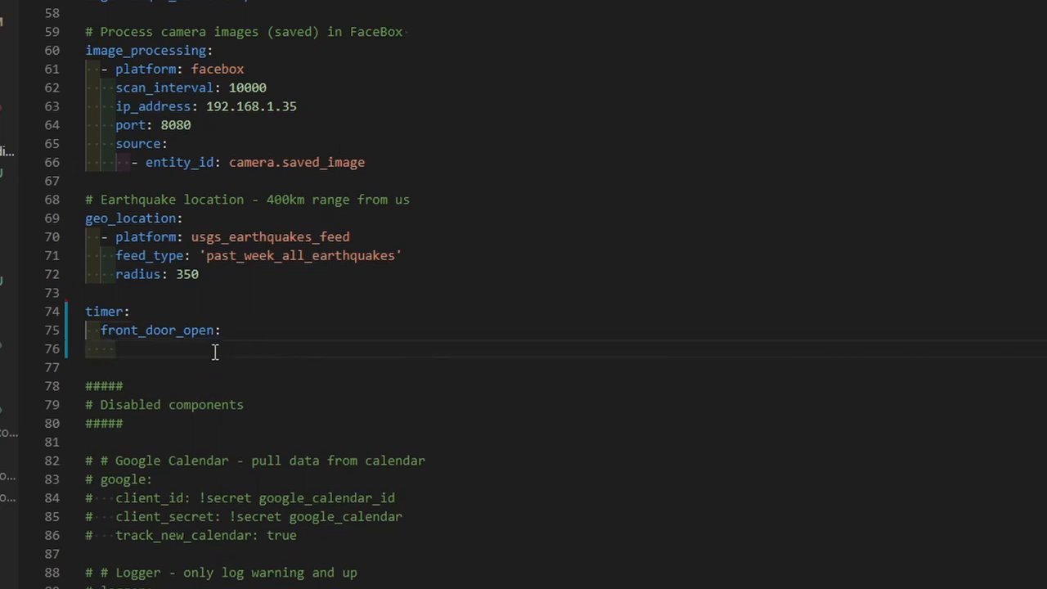
{"action": "type", "text": "duration:"}
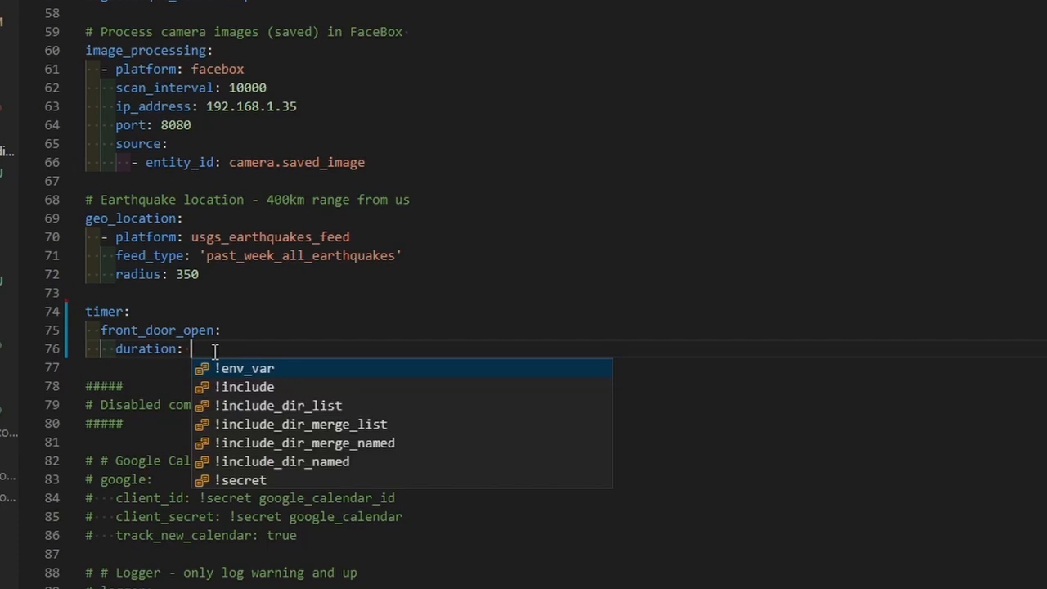
{"action": "type", "text": "''"}
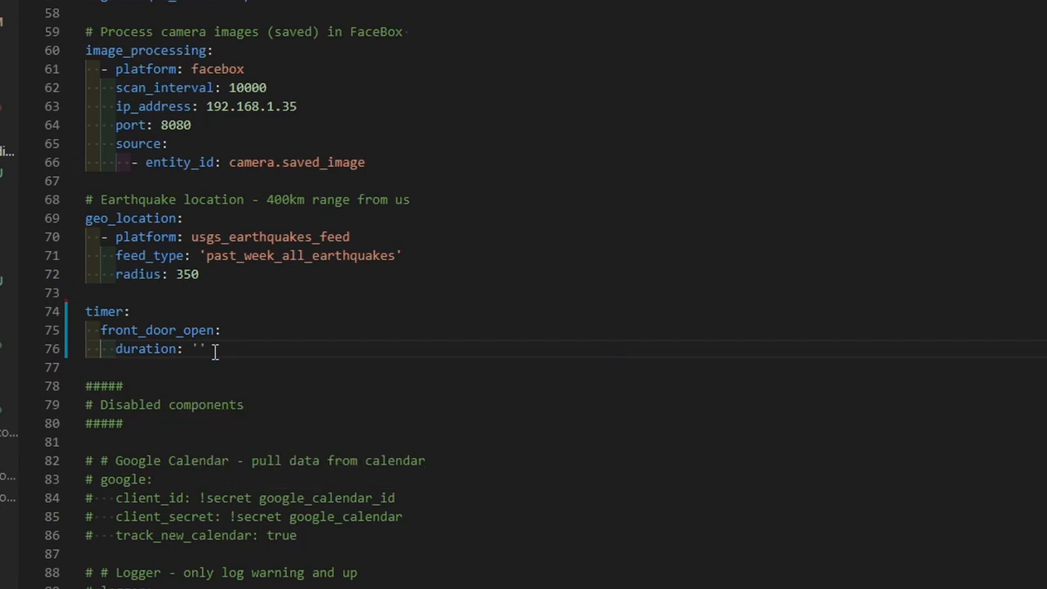
{"action": "type", "text": "00"}
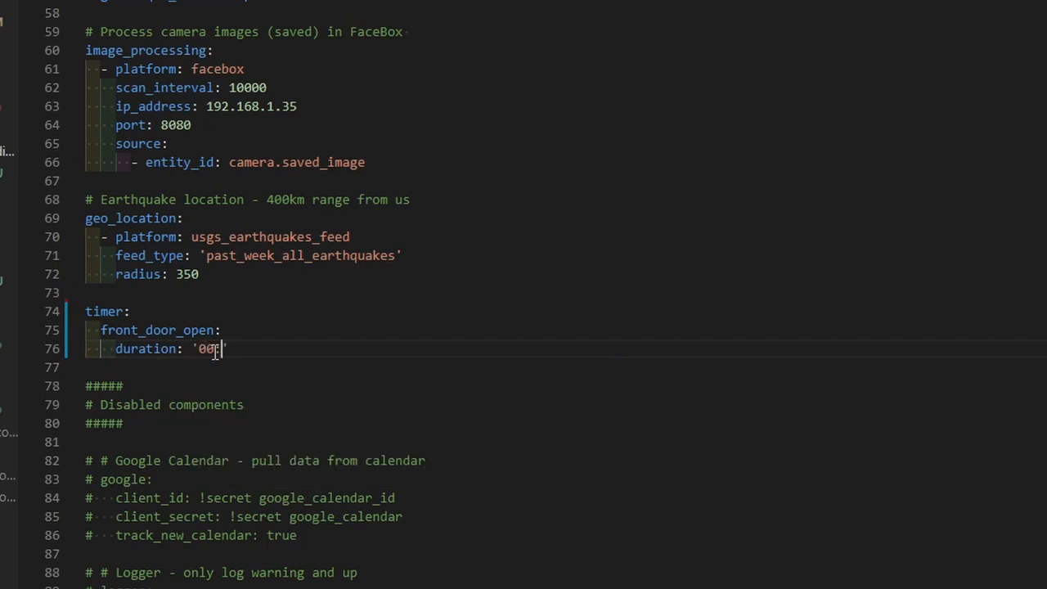
{"action": "type", "text": ":05:00"}
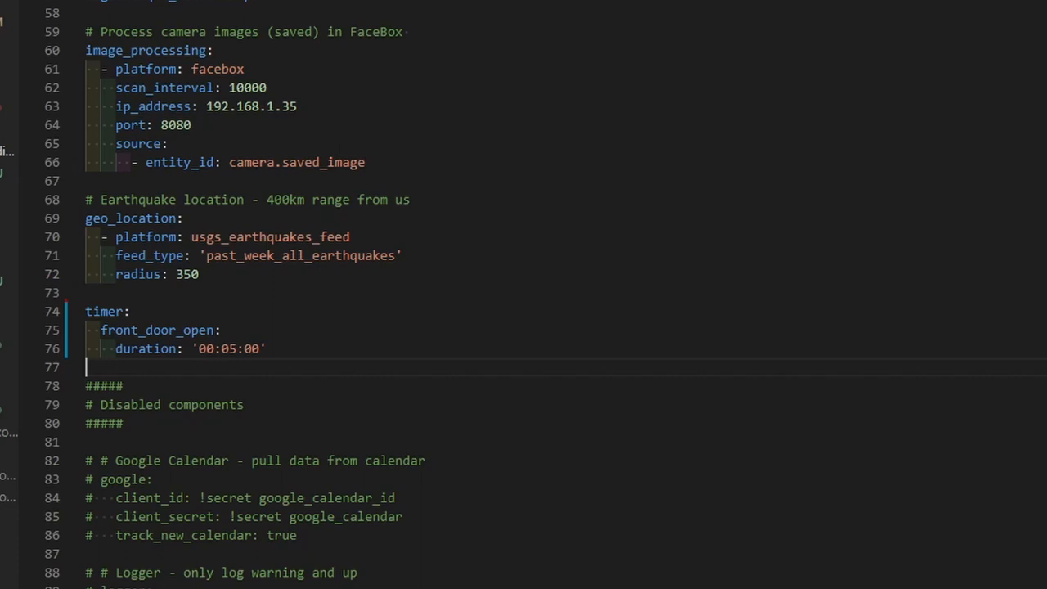
{"action": "mouse_move", "coordinate": [249, 314]}
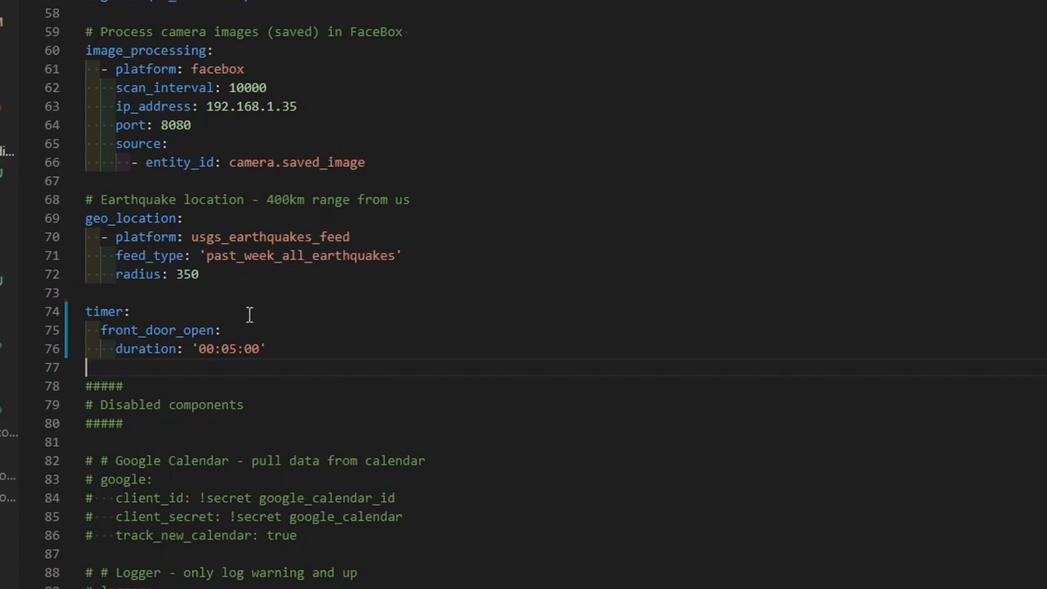
{"action": "mouse_move", "coordinate": [210, 350]}
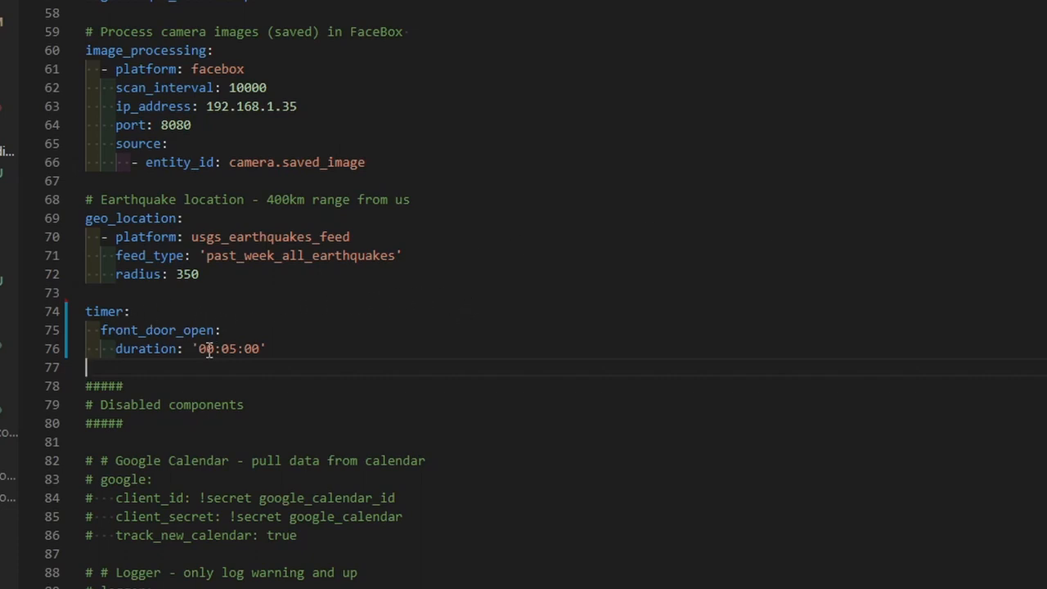
{"action": "mouse_move", "coordinate": [139, 330]}
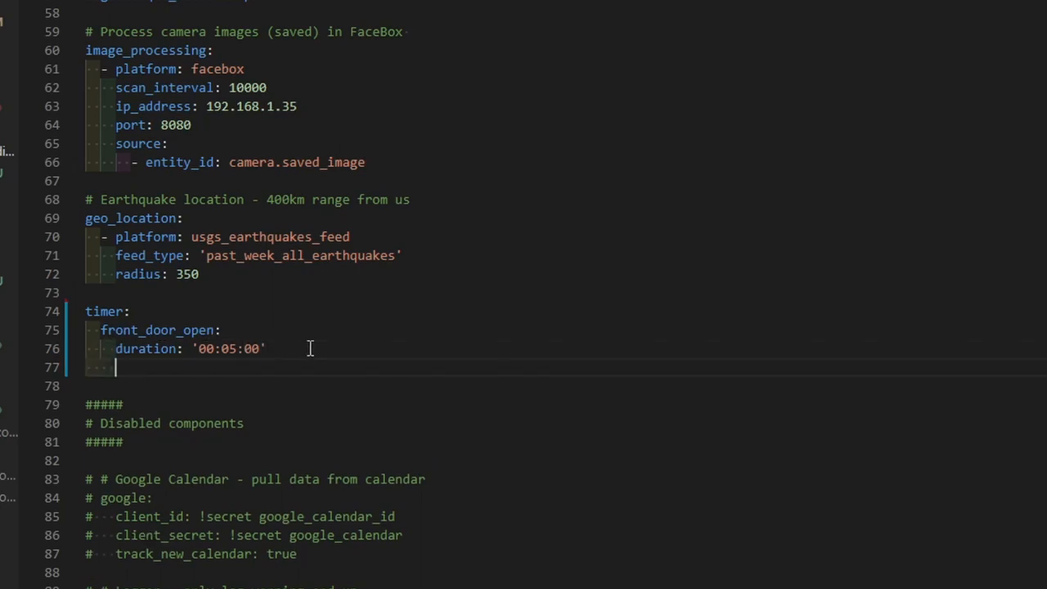
Step: Name the timer Front Door Open and give it the mdi:door-open icon from IntelliSense
{"action": "type", "text": "name:"}
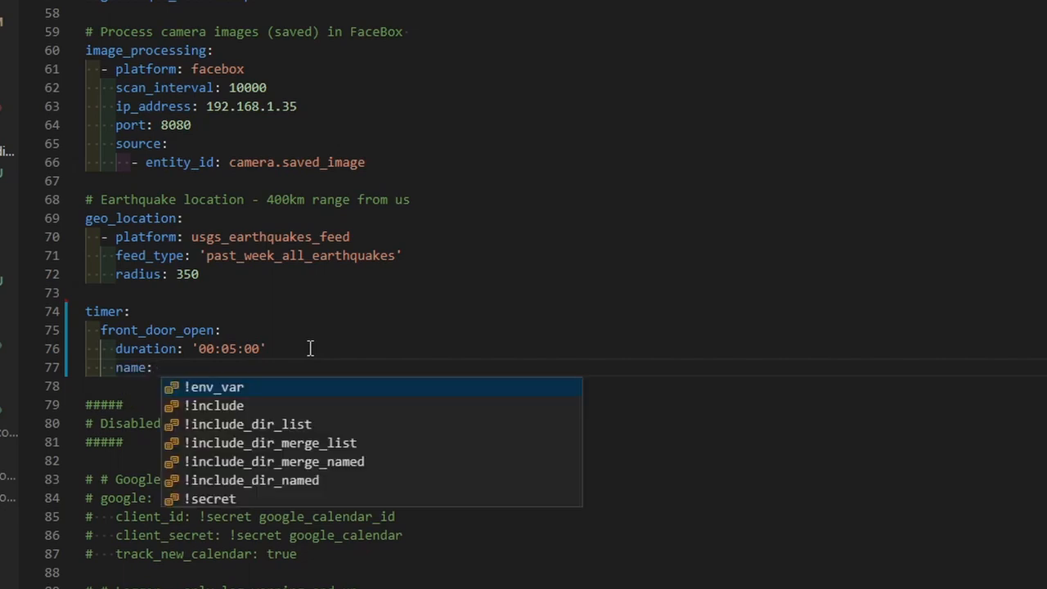
{"action": "type", "text": "Front"}
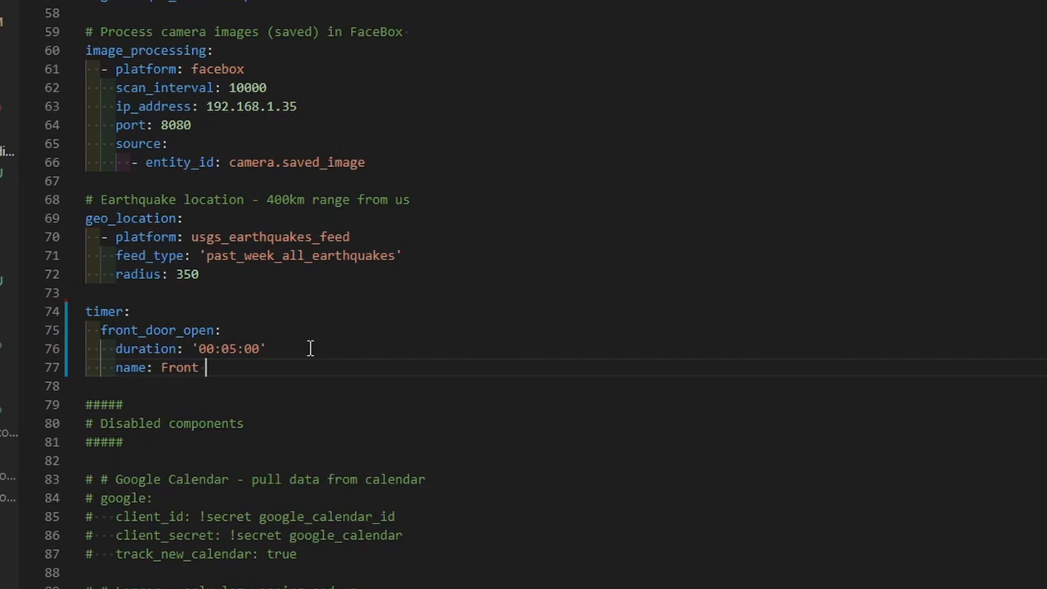
{"action": "type", "text": "Door"}
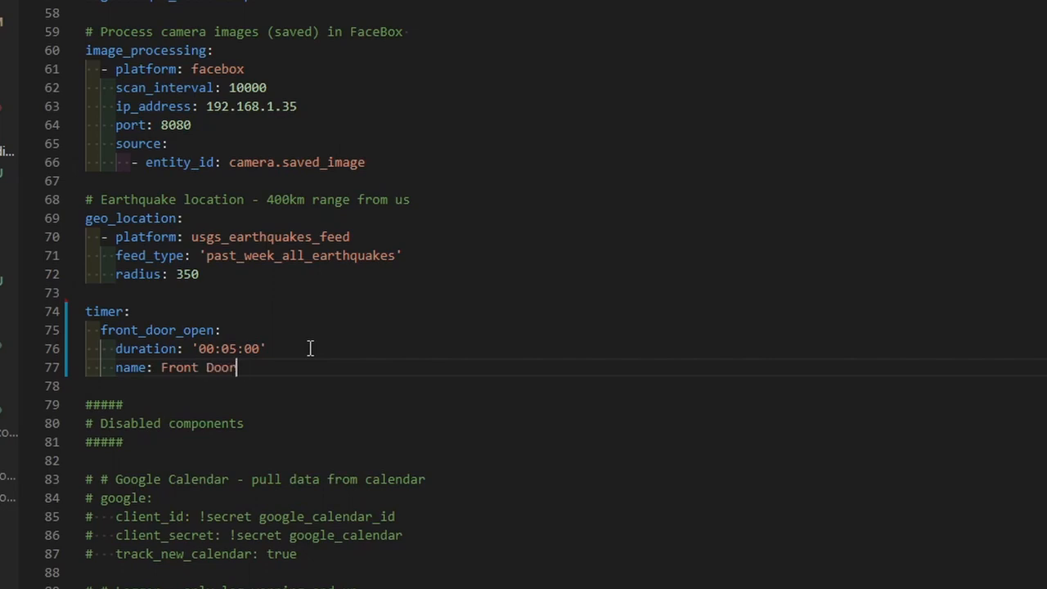
{"action": "type", "text": "Open Timer"}
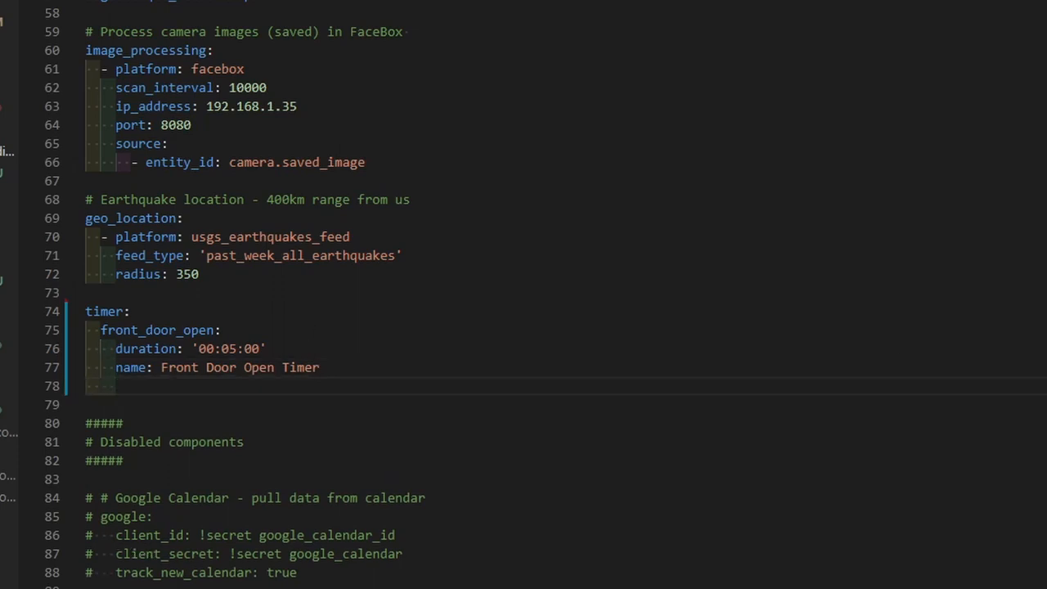
{"action": "type", "text": "icon:"}
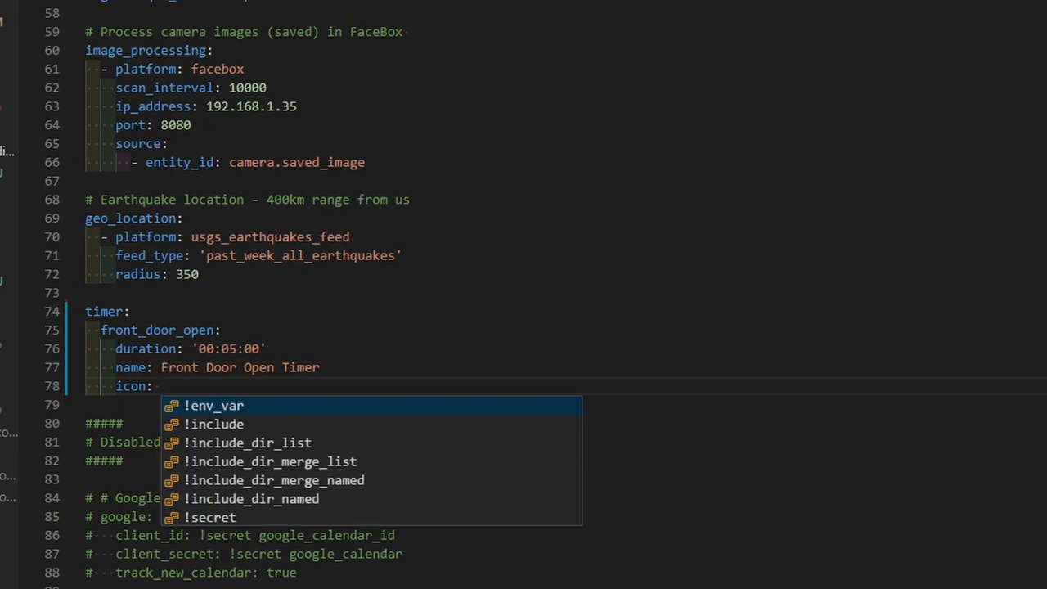
{"action": "type", "text": "mdi:"}
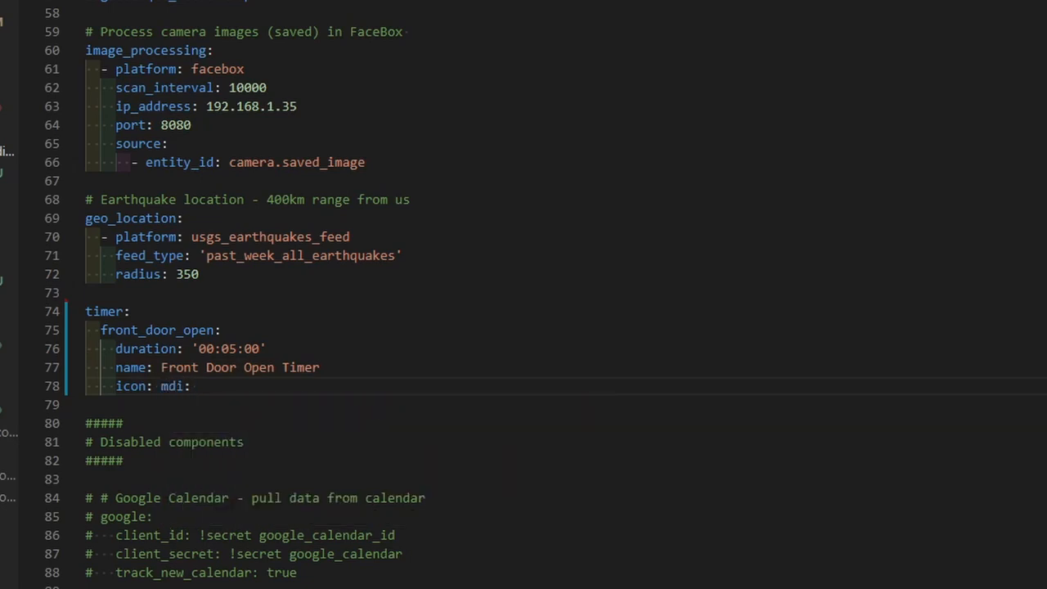
{"action": "type", "text": "door"}
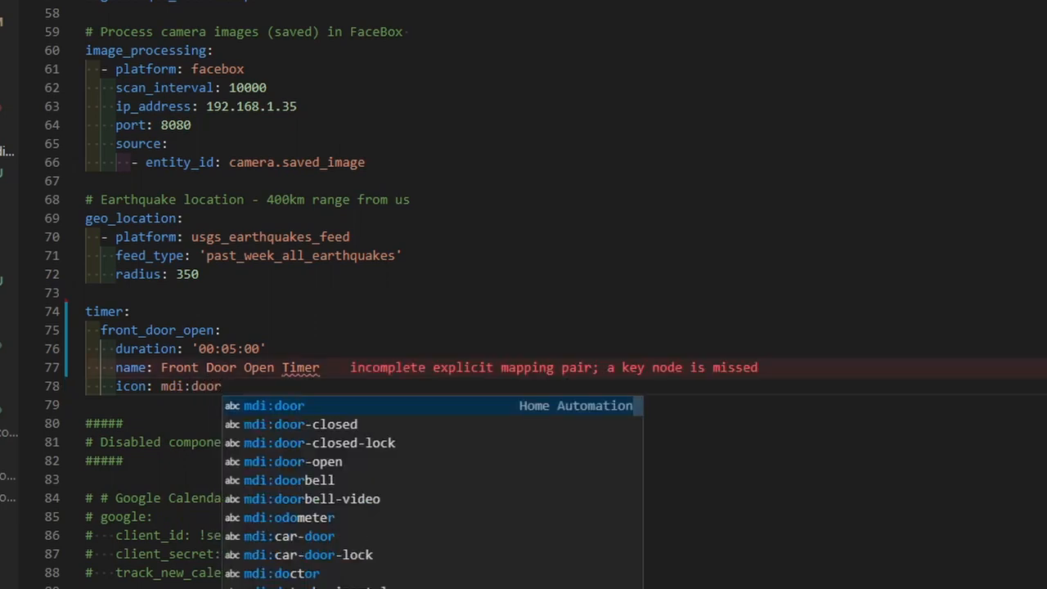
{"action": "mouse_move", "coordinate": [392, 468]}
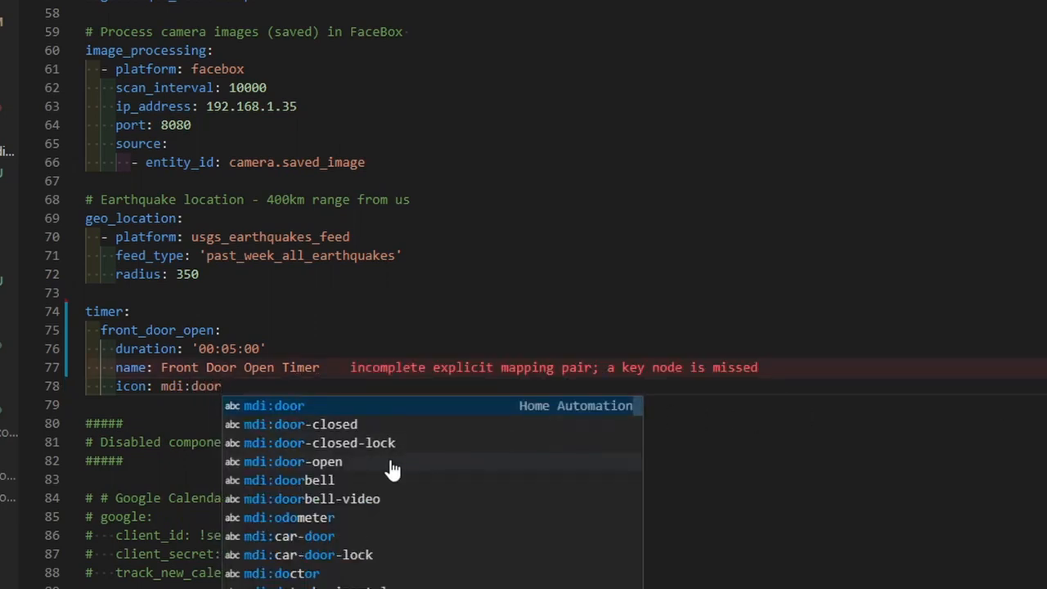
{"action": "left_click", "coordinate": [295, 461]}
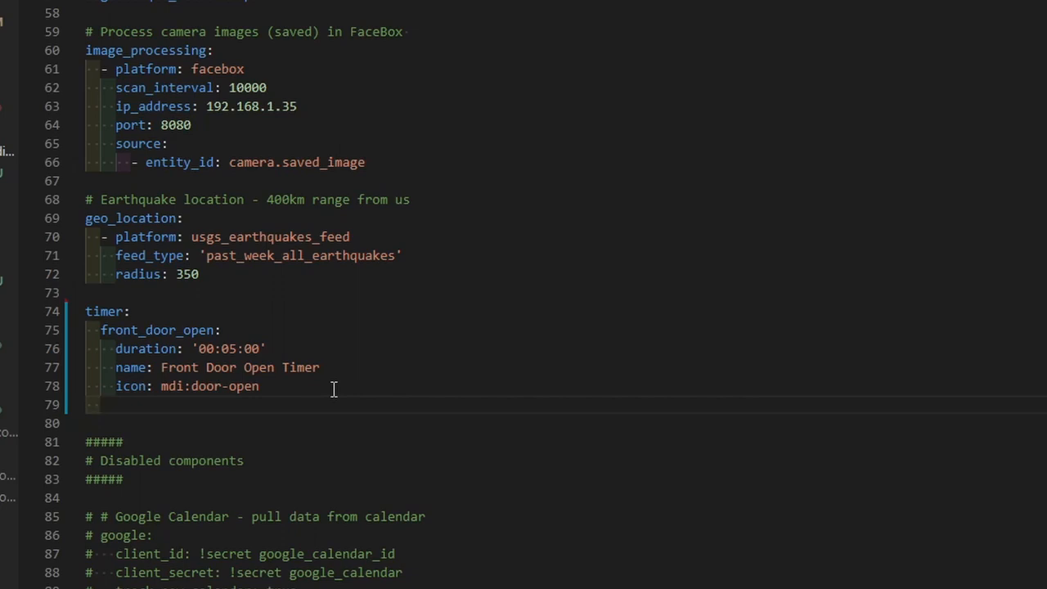
Step: Add a living_room_motion timer with duration '00:02:00'
{"action": "type", "text": "living"}
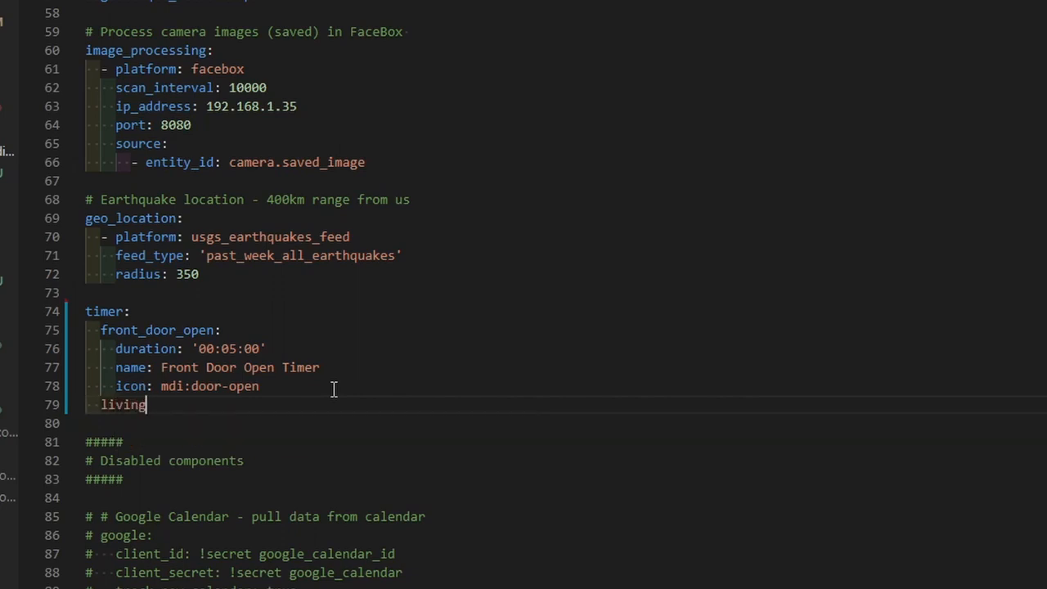
{"action": "type", "text": "_room"}
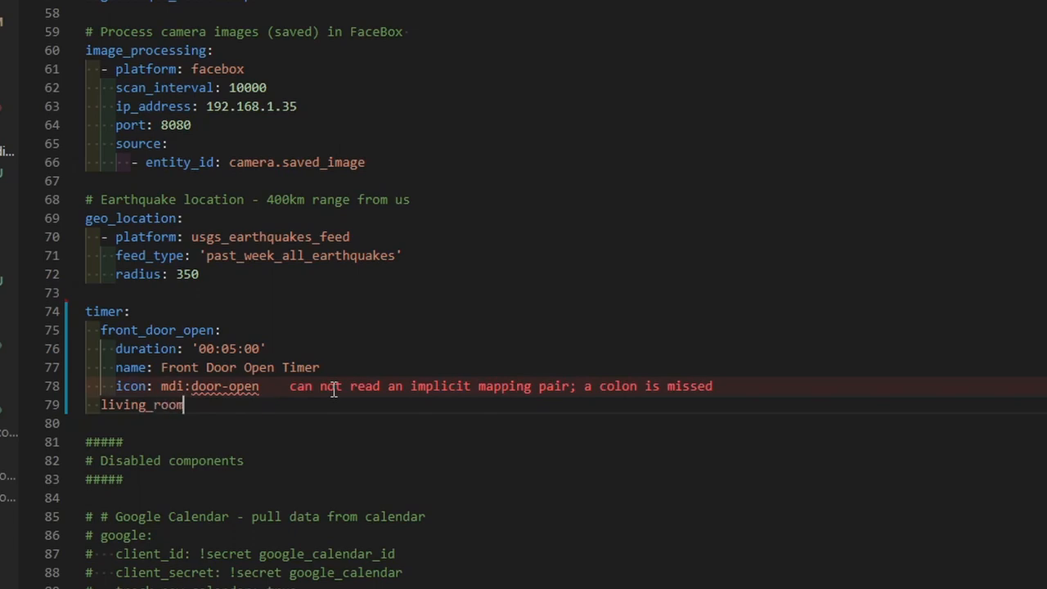
{"action": "type", "text": "_motion:"}
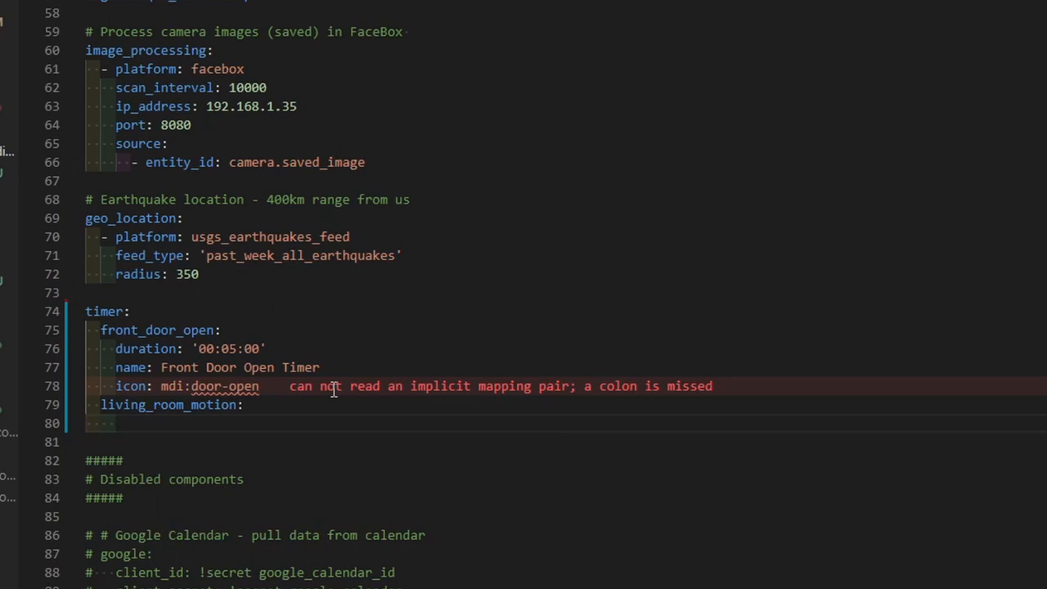
{"action": "type", "text": "dua"}
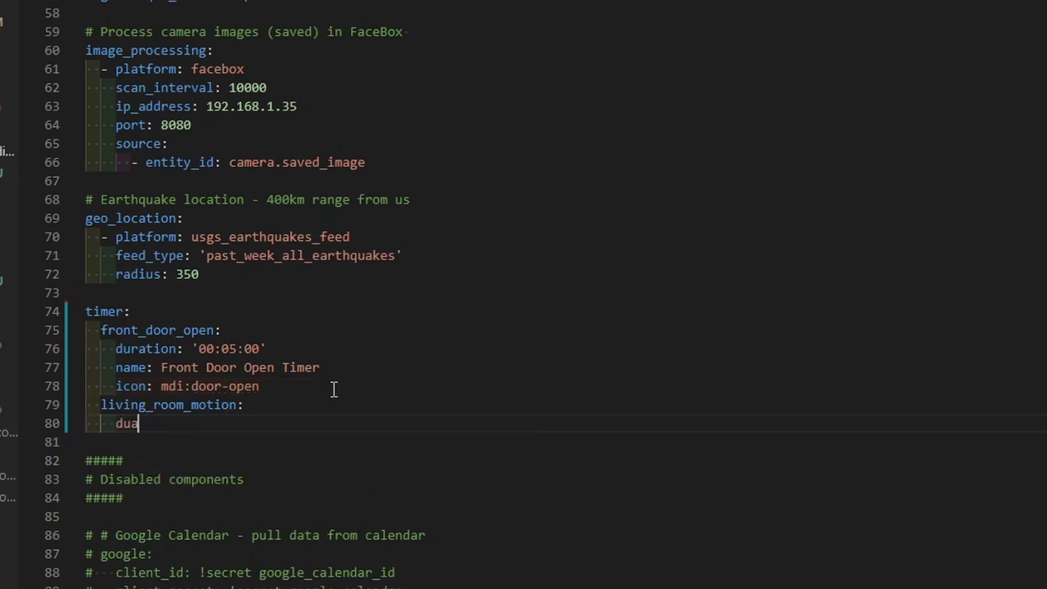
{"action": "type", "text": "ration: '"}
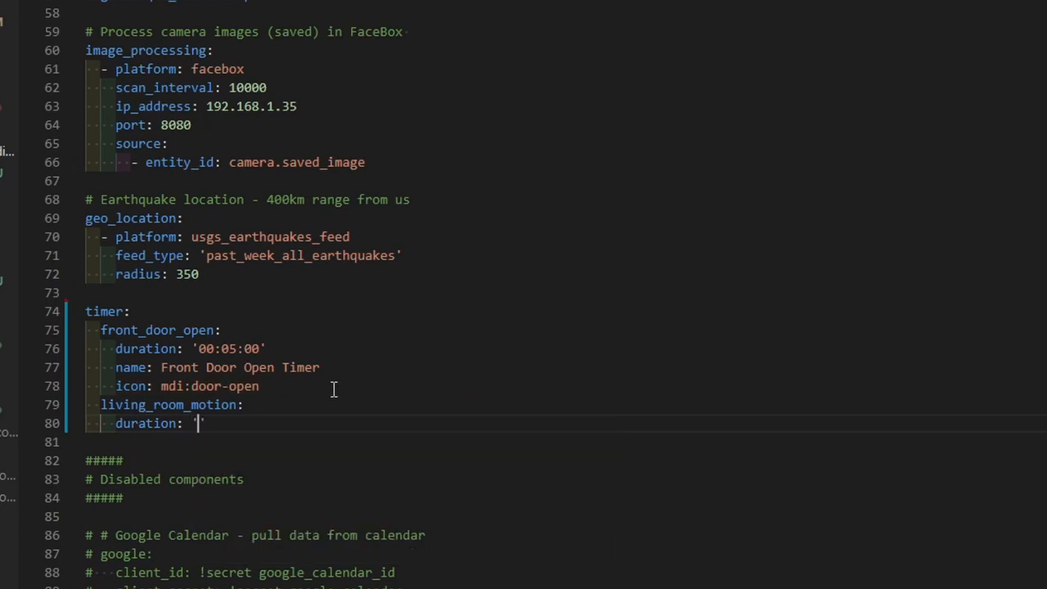
{"action": "type", "text": "00:02:"}
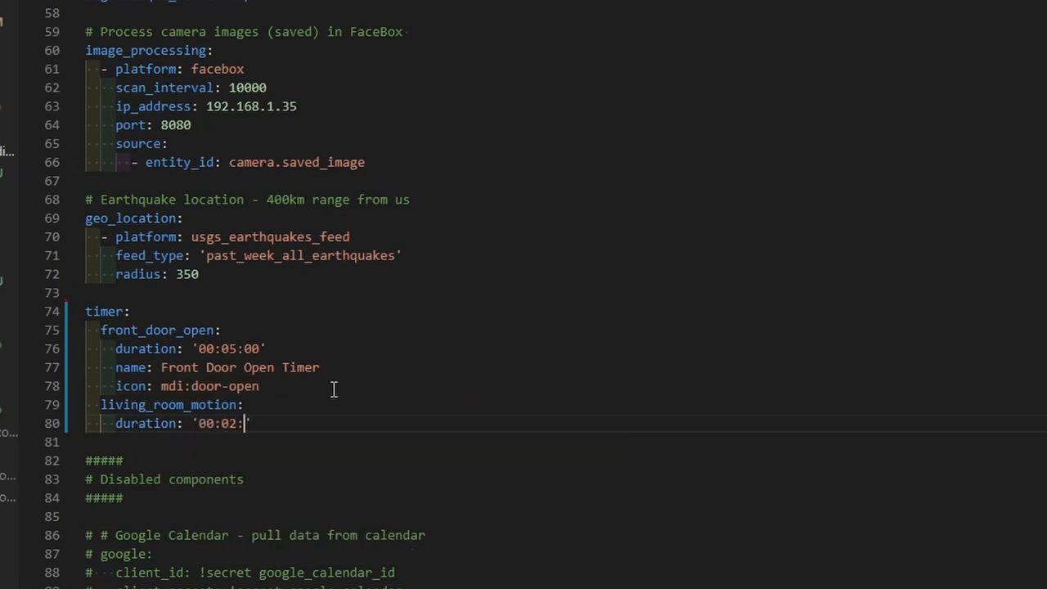
{"action": "type", "text": "00'"}
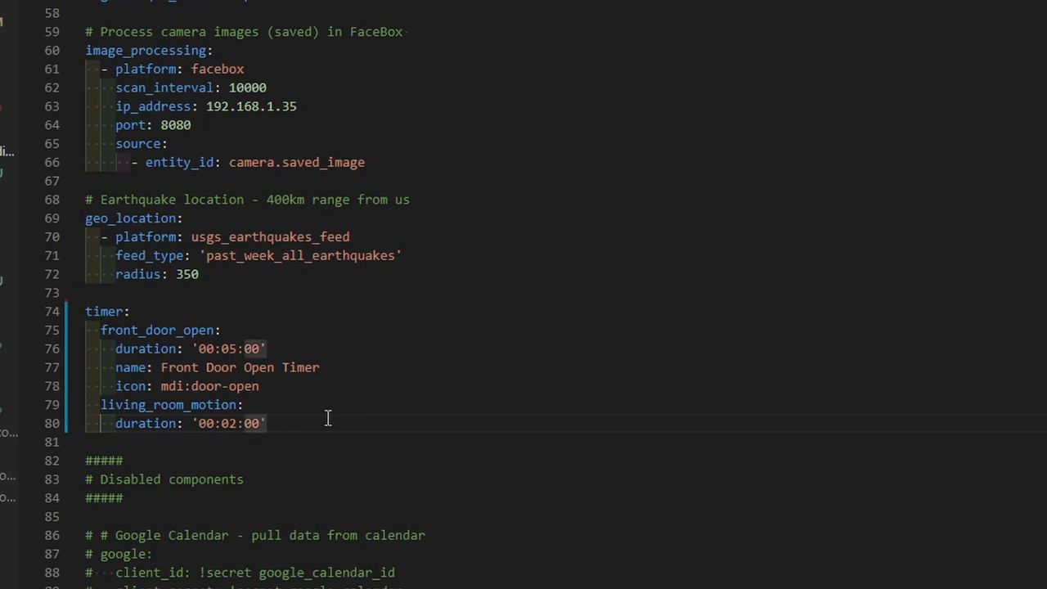
Step: Name the living_room_motion timer Living Room motion timer
{"action": "type", "text": "na"}
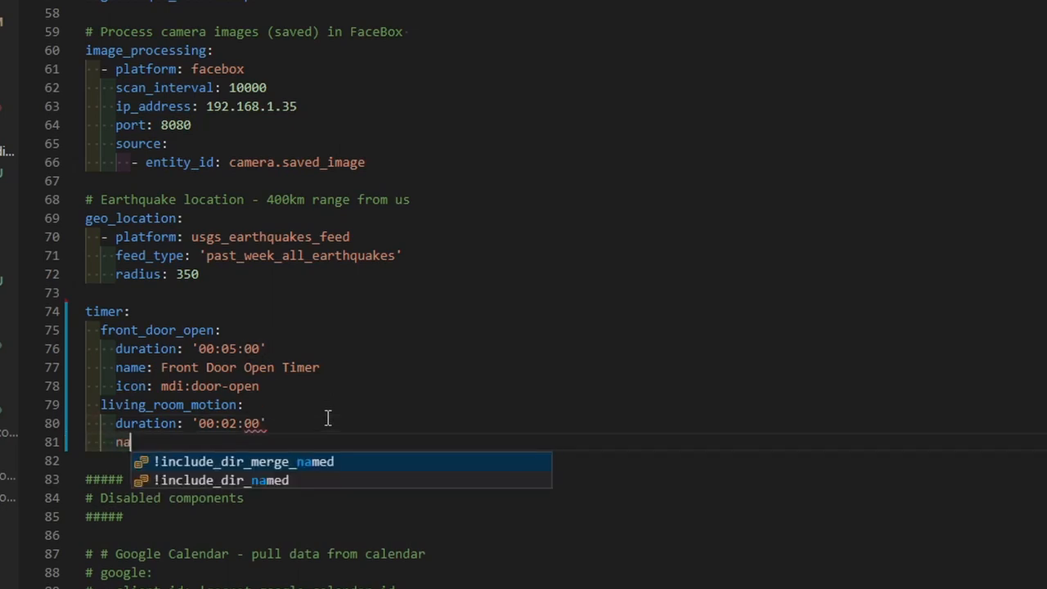
{"action": "type", "text": "me:"}
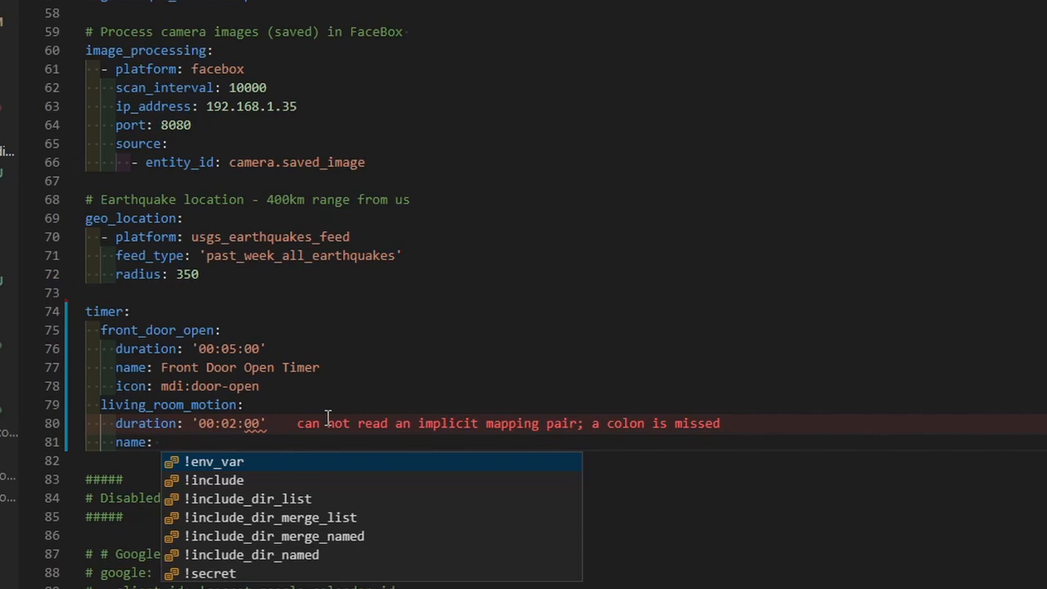
{"action": "type", "text": "Living Roo"}
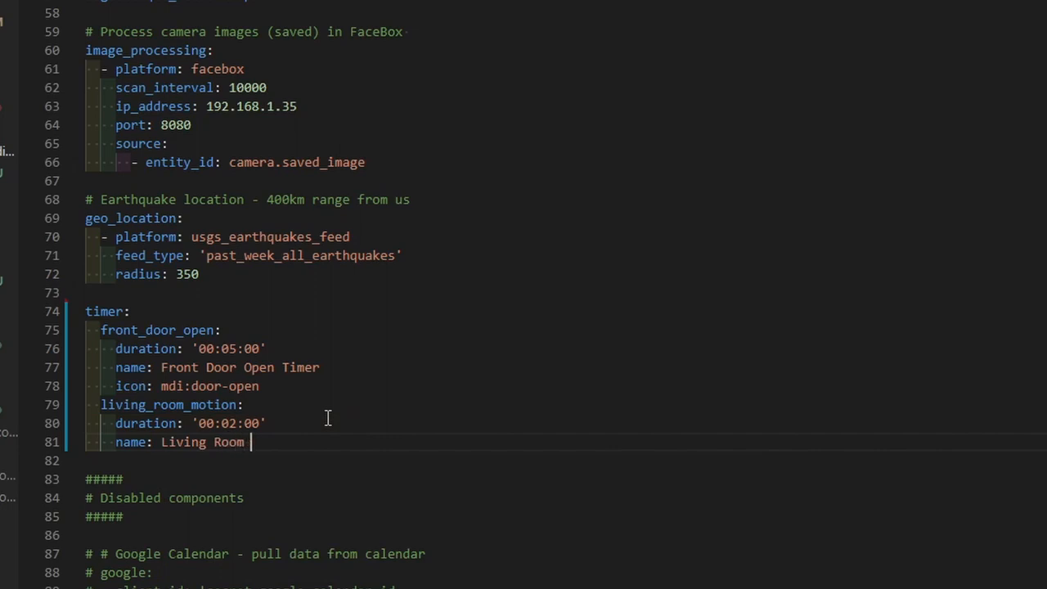
{"action": "type", "text": "mot"}
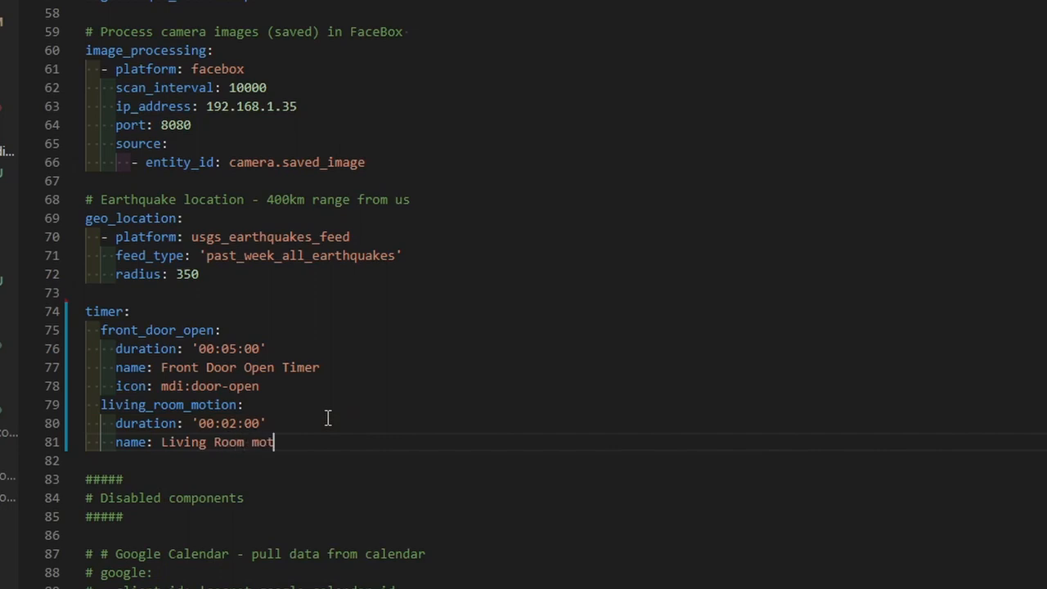
{"action": "type", "text": "ion timer"}
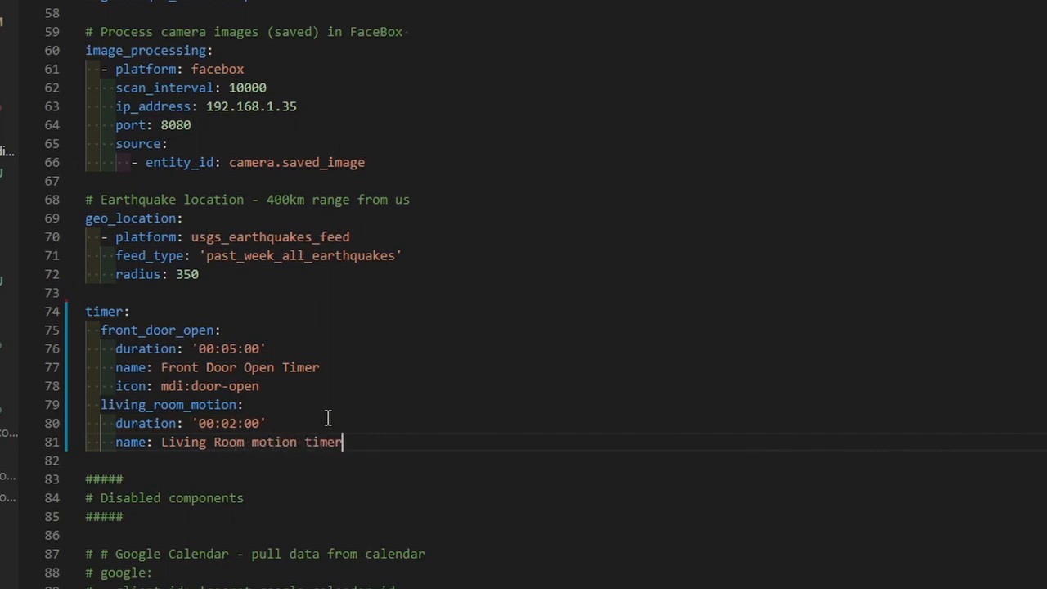
{"action": "mouse_move", "coordinate": [347, 455]}
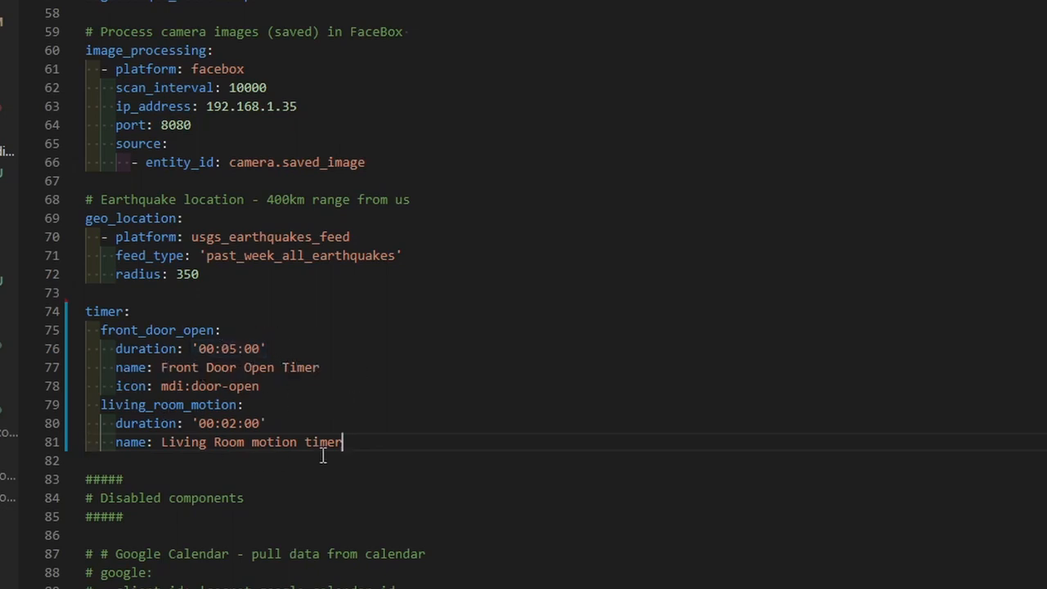
{"action": "mouse_move", "coordinate": [297, 416]}
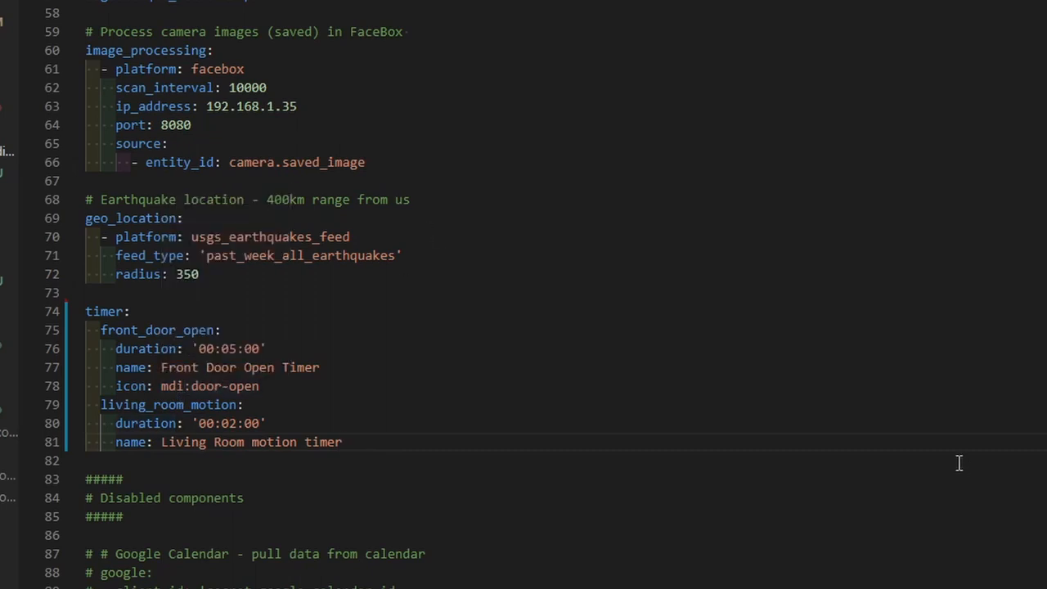
{"action": "mouse_move", "coordinate": [792, 451]}
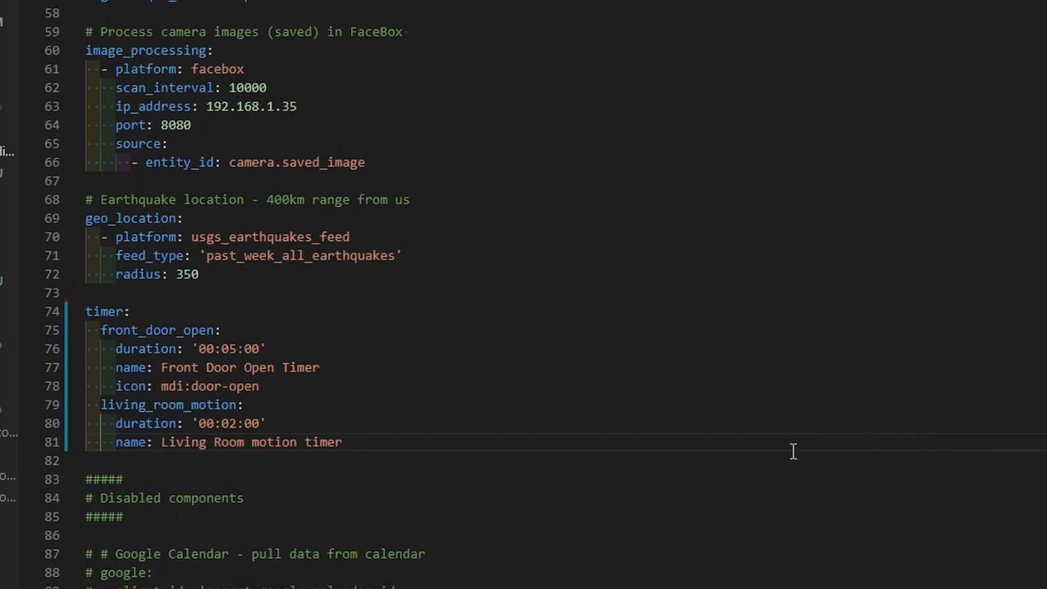
{"action": "mouse_move", "coordinate": [766, 419]}
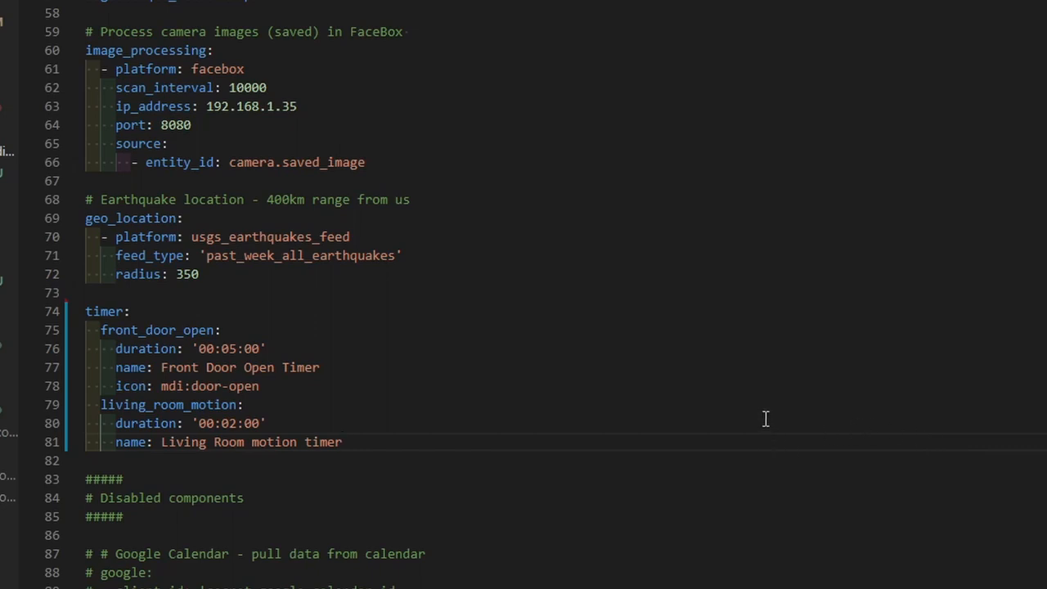
{"action": "mouse_move", "coordinate": [759, 432]}
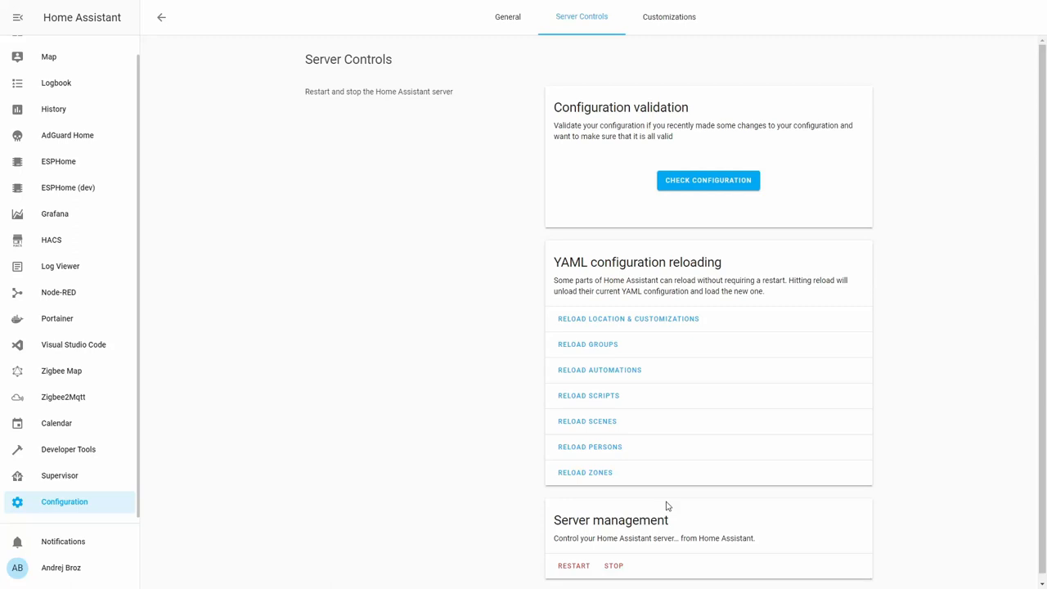
Step: Check the configuration is valid, then restart the Home Assistant server and confirm
{"action": "left_click", "coordinate": [707, 180]}
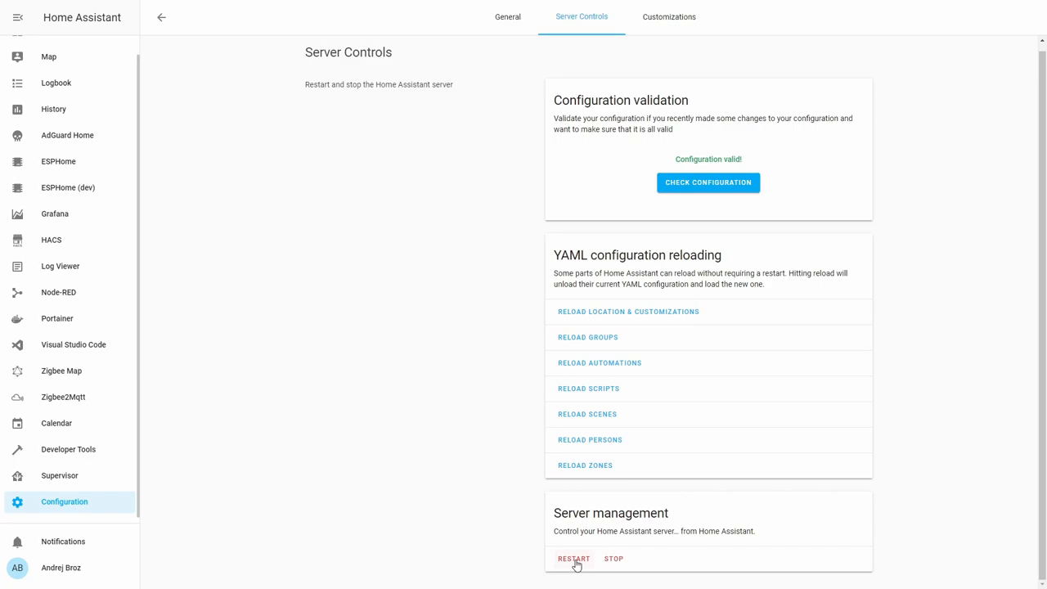
{"action": "left_click", "coordinate": [573, 559]}
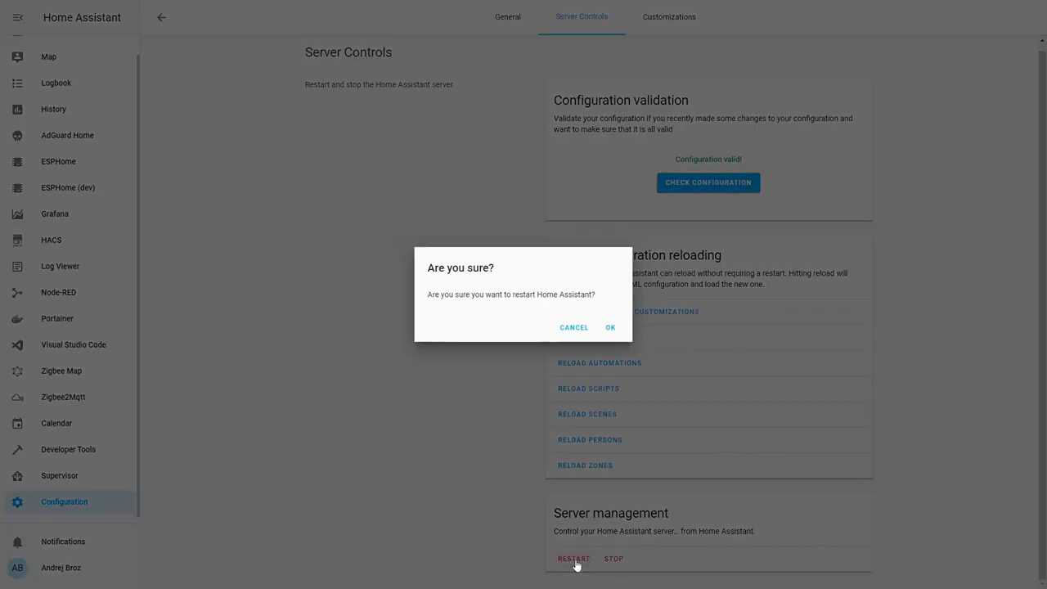
{"action": "left_click", "coordinate": [608, 327]}
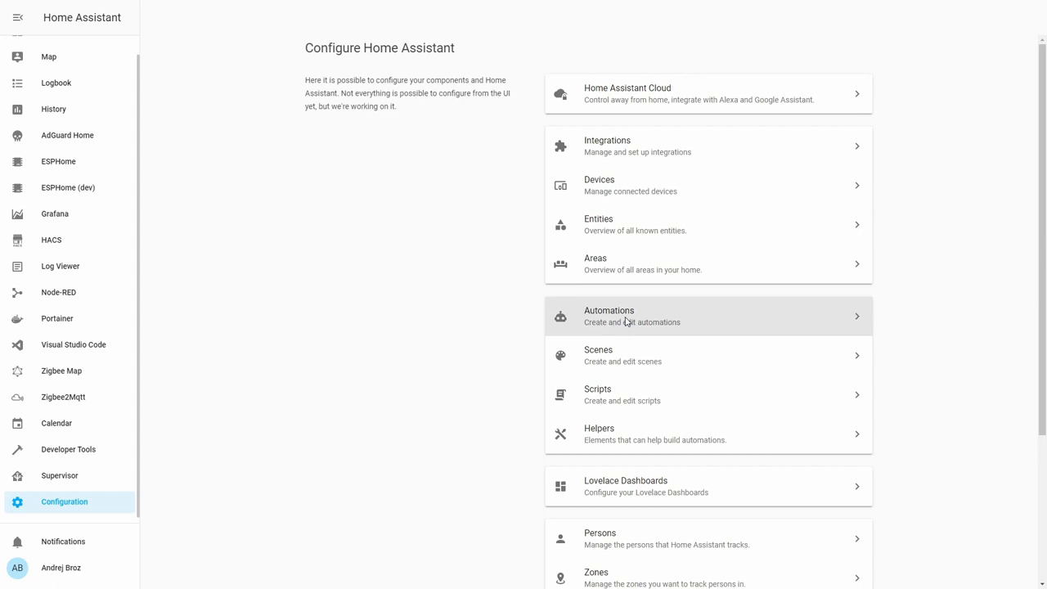
Step: Start a brand-new automation from the Automations list, skipping the description dialog
{"action": "left_click", "coordinate": [632, 316]}
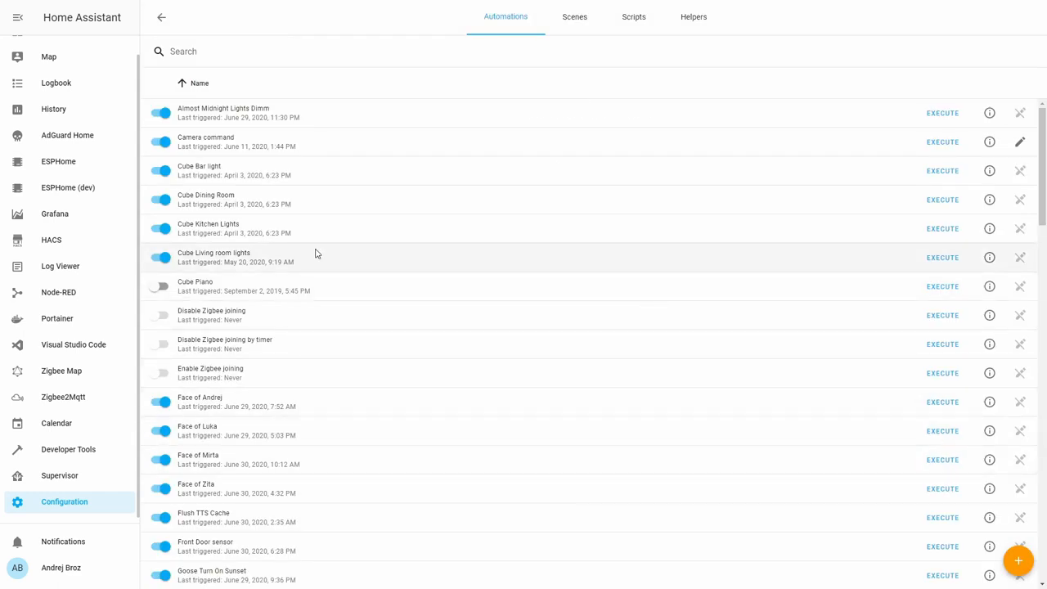
{"action": "mouse_move", "coordinate": [189, 411]}
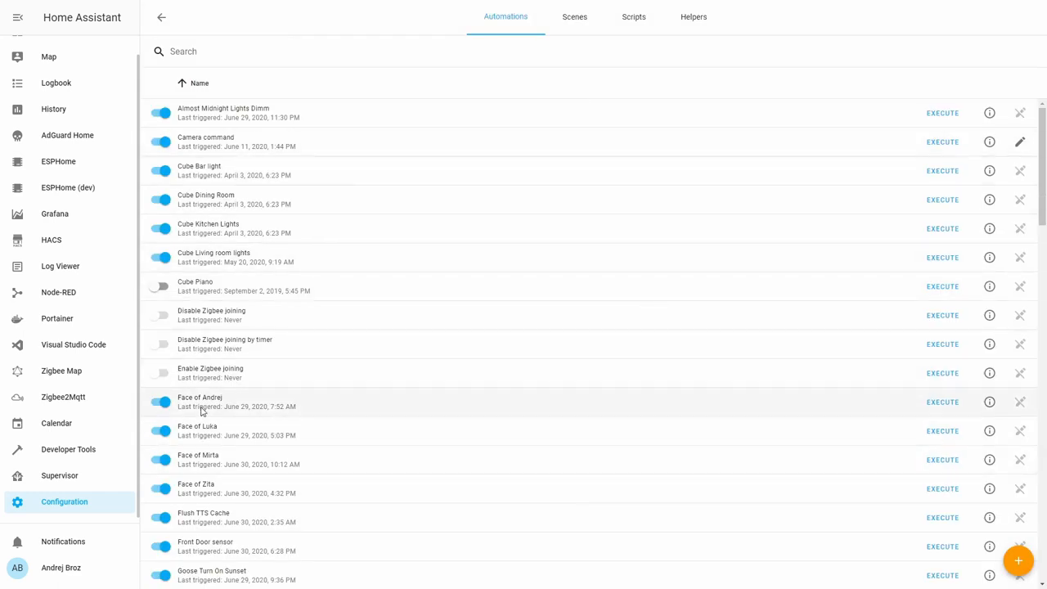
{"action": "mouse_move", "coordinate": [259, 147]}
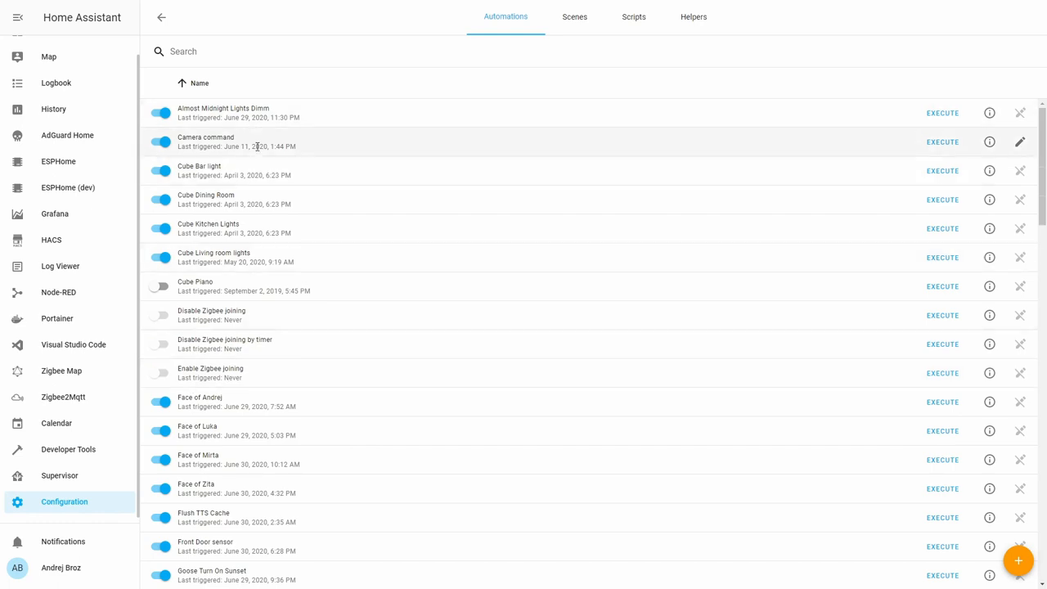
{"action": "mouse_move", "coordinate": [963, 581]}
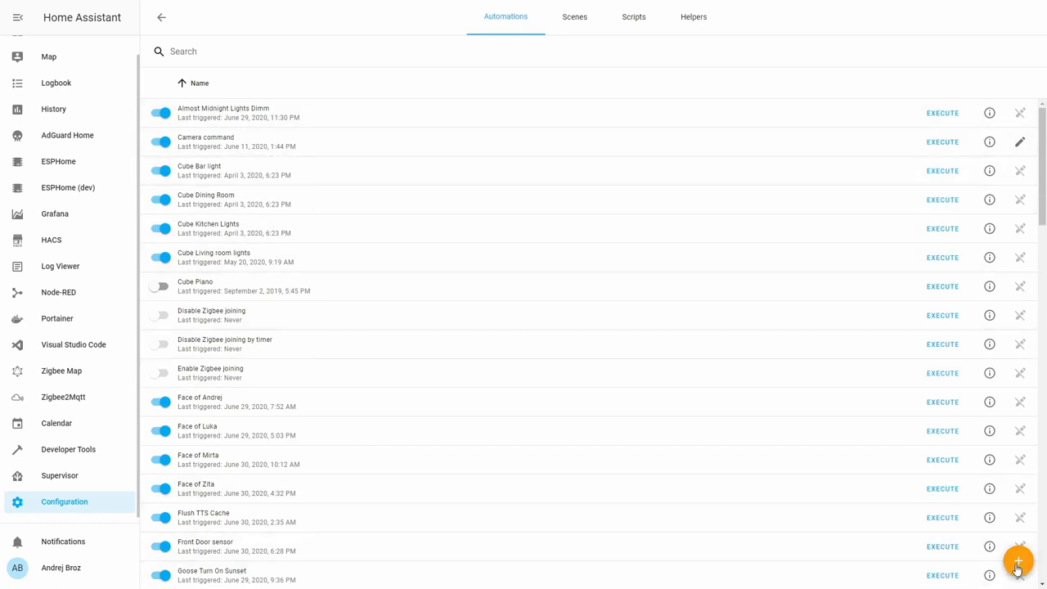
{"action": "left_click", "coordinate": [1022, 563]}
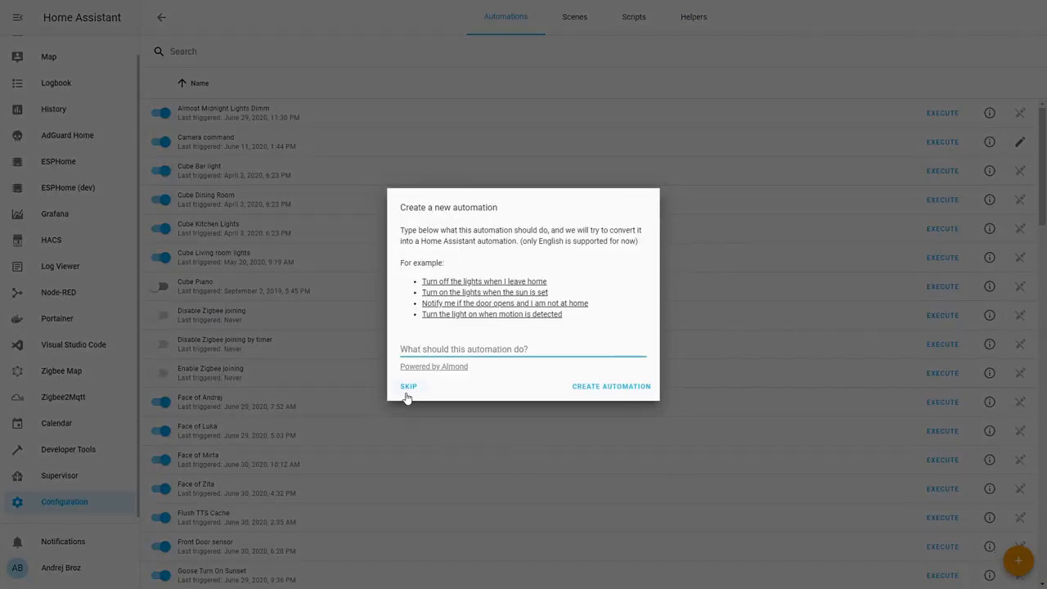
{"action": "left_click", "coordinate": [409, 386]}
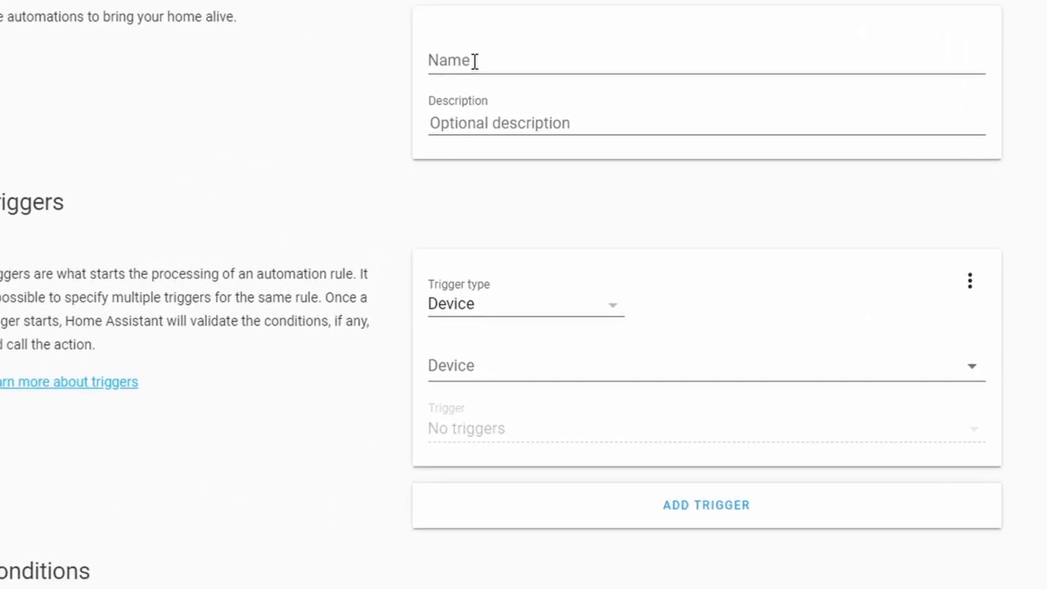
Step: Name the automation Living room motion timer and make its trigger a State trigger
{"action": "type", "text": "Living roo"}
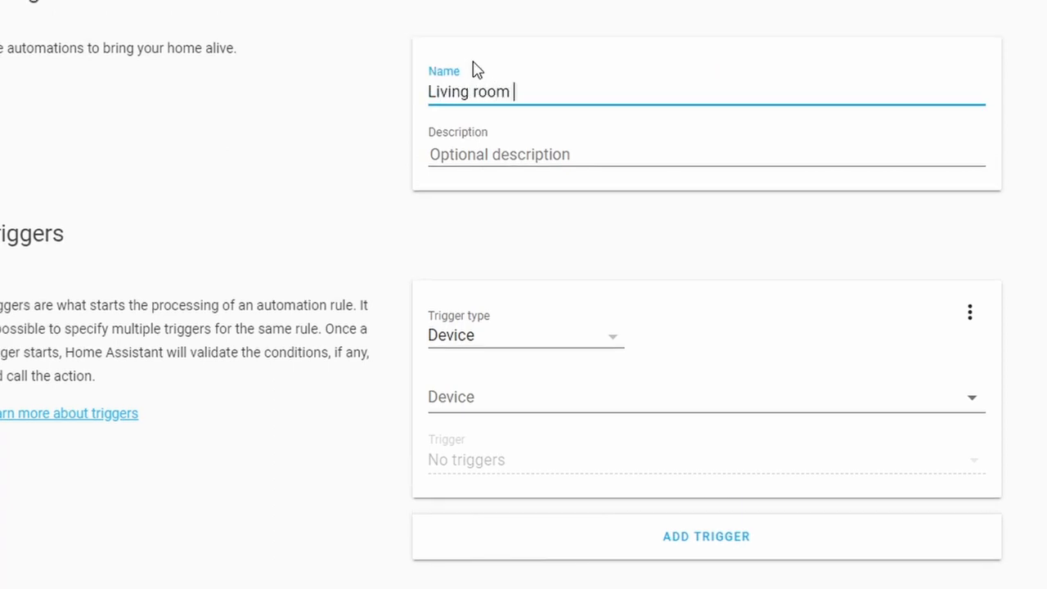
{"action": "type", "text": "motion"}
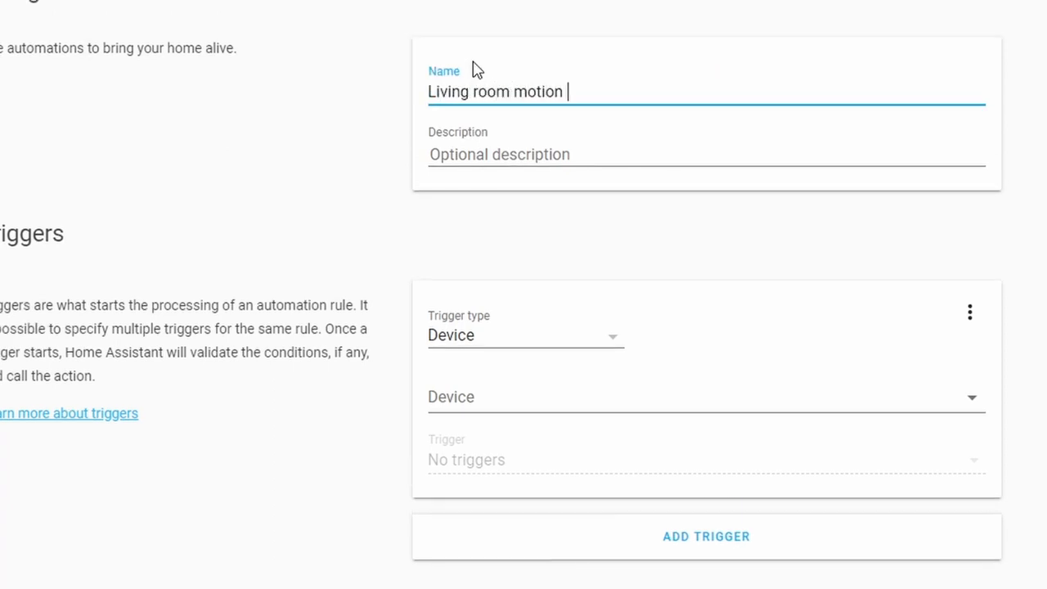
{"action": "type", "text": "timer"}
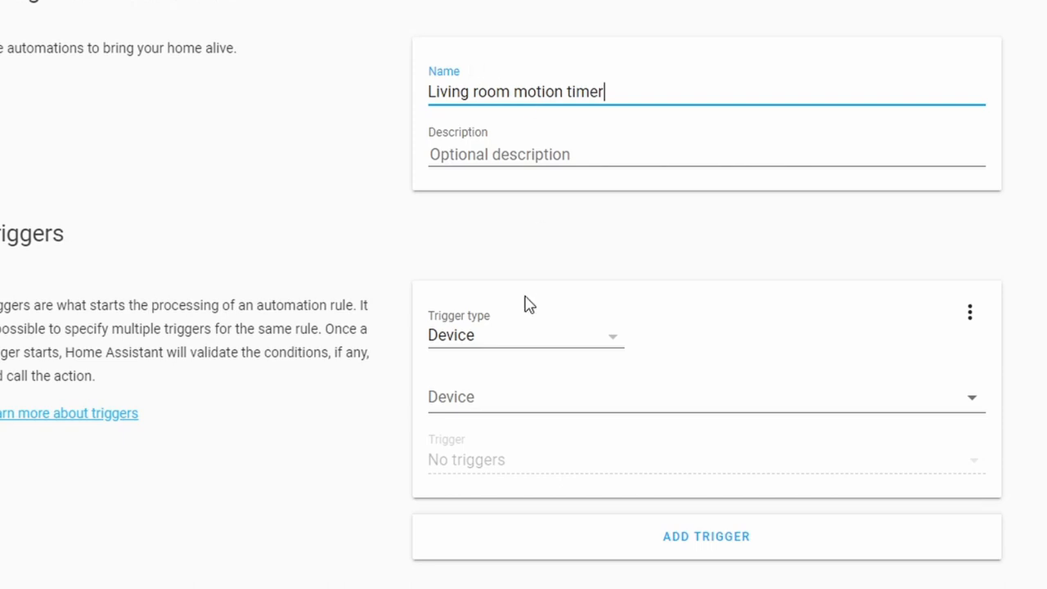
{"action": "left_click", "coordinate": [527, 333]}
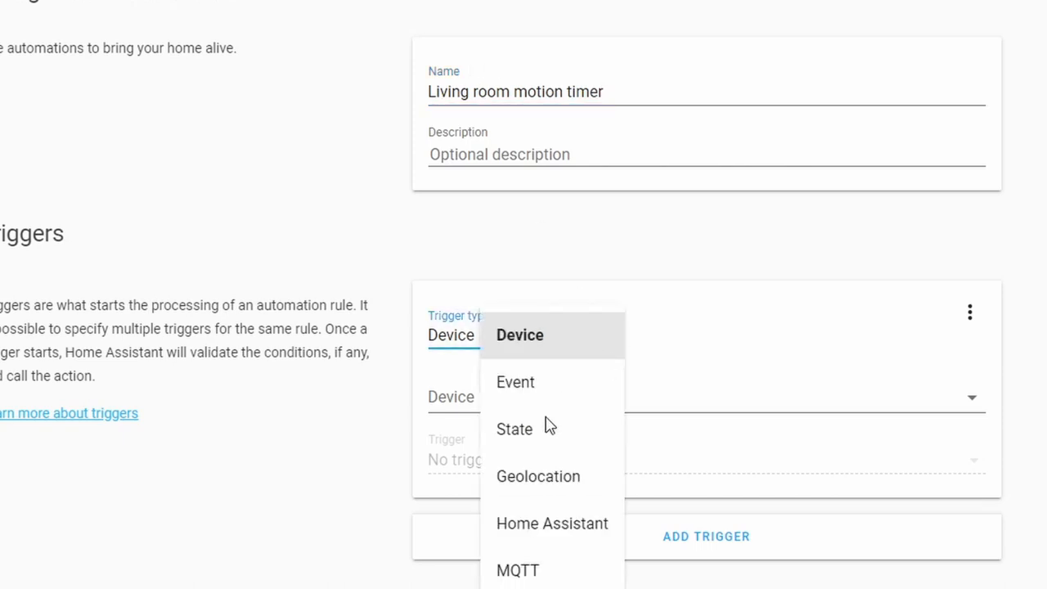
{"action": "left_click", "coordinate": [514, 429]}
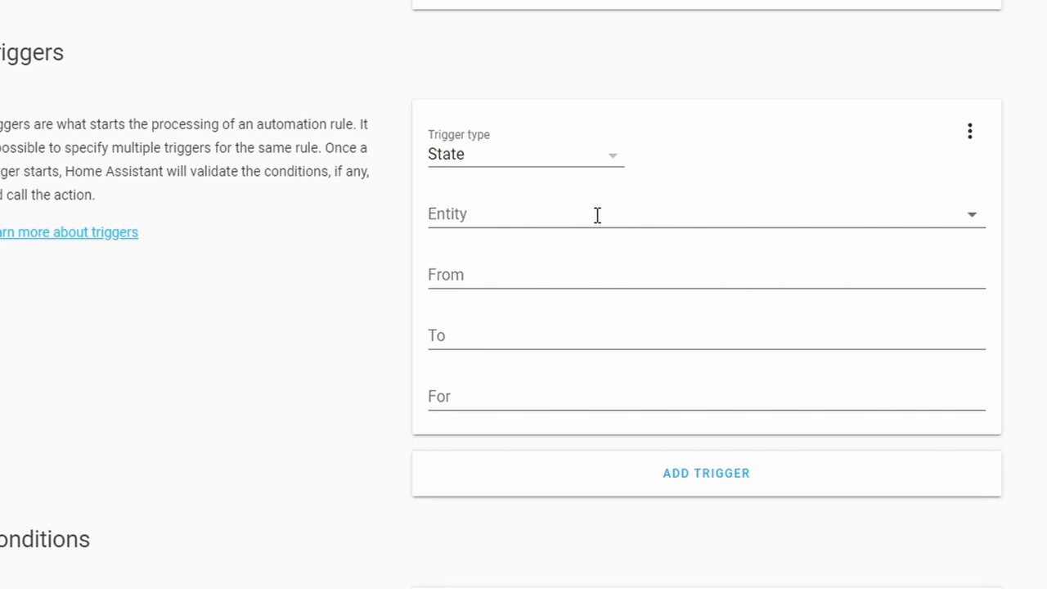
Step: Trigger on binary_sensor.living_room_motion_occupancy changing to 'on'
{"action": "type", "text": "living"}
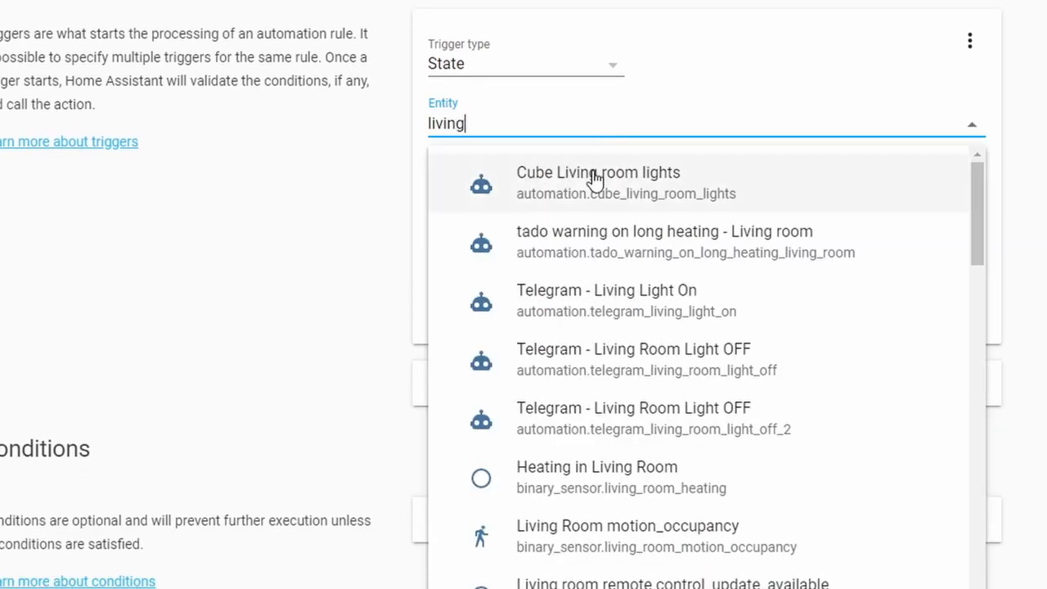
{"action": "left_click", "coordinate": [625, 527]}
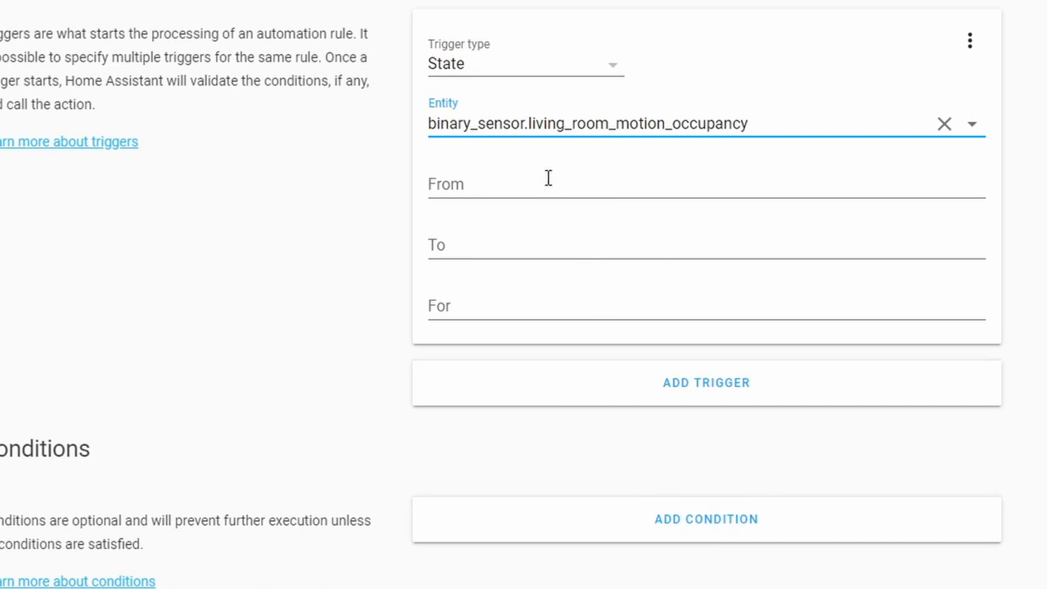
{"action": "left_click", "coordinate": [515, 246]}
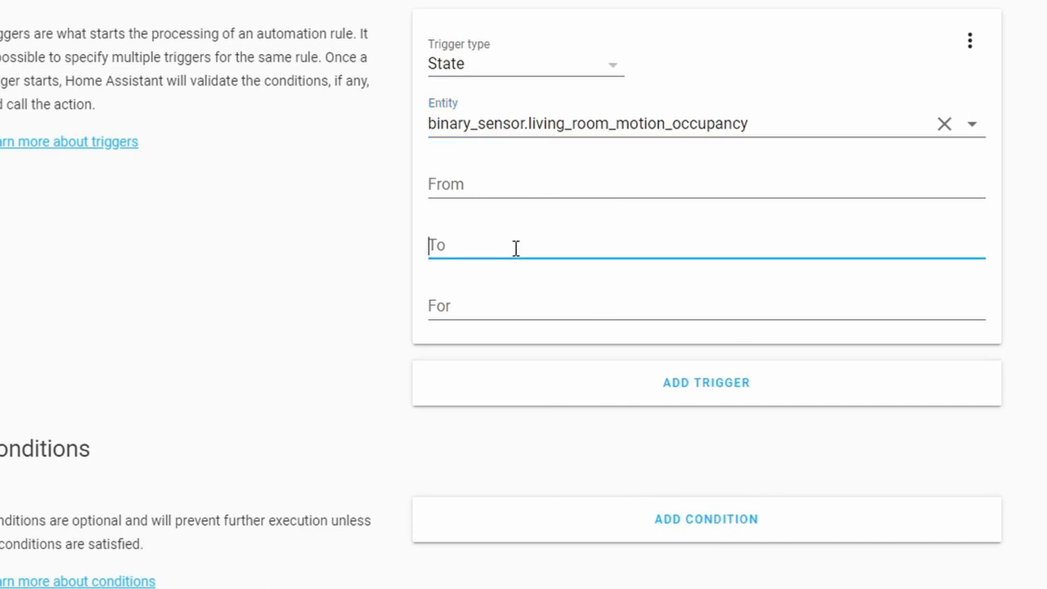
{"action": "mouse_move", "coordinate": [429, 148]}
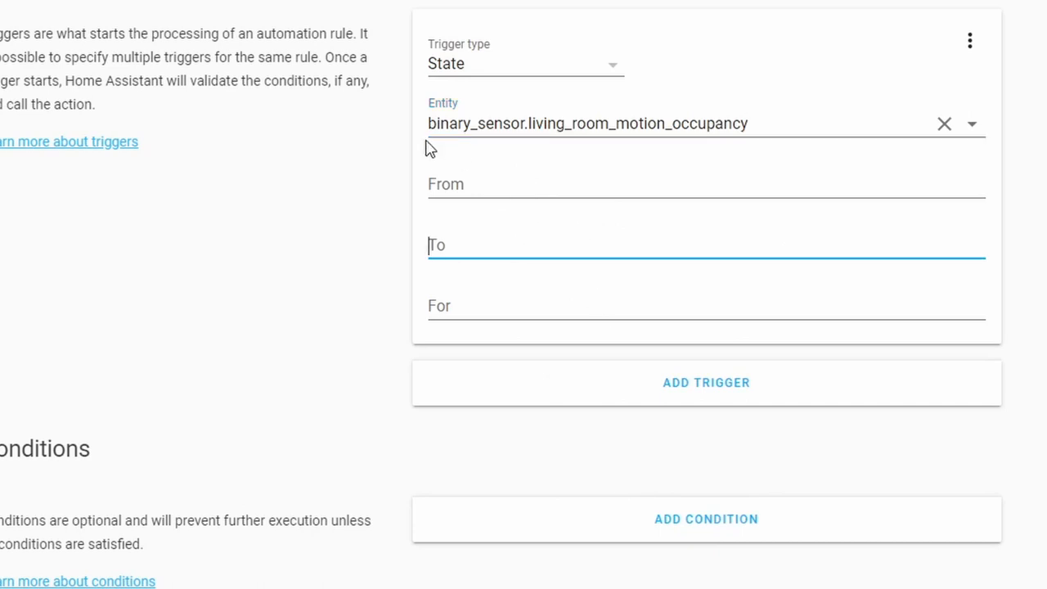
{"action": "mouse_move", "coordinate": [415, 220]}
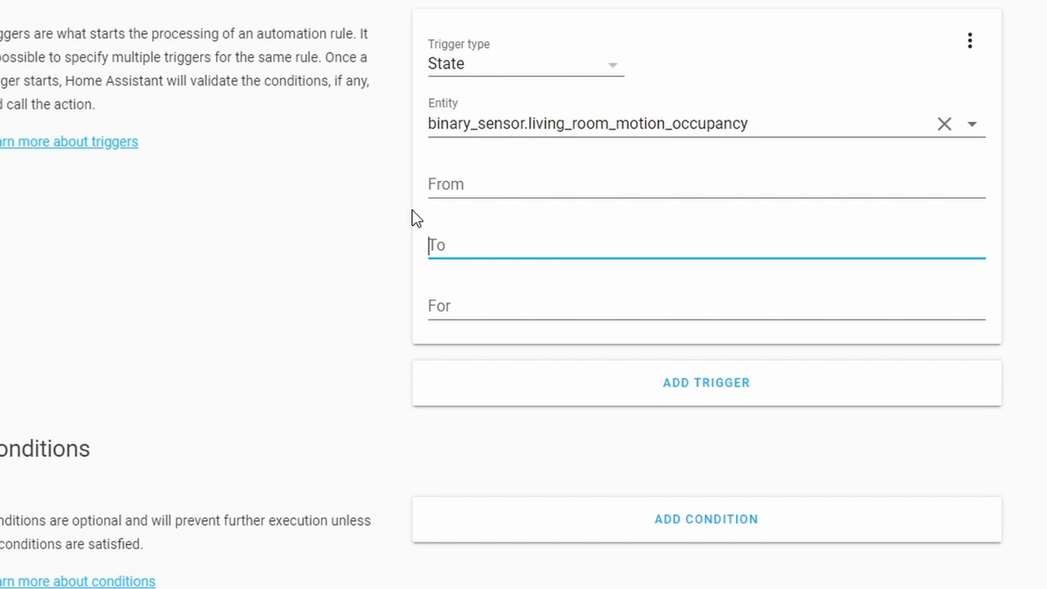
{"action": "type", "text": "'on"}
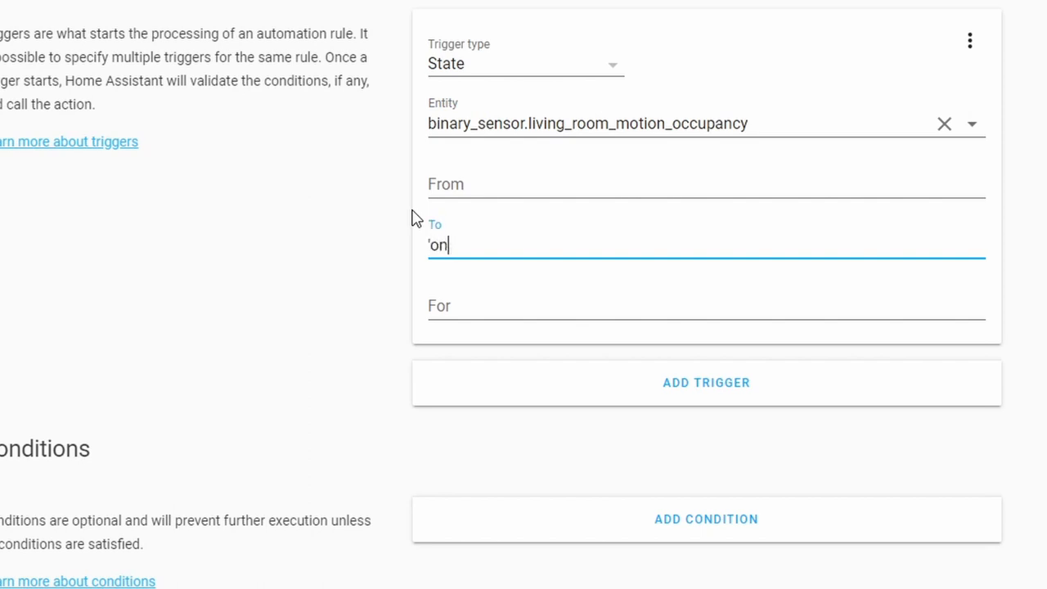
{"action": "scroll", "scroll_direction": "down", "scroll_amount": 3}
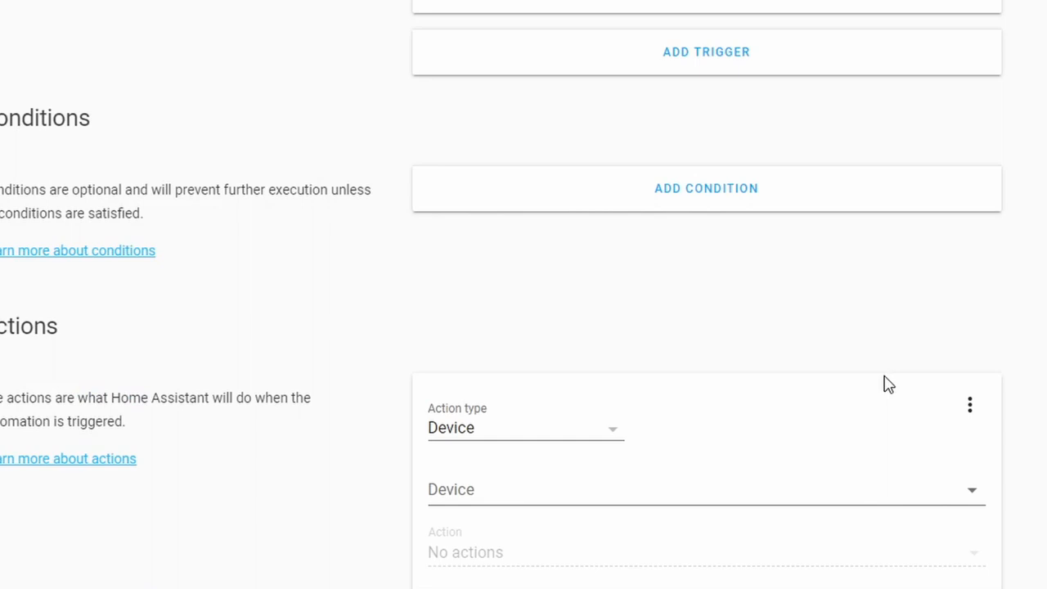
{"action": "mouse_move", "coordinate": [452, 324]}
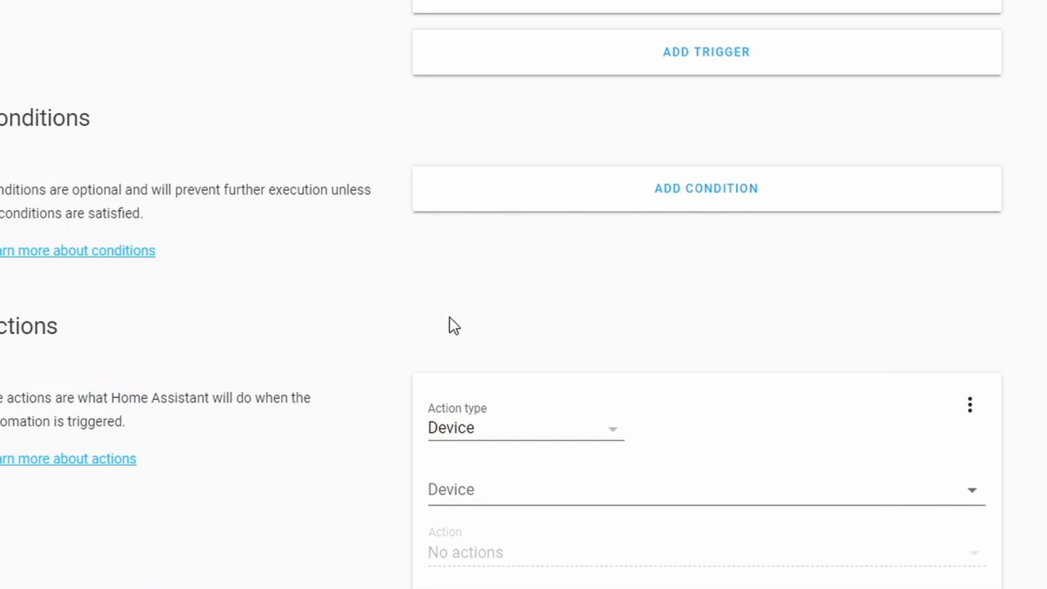
{"action": "mouse_move", "coordinate": [688, 249]}
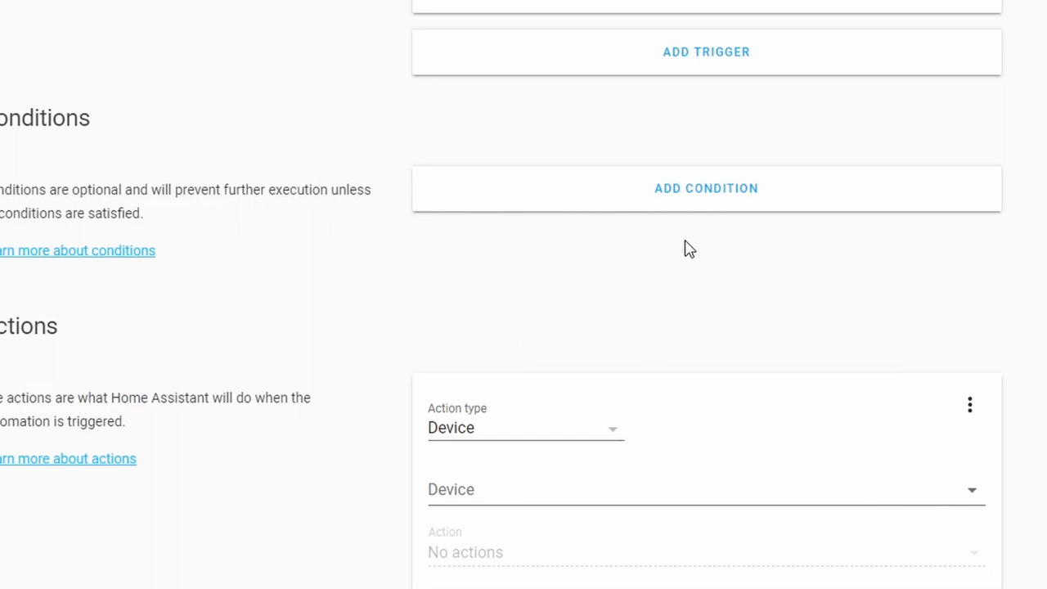
{"action": "left_click", "coordinate": [707, 188]}
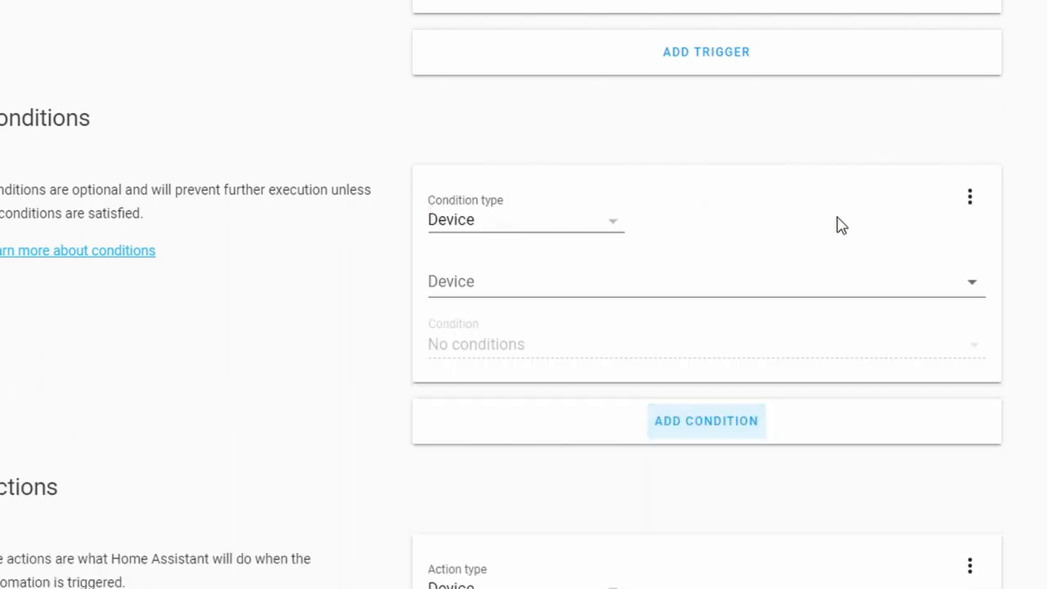
{"action": "mouse_move", "coordinate": [619, 228]}
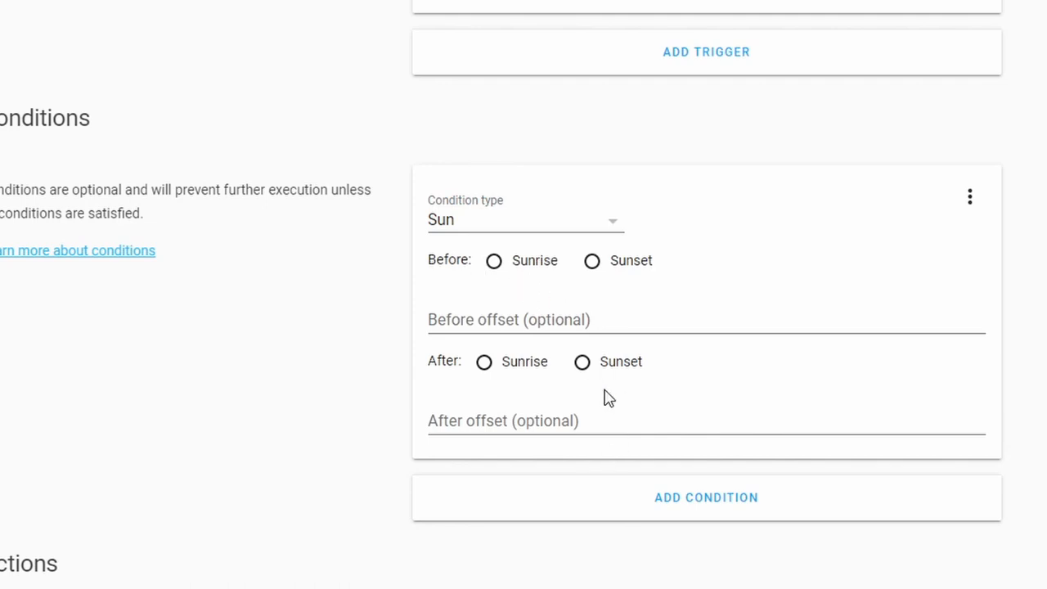
{"action": "mouse_move", "coordinate": [612, 401]}
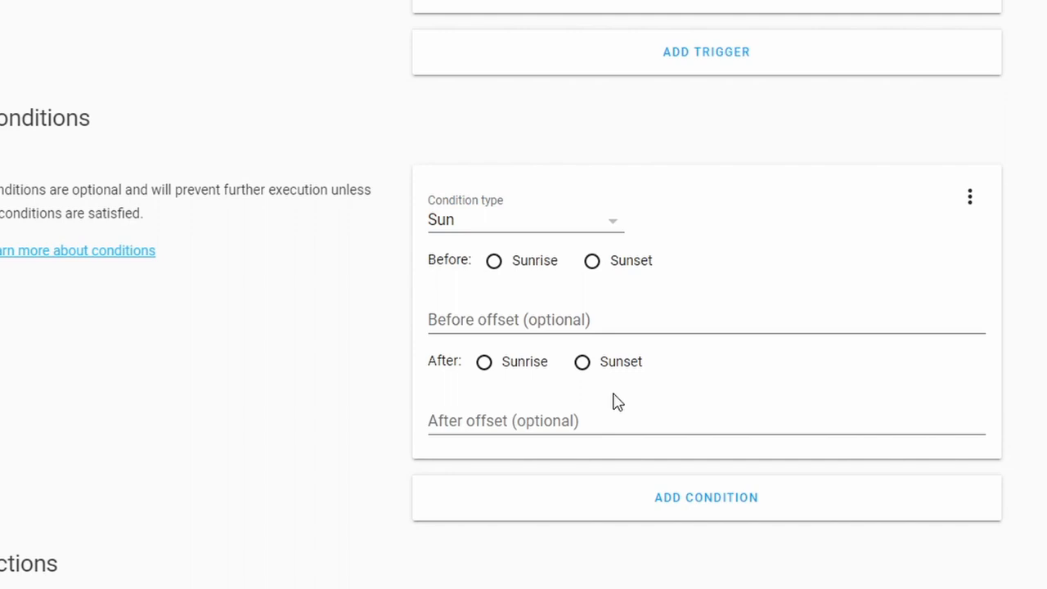
{"action": "mouse_move", "coordinate": [494, 262]}
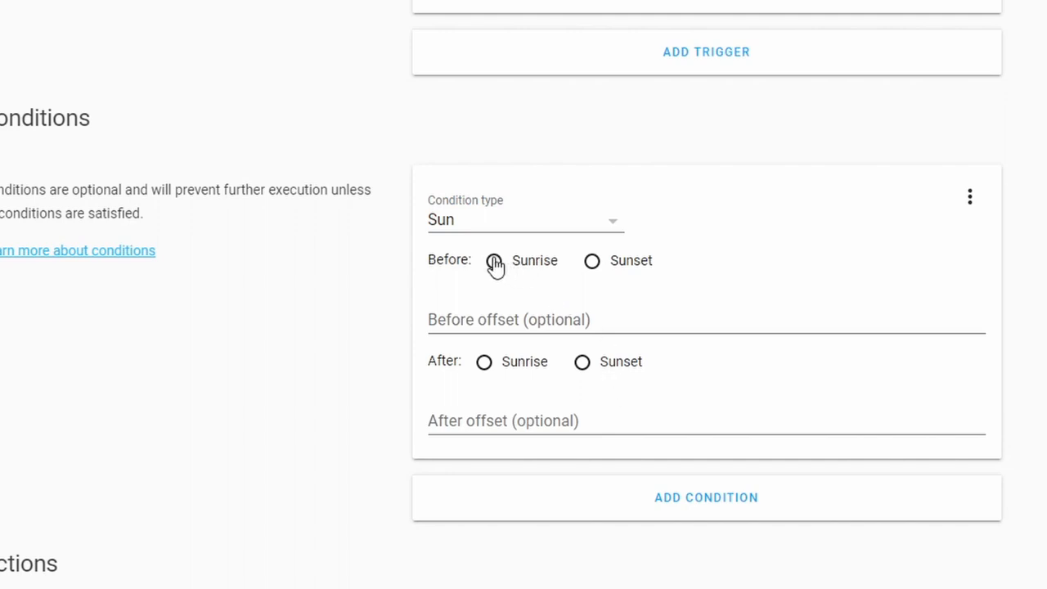
{"action": "left_click", "coordinate": [583, 362]}
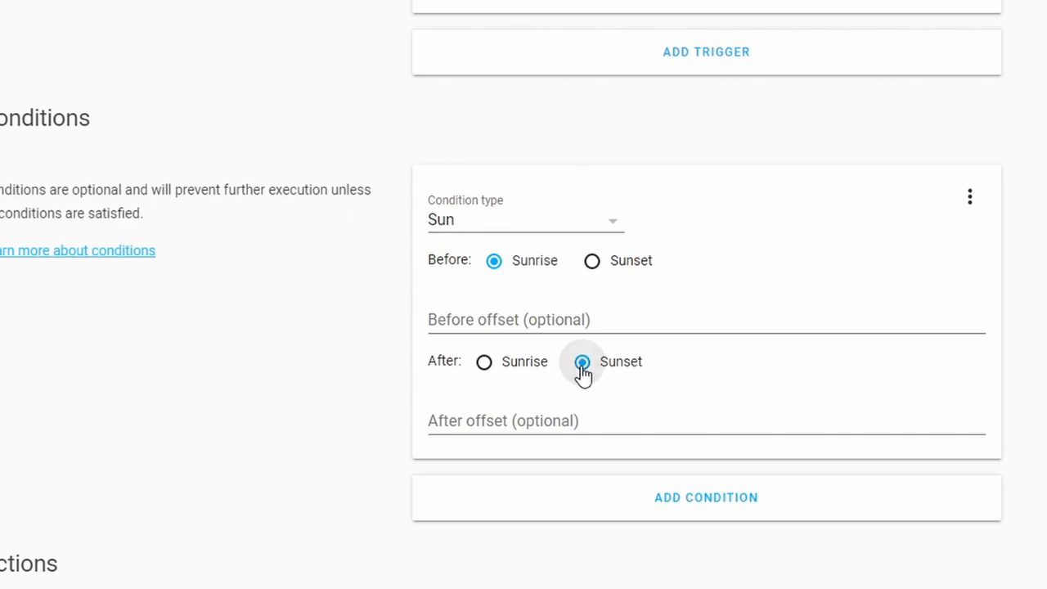
{"action": "left_click", "coordinate": [583, 361]}
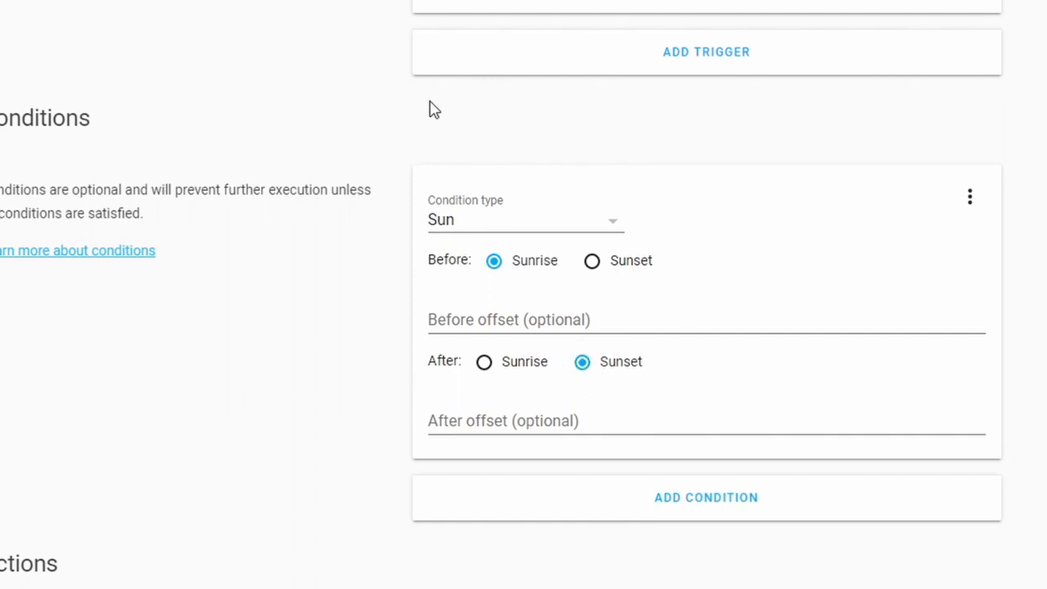
{"action": "scroll", "scroll_direction": "up", "scroll_amount": 3}
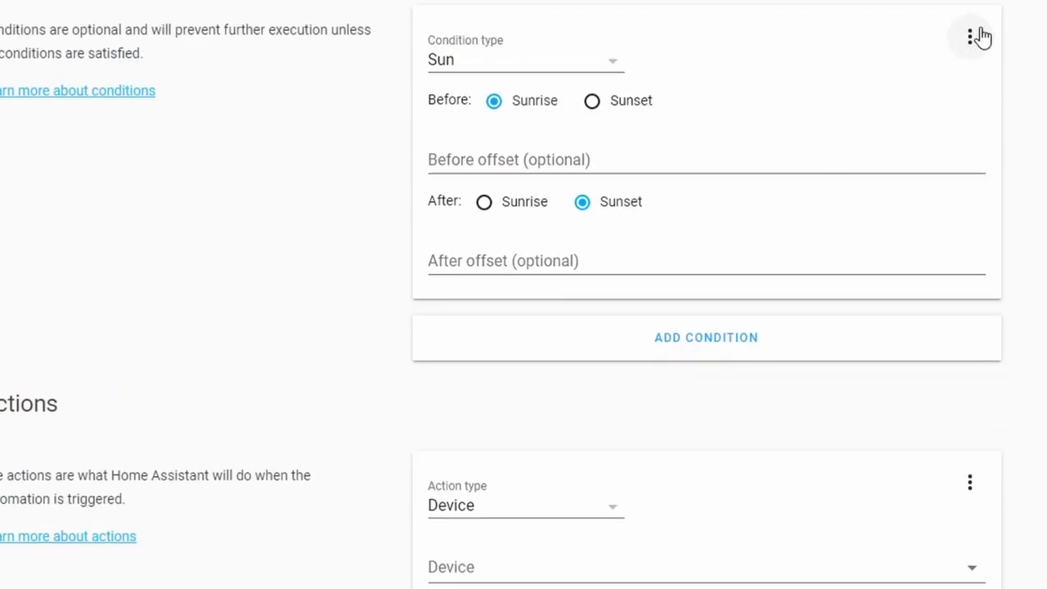
{"action": "left_click", "coordinate": [971, 36]}
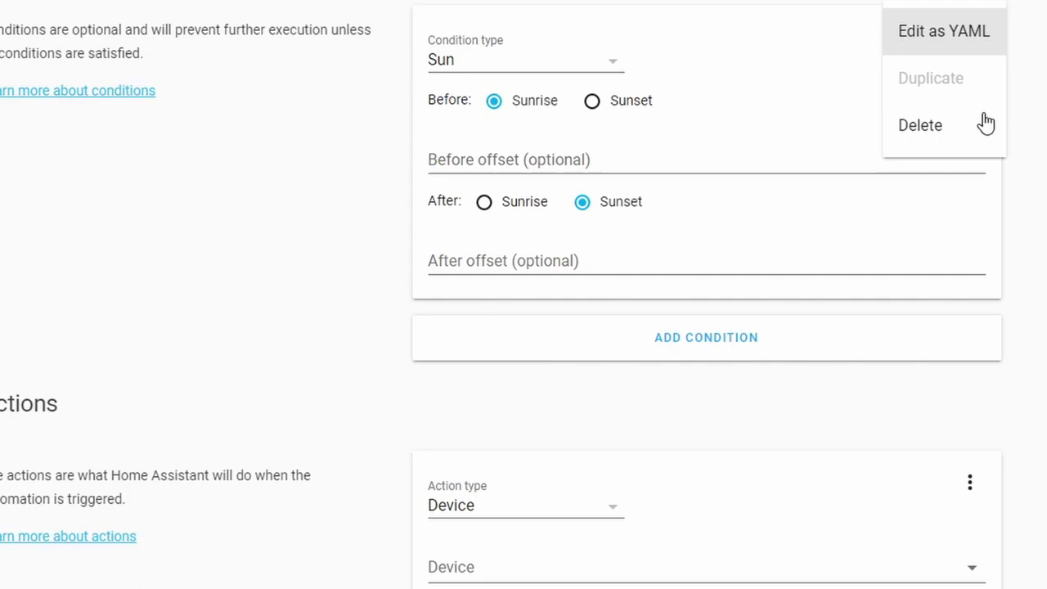
{"action": "left_click", "coordinate": [920, 125]}
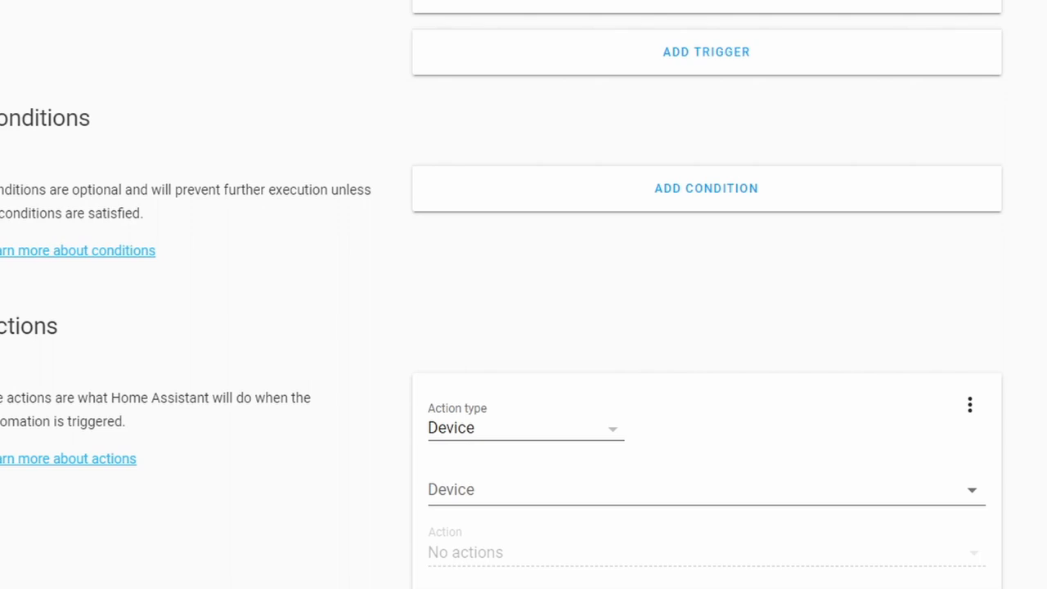
{"action": "scroll", "scroll_direction": "down", "scroll_amount": 3}
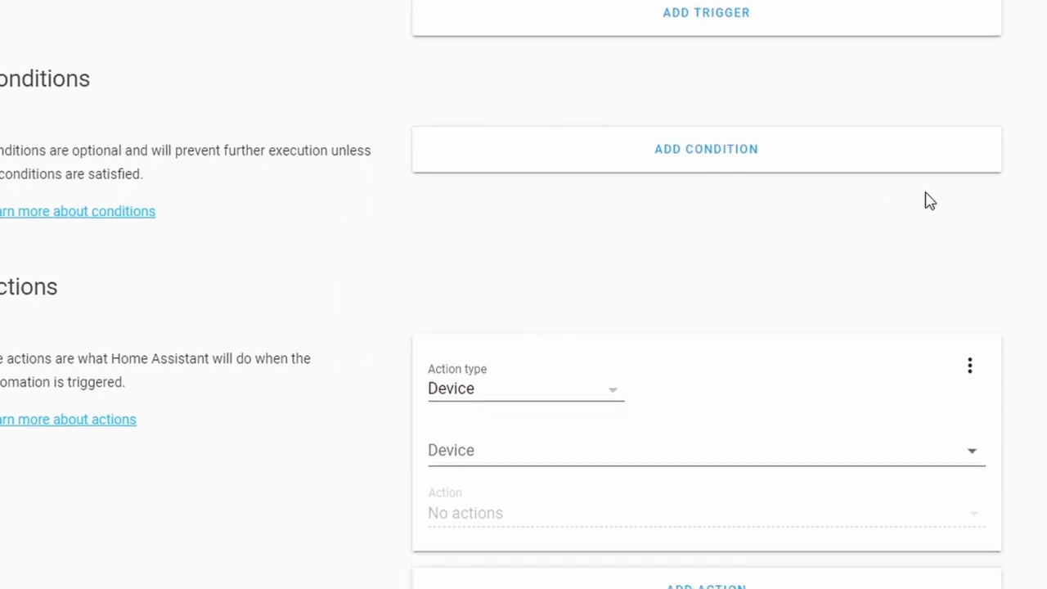
{"action": "scroll", "scroll_direction": "down", "scroll_amount": 3}
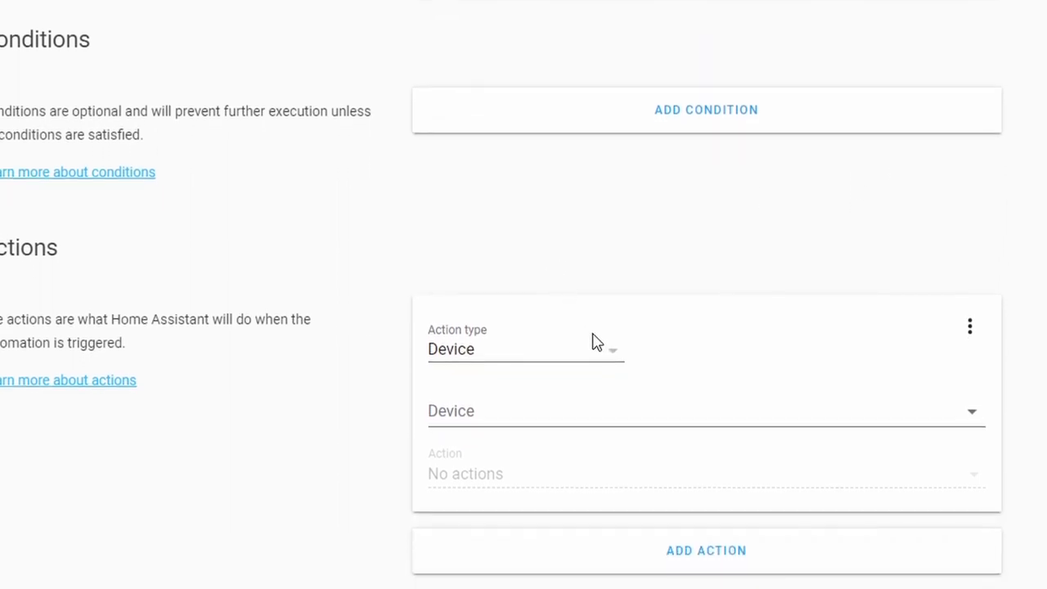
Step: Make the action a timer.start service call on timer.living_room_motion
{"action": "left_click", "coordinate": [524, 348]}
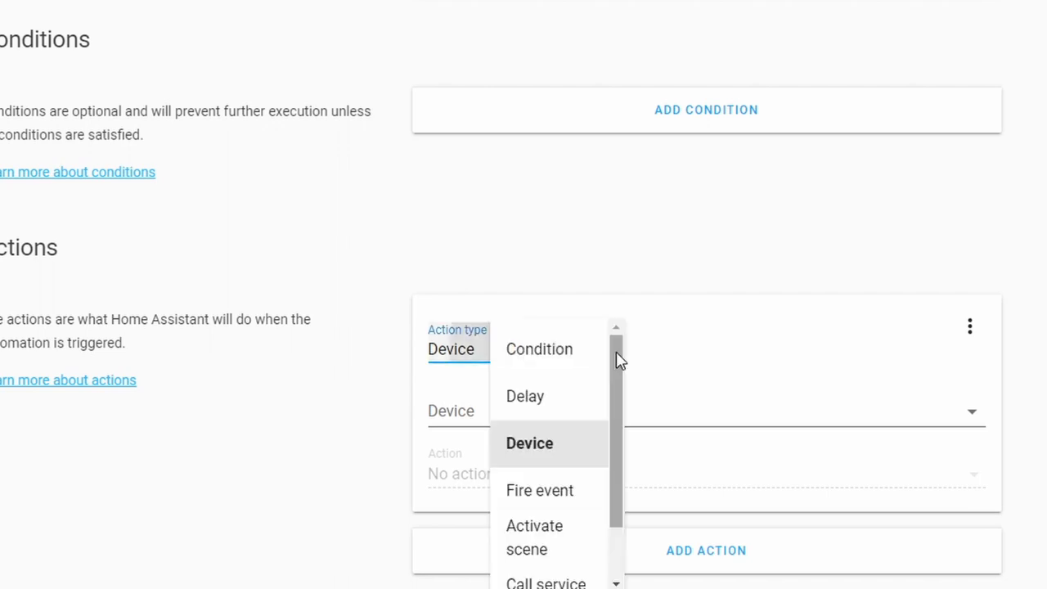
{"action": "left_click", "coordinate": [546, 583]}
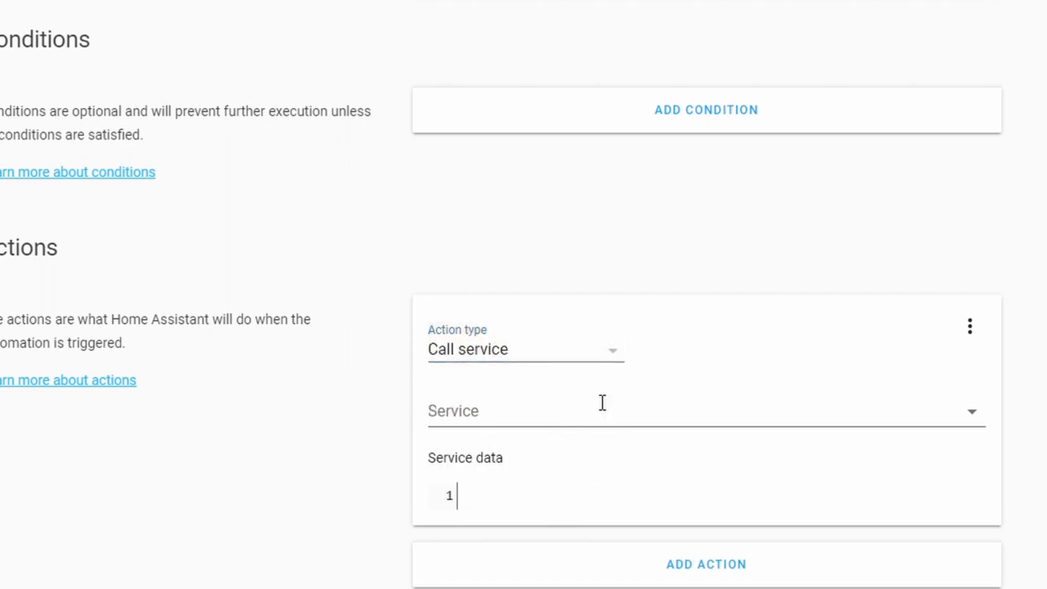
{"action": "type", "text": "tim"}
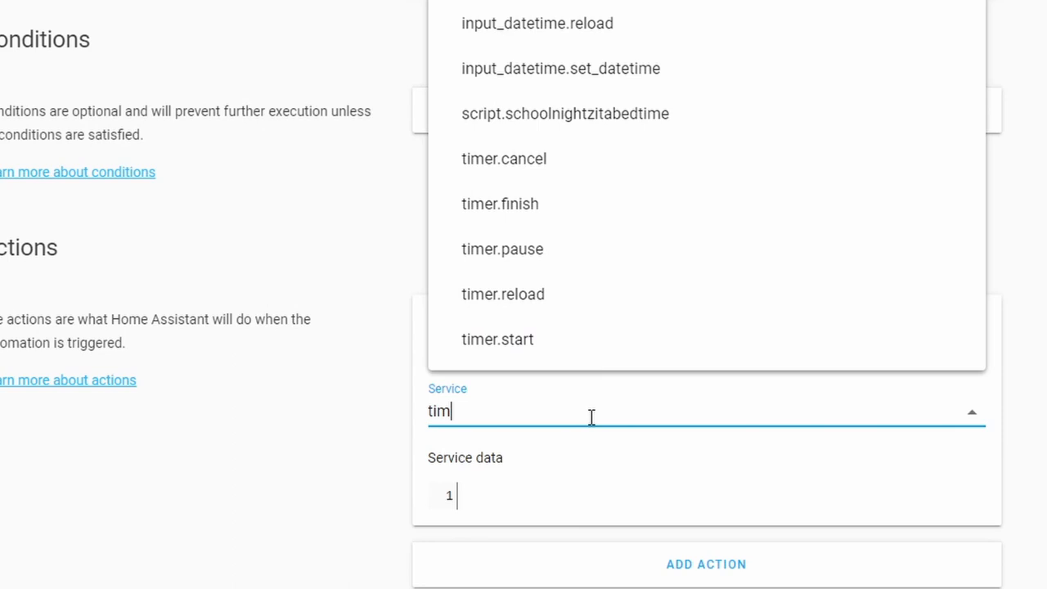
{"action": "left_click", "coordinate": [497, 339]}
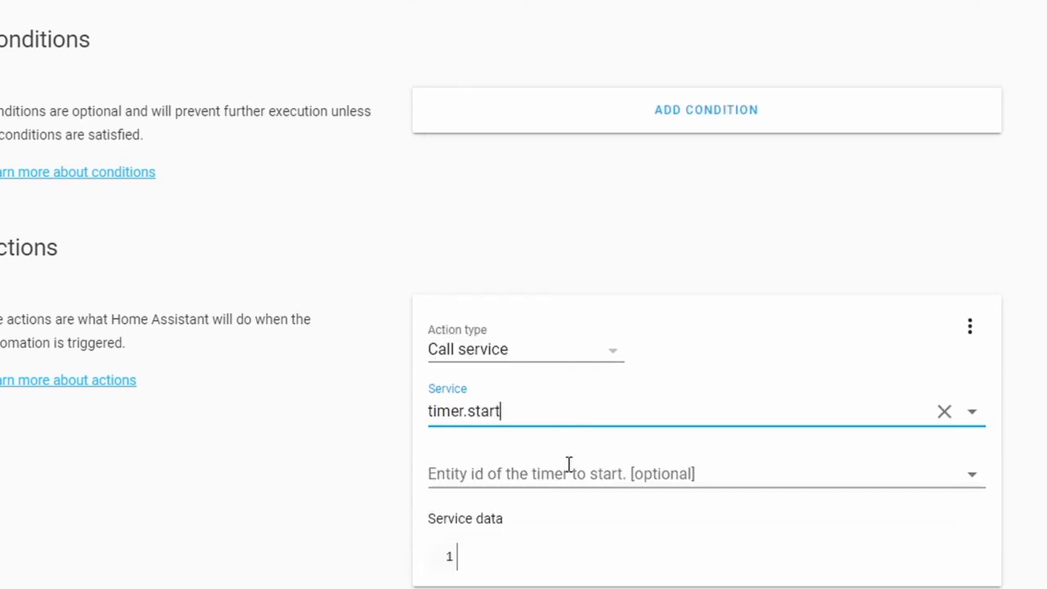
{"action": "scroll", "scroll_direction": "down", "scroll_amount": 3}
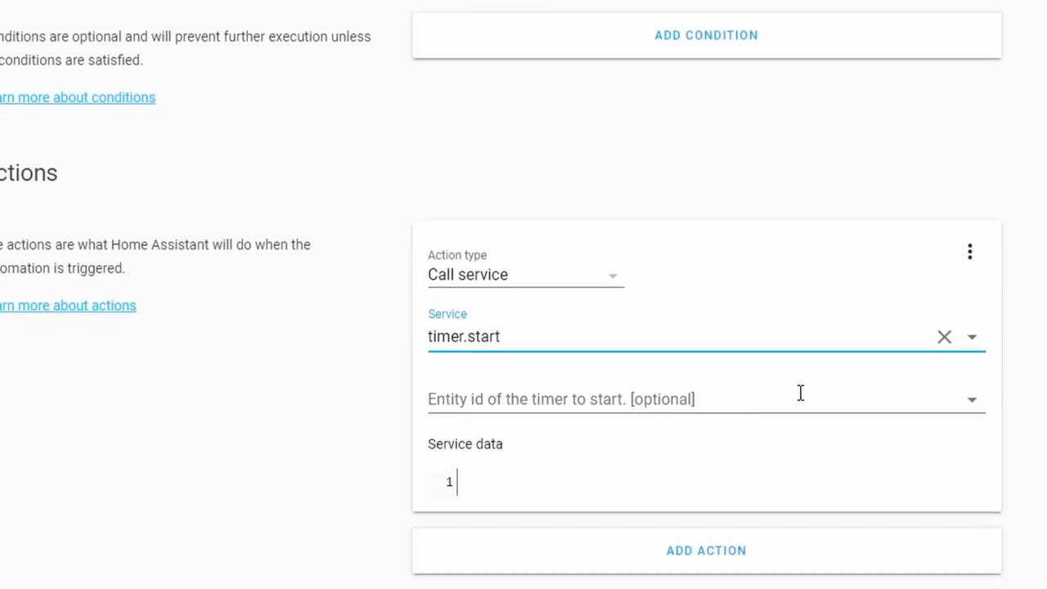
{"action": "left_click", "coordinate": [974, 401]}
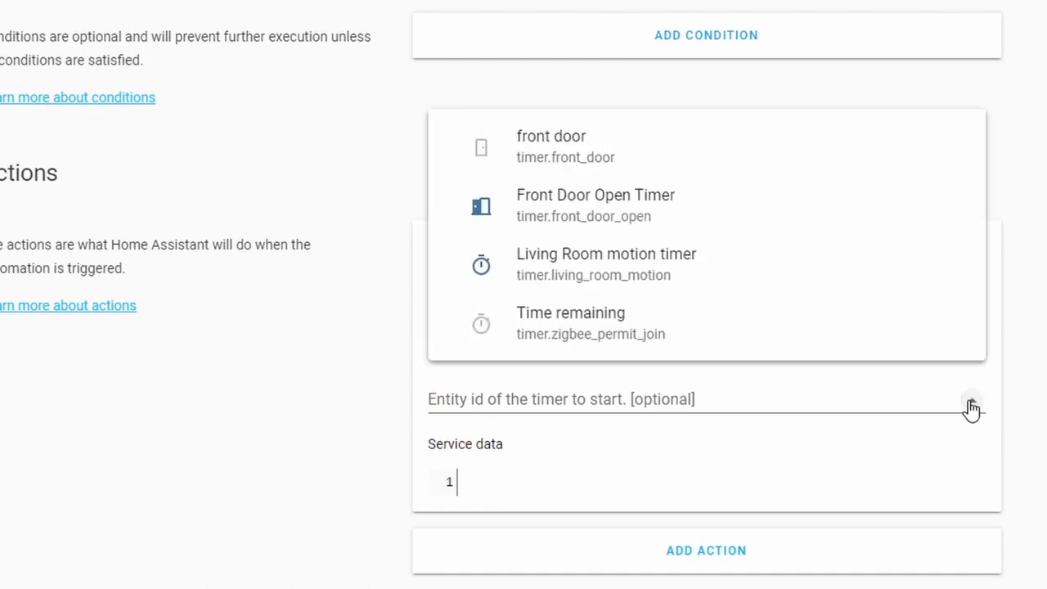
{"action": "mouse_move", "coordinate": [553, 297]}
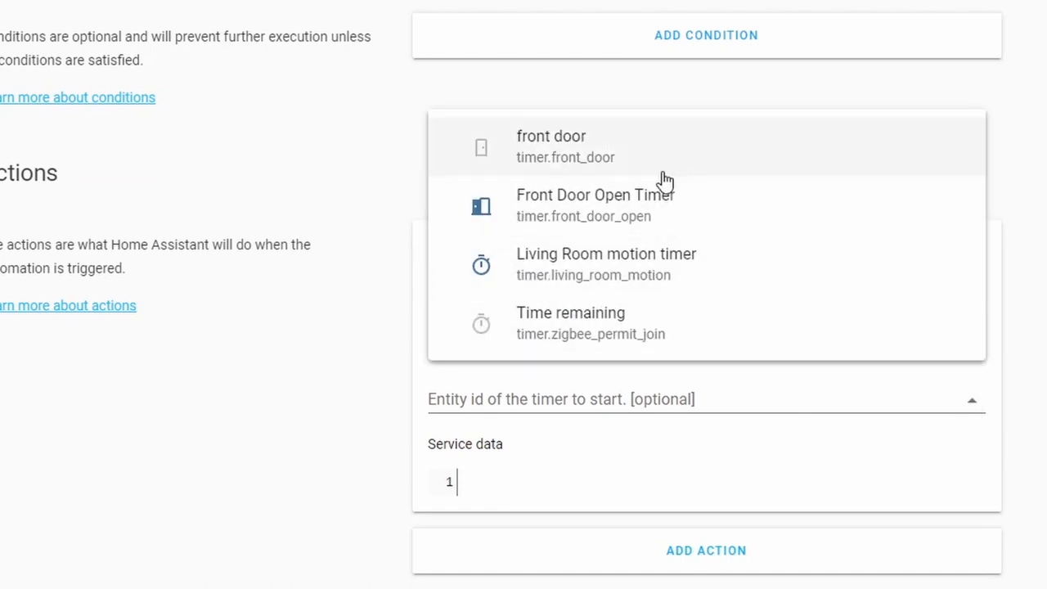
{"action": "mouse_move", "coordinate": [609, 285]}
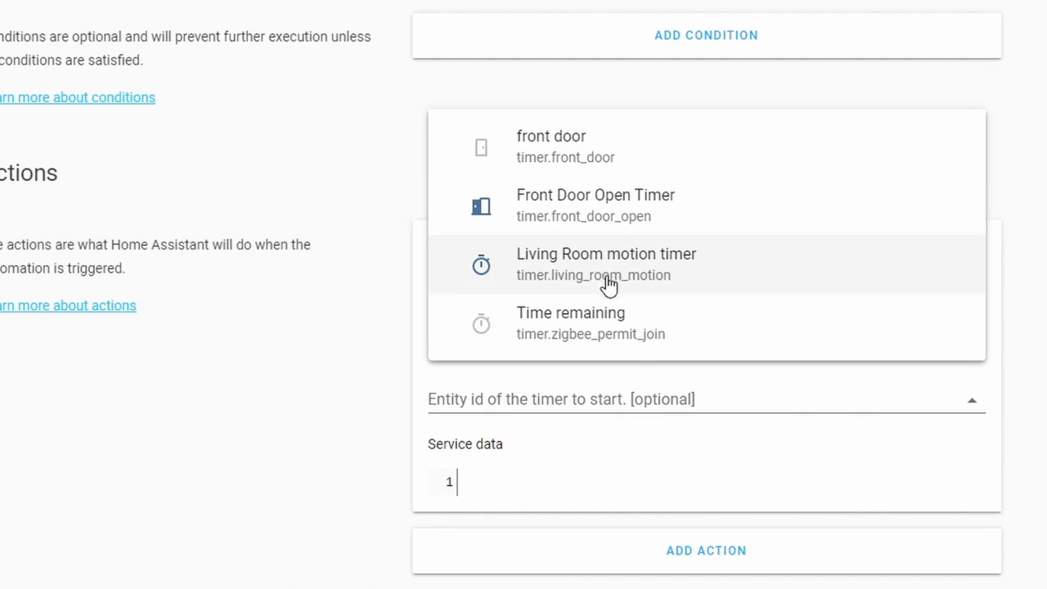
{"action": "mouse_move", "coordinate": [621, 238]}
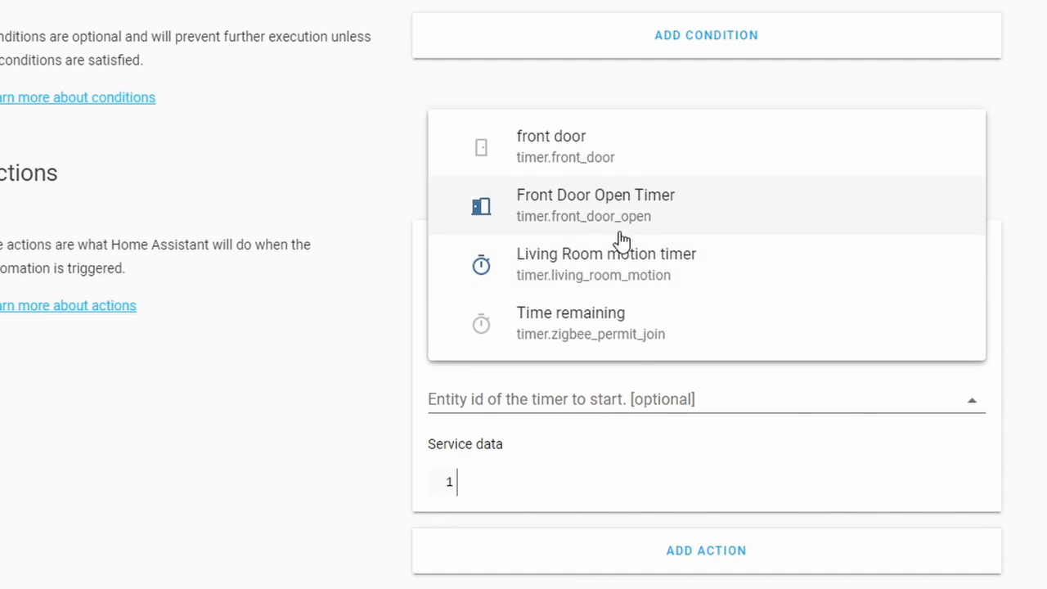
{"action": "mouse_move", "coordinate": [606, 270]}
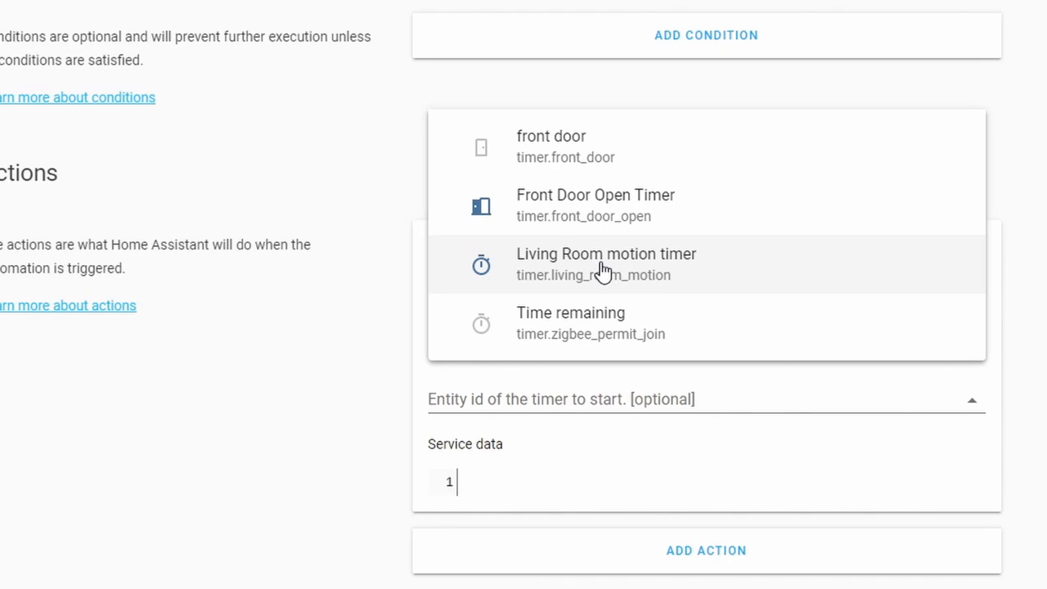
{"action": "left_click", "coordinate": [605, 263]}
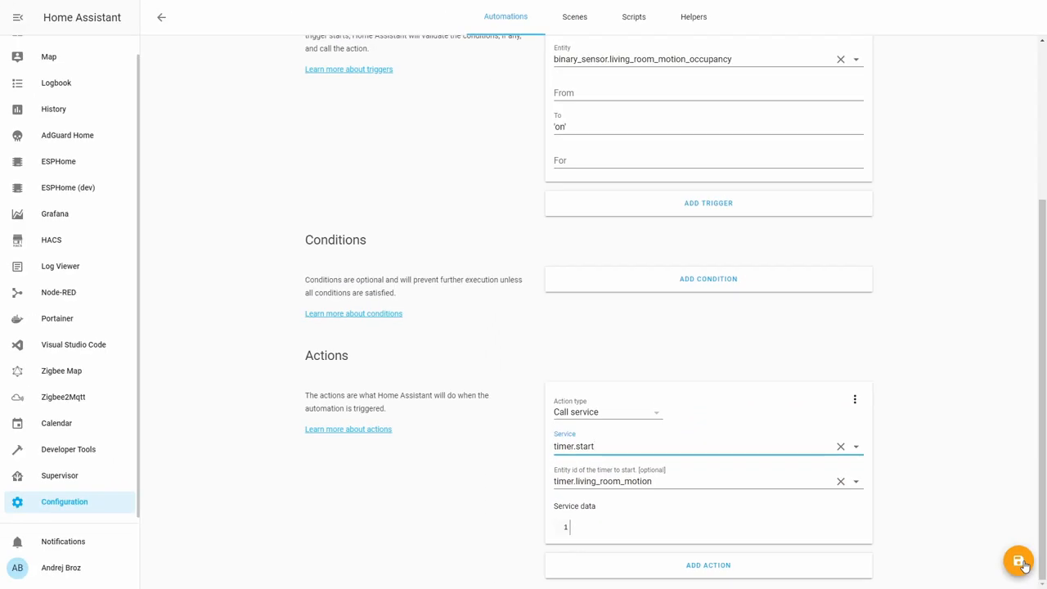
Step: Reload automations from Server Controls and return to the Home dashboard overview
{"action": "left_click", "coordinate": [65, 501]}
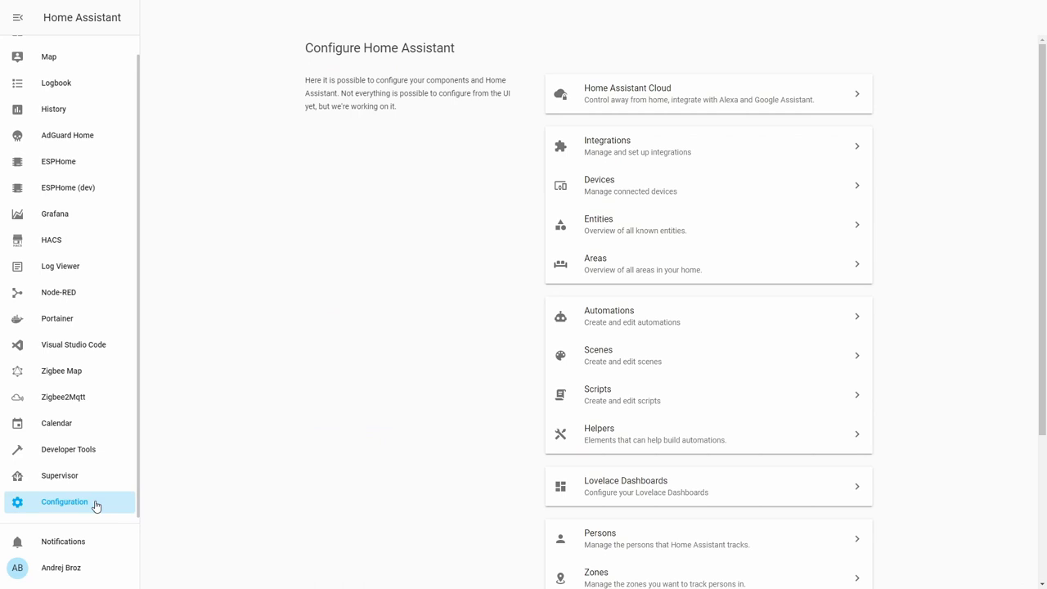
{"action": "scroll", "scroll_direction": "down", "scroll_amount": 3}
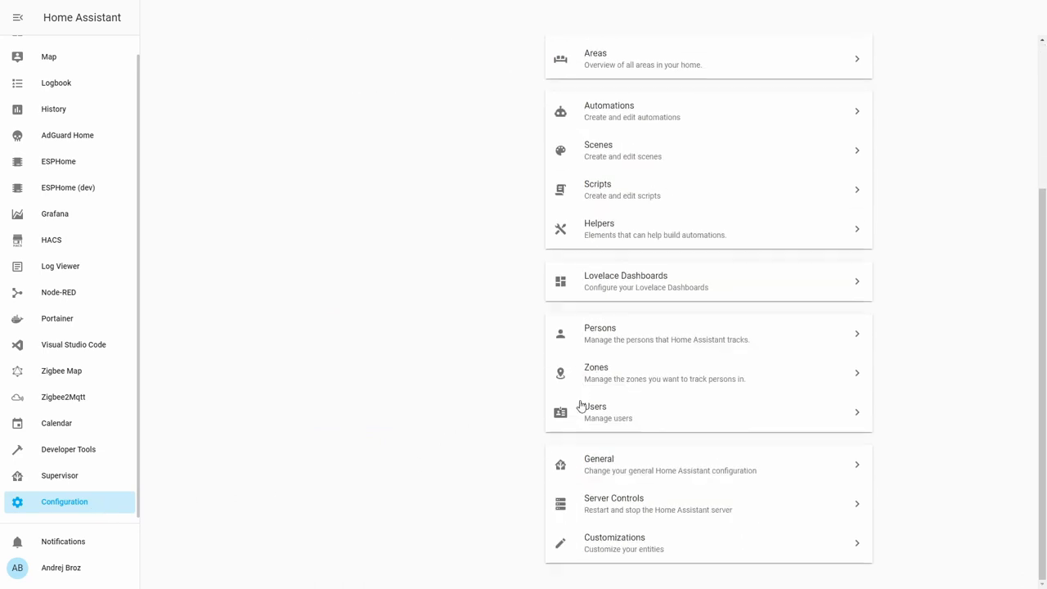
{"action": "left_click", "coordinate": [613, 504]}
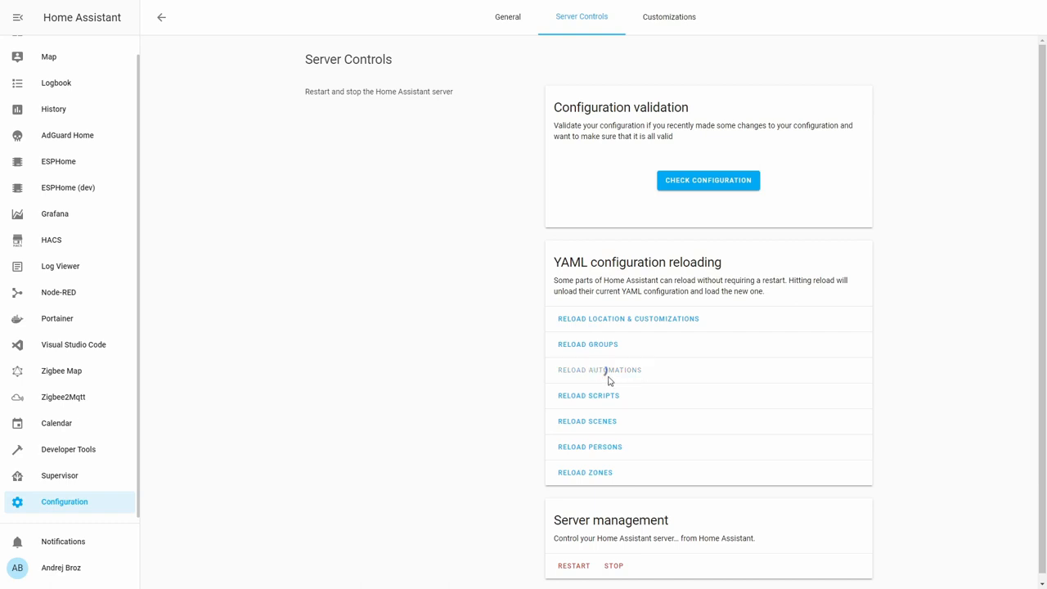
{"action": "left_click", "coordinate": [599, 370]}
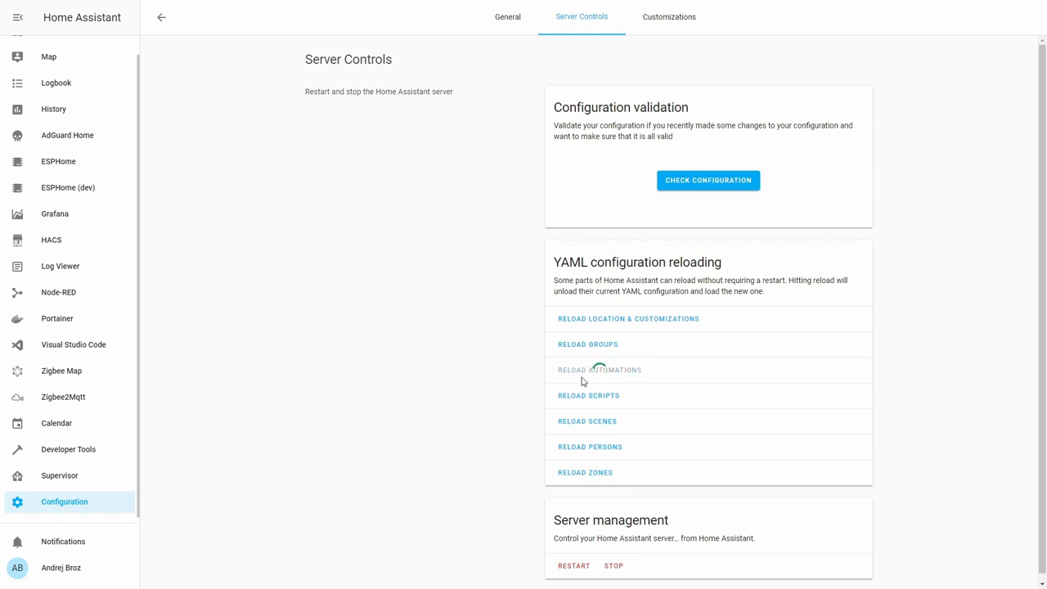
{"action": "left_click", "coordinate": [598, 370]}
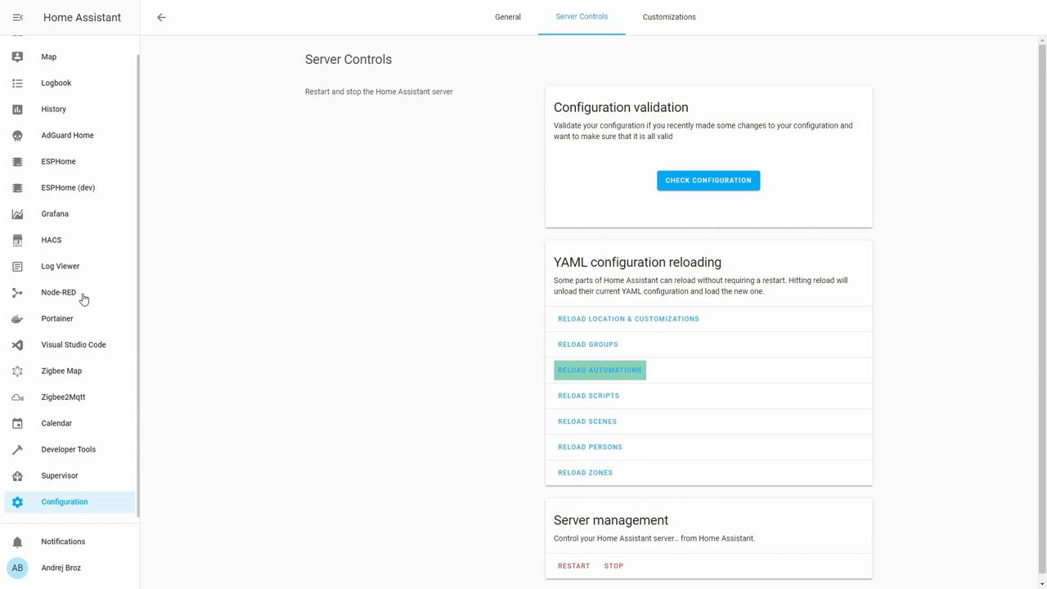
{"action": "left_click", "coordinate": [55, 49]}
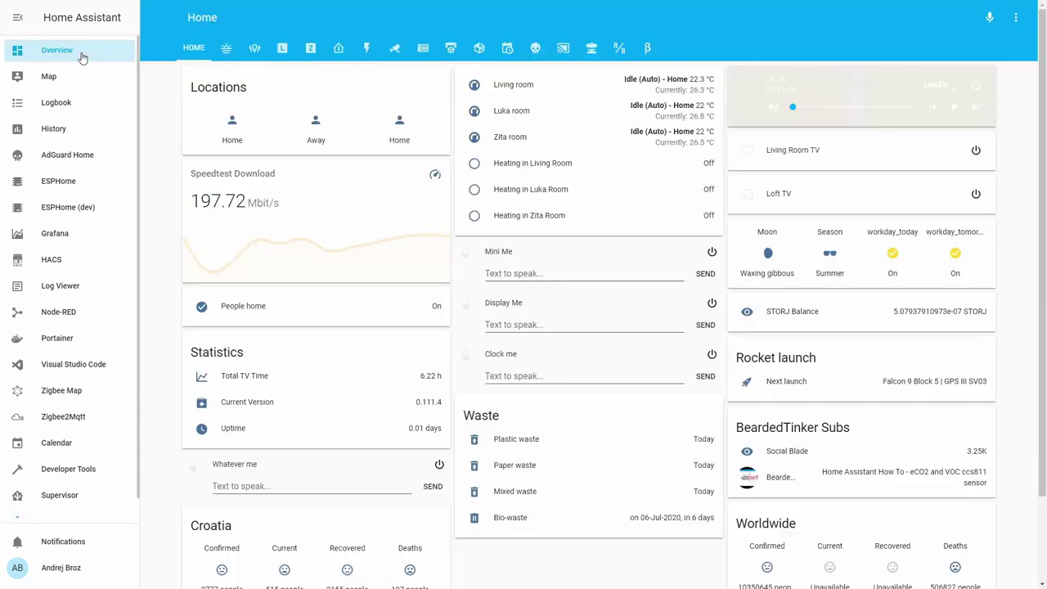
Step: Switch to the dashboard view holding the Timers card to watch the motion timer count down
{"action": "left_click", "coordinate": [648, 47]}
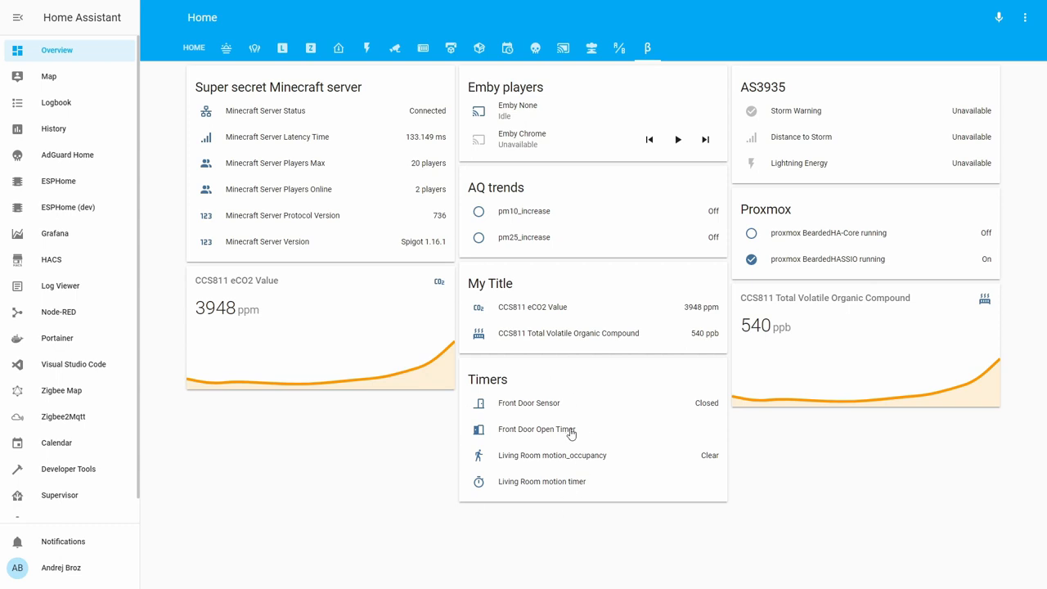
{"action": "mouse_move", "coordinate": [560, 484]}
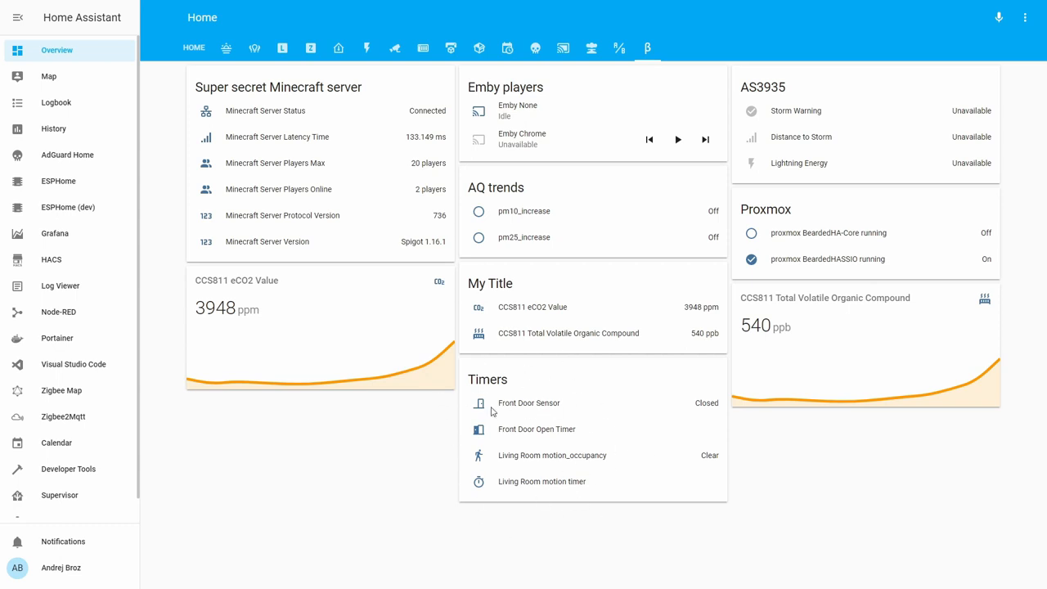
{"action": "mouse_move", "coordinate": [551, 463]}
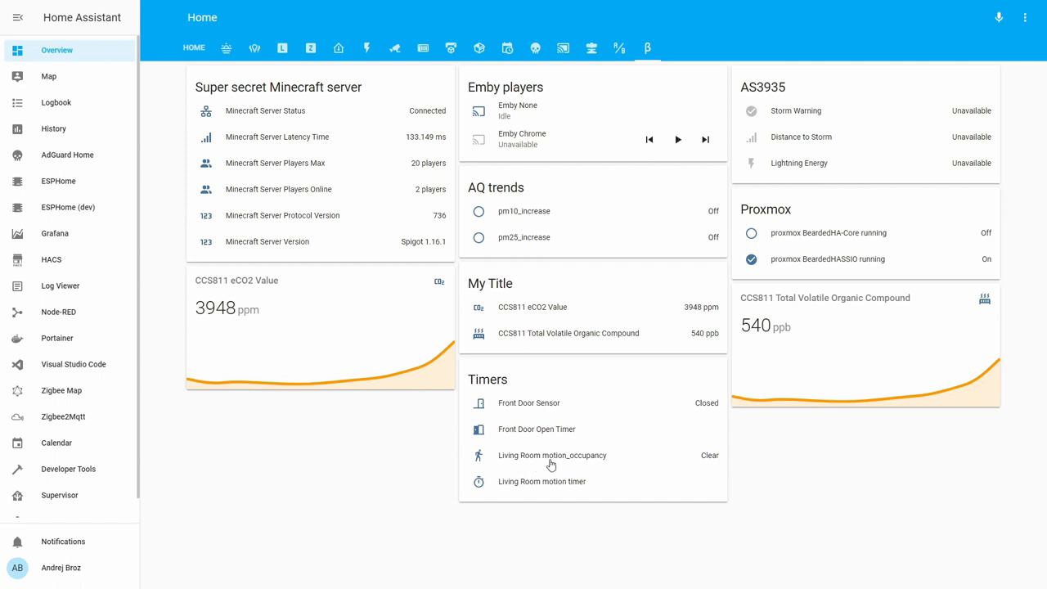
{"action": "mouse_move", "coordinate": [581, 465]}
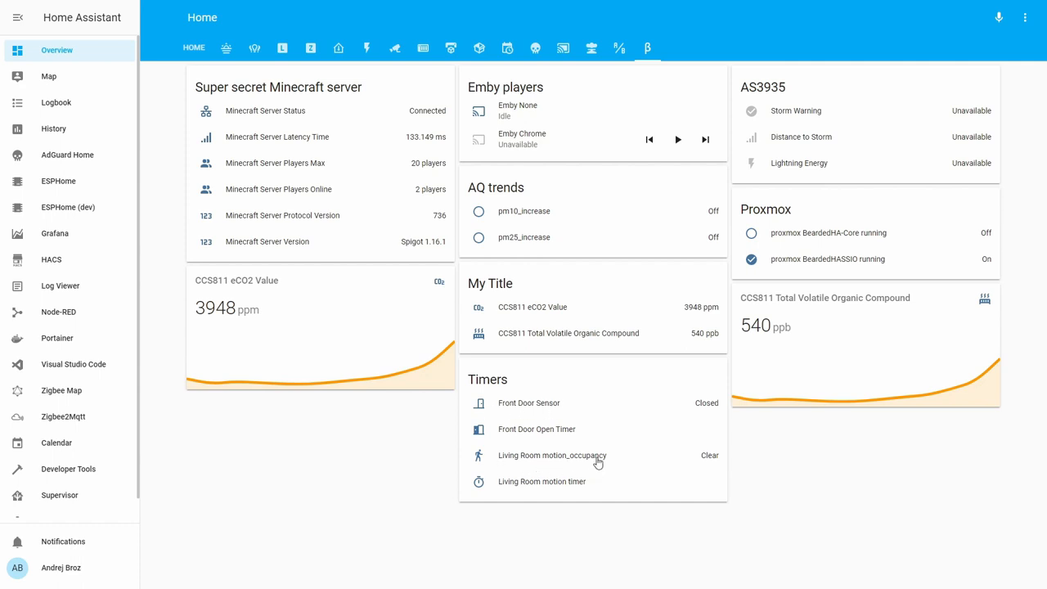
{"action": "mouse_move", "coordinate": [494, 476]}
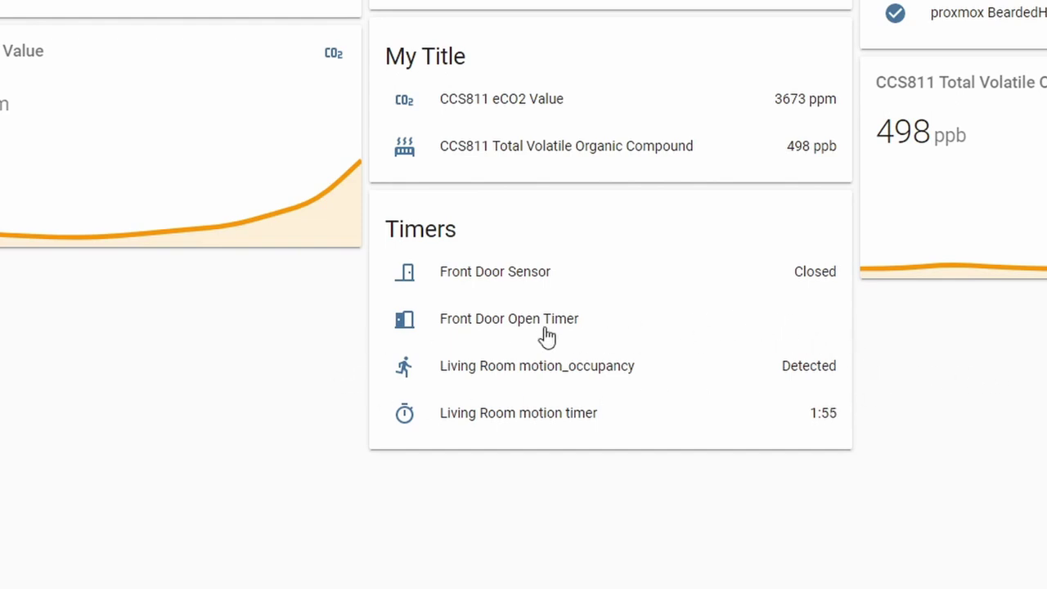
{"action": "mouse_move", "coordinate": [750, 377]}
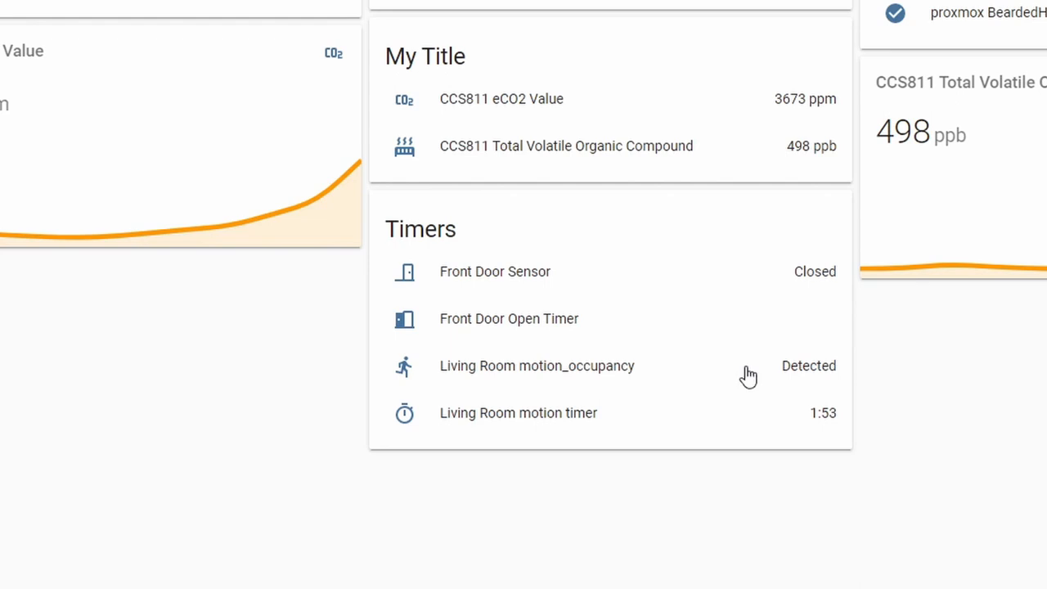
{"action": "mouse_move", "coordinate": [763, 354]}
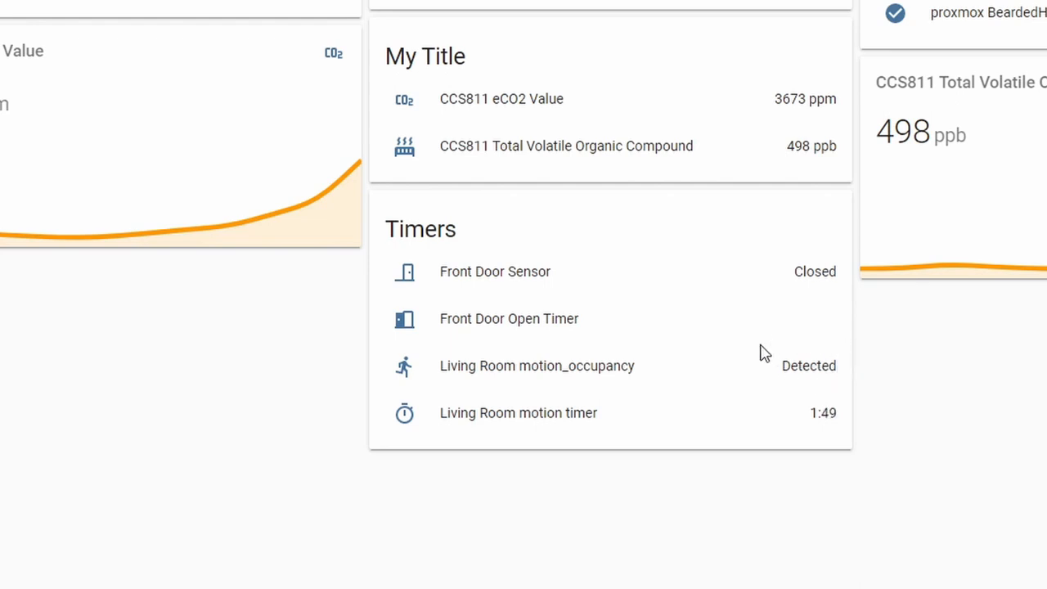
{"action": "mouse_move", "coordinate": [775, 402]}
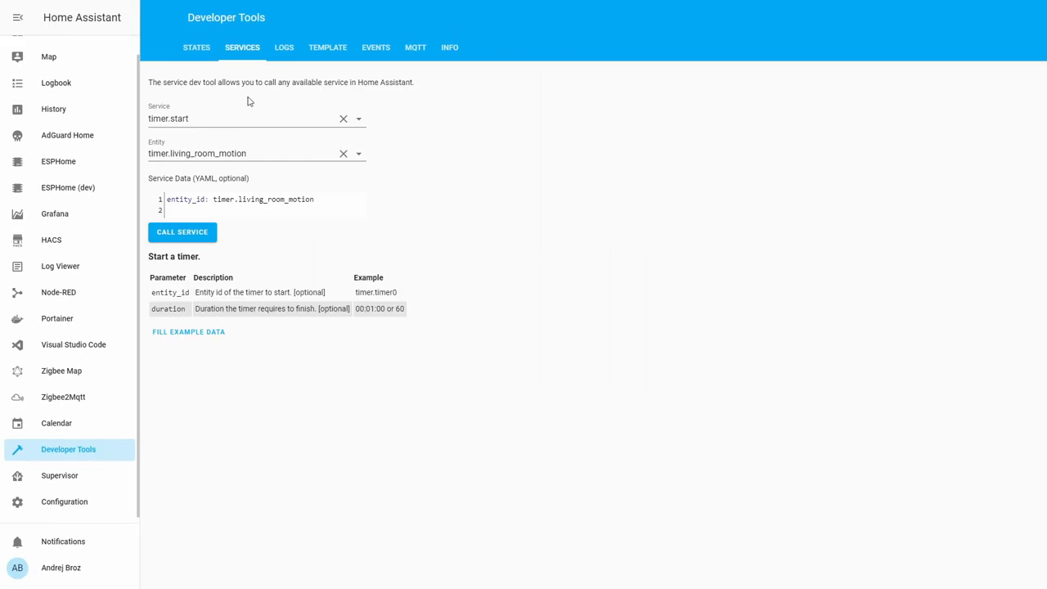
Step: Inspect the state of timer.living_room_motion in Developer Tools States
{"action": "left_click", "coordinate": [196, 46]}
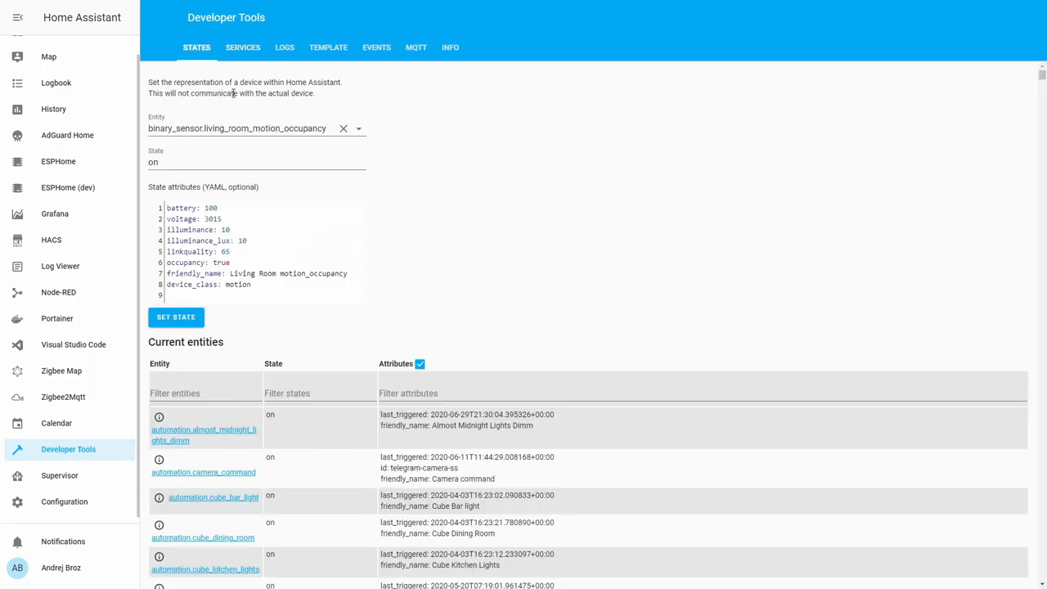
{"action": "left_click", "coordinate": [237, 127]}
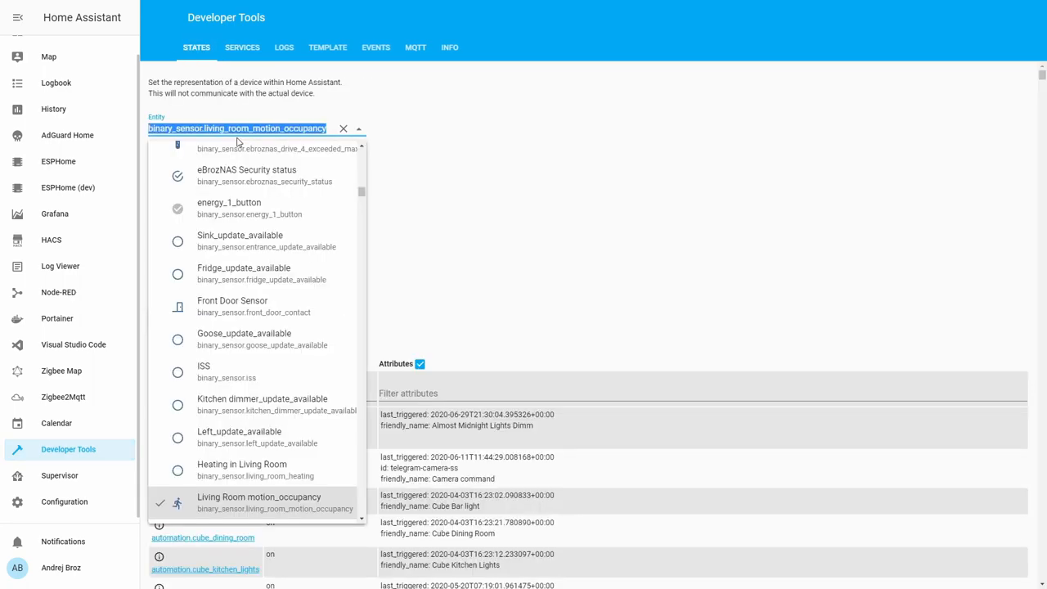
{"action": "type", "text": "timer."}
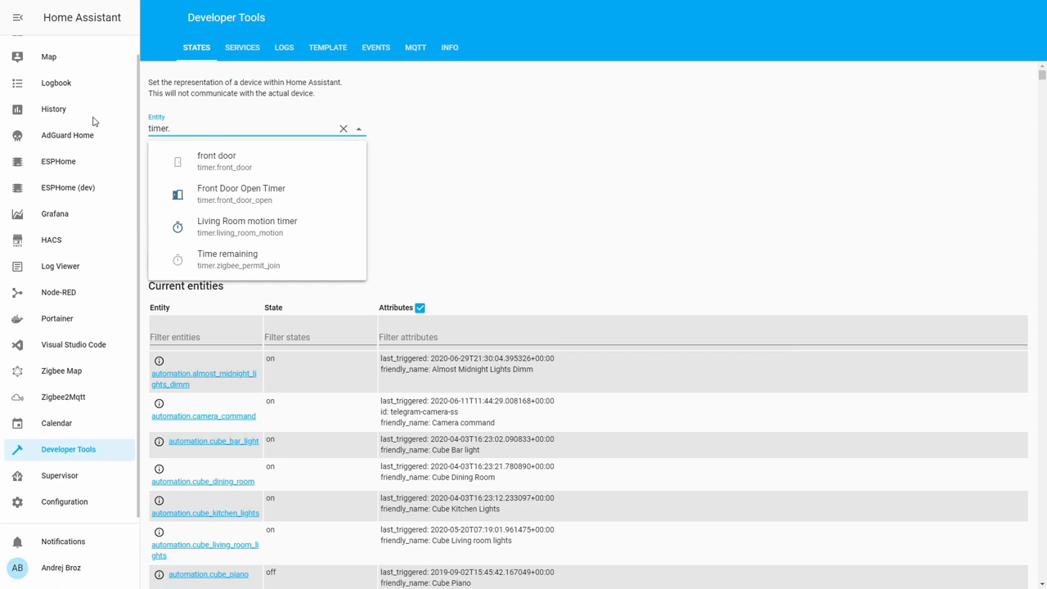
{"action": "left_click", "coordinate": [247, 226]}
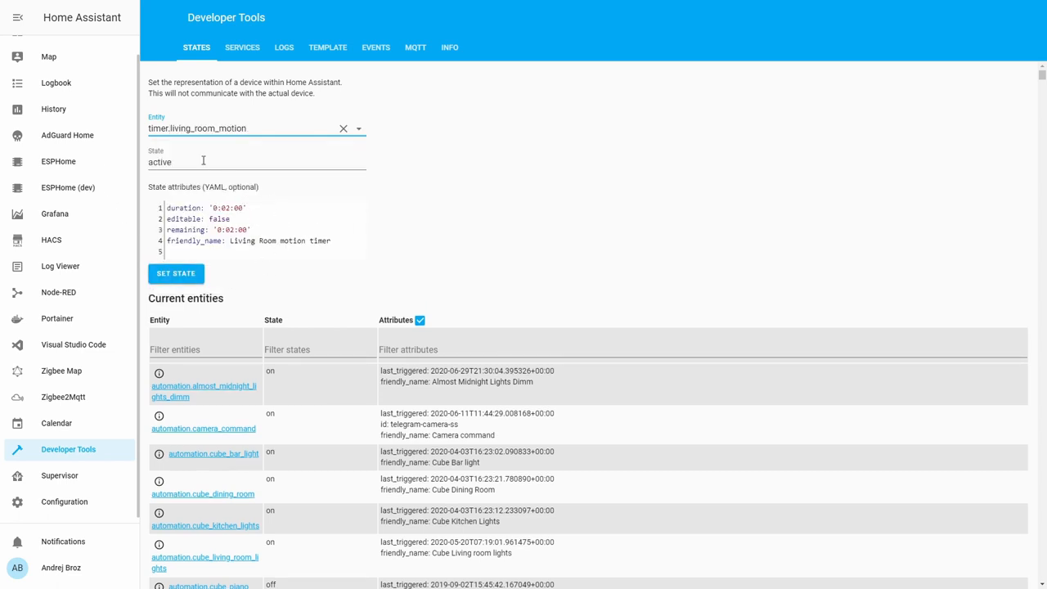
{"action": "mouse_move", "coordinate": [170, 144]}
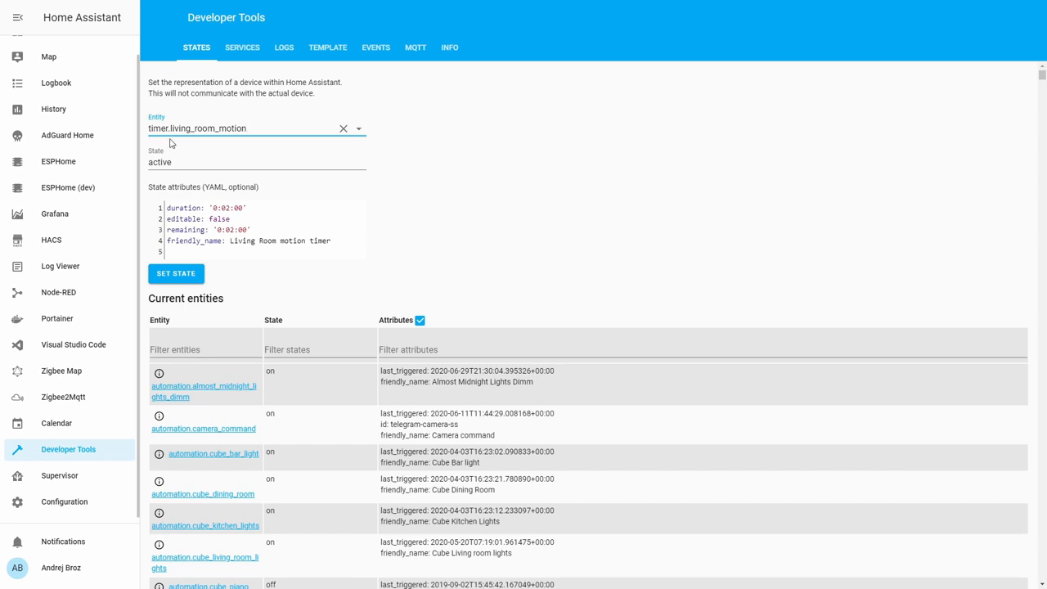
{"action": "mouse_move", "coordinate": [243, 46]}
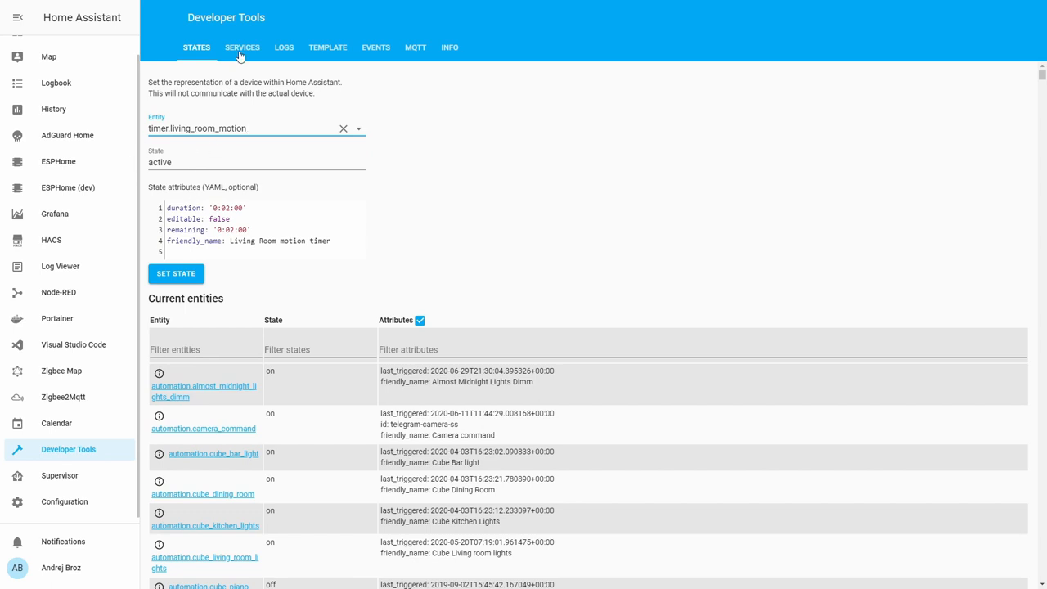
Step: Prepare a timer.pause service call targeting timer.living_room_motion
{"action": "left_click", "coordinate": [242, 46]}
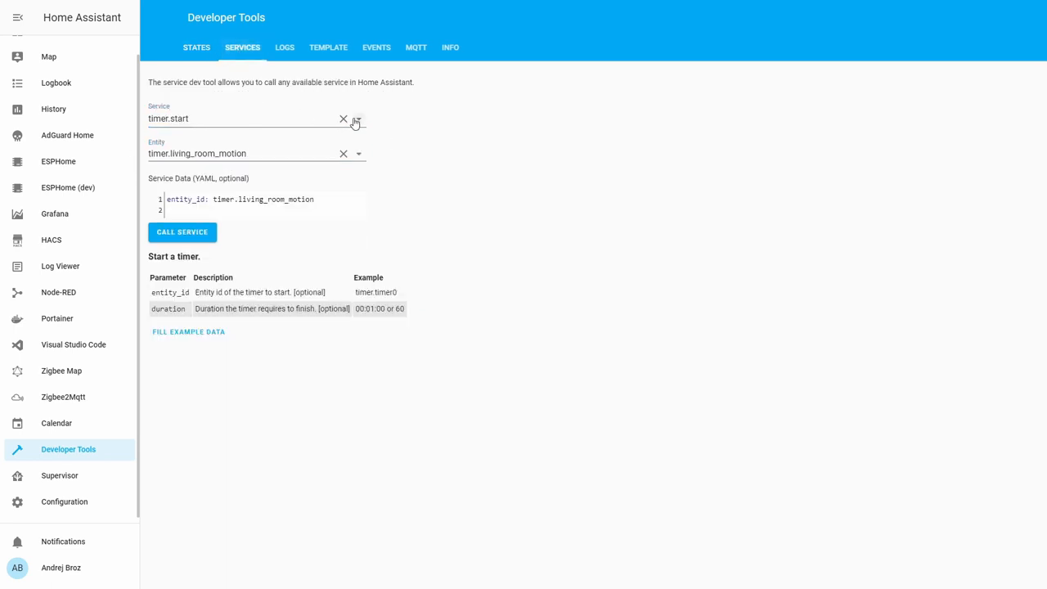
{"action": "left_click", "coordinate": [357, 118]}
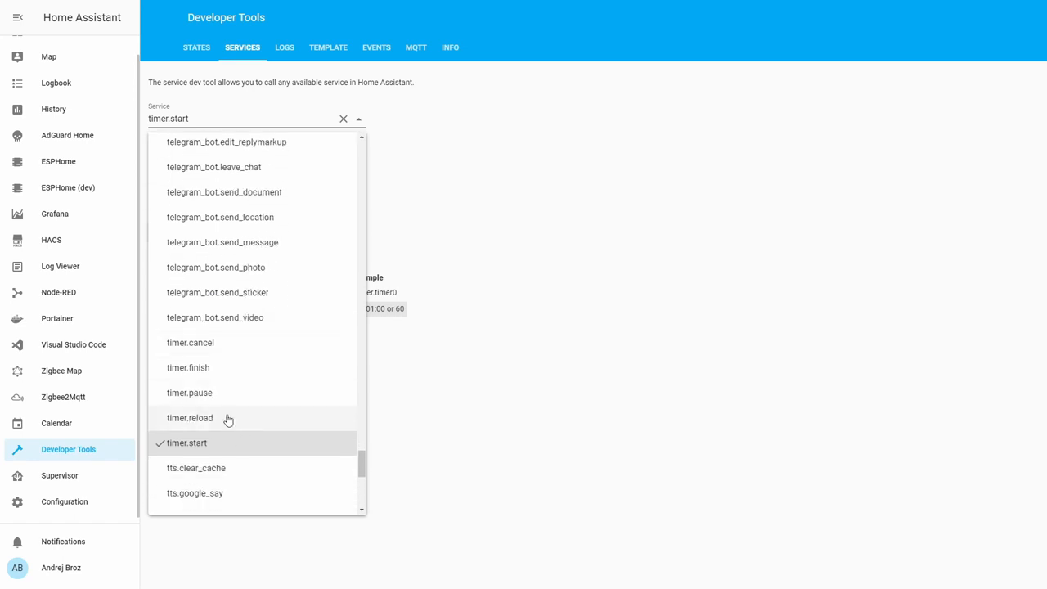
{"action": "left_click", "coordinate": [190, 392]}
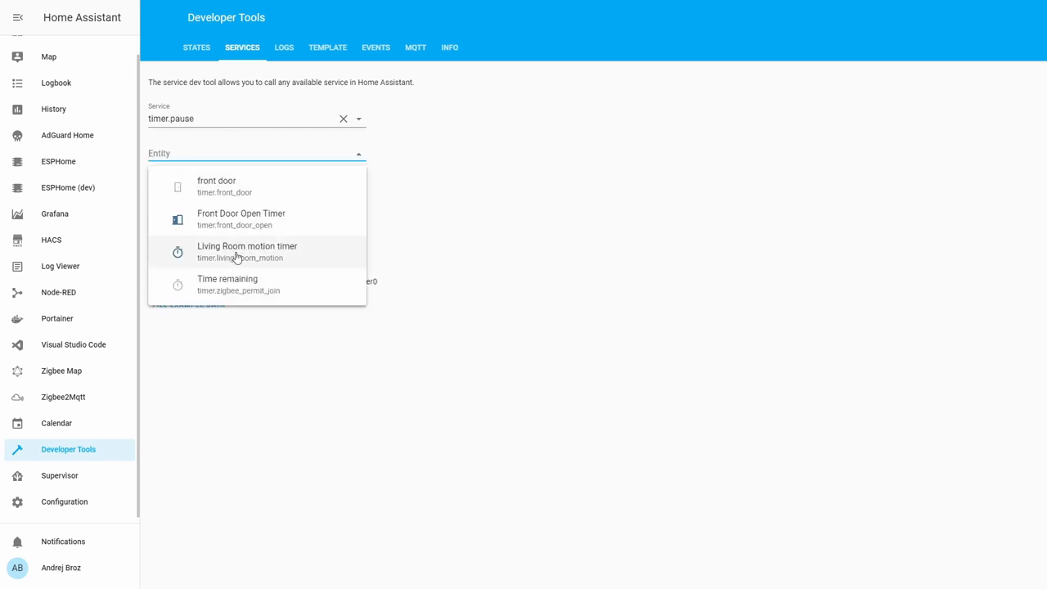
{"action": "left_click", "coordinate": [246, 252]}
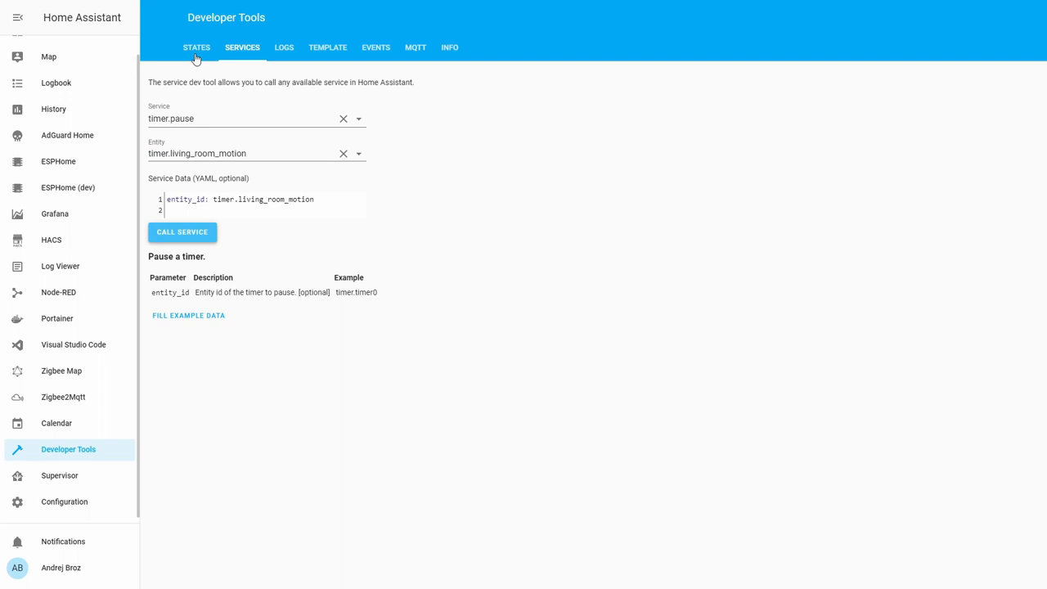
{"action": "left_click", "coordinate": [196, 46]}
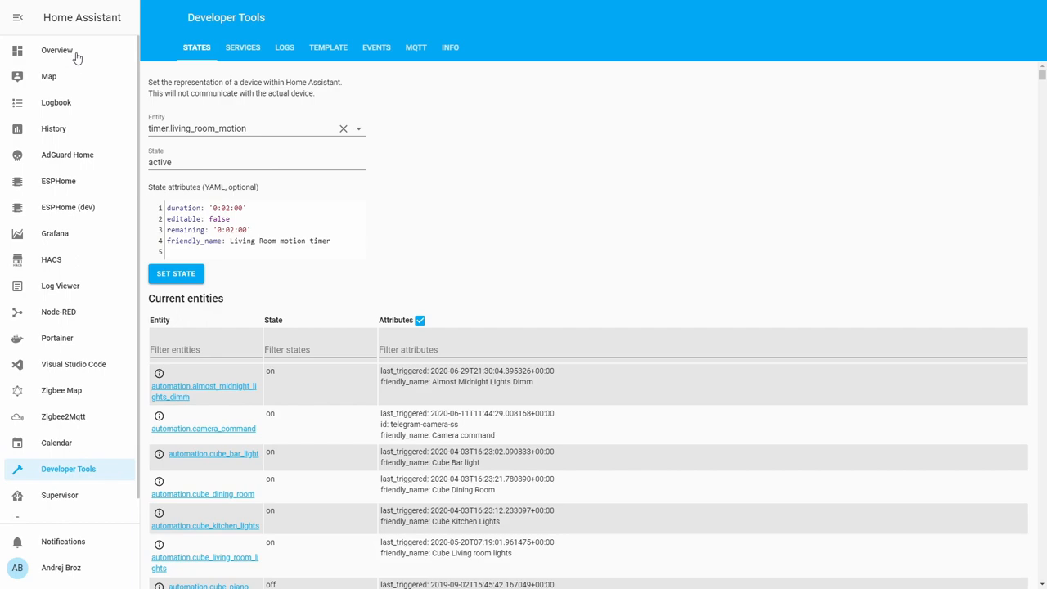
Step: Set up a timer.cancel service call targeting timer.living_room_motion
{"action": "left_click", "coordinate": [57, 49]}
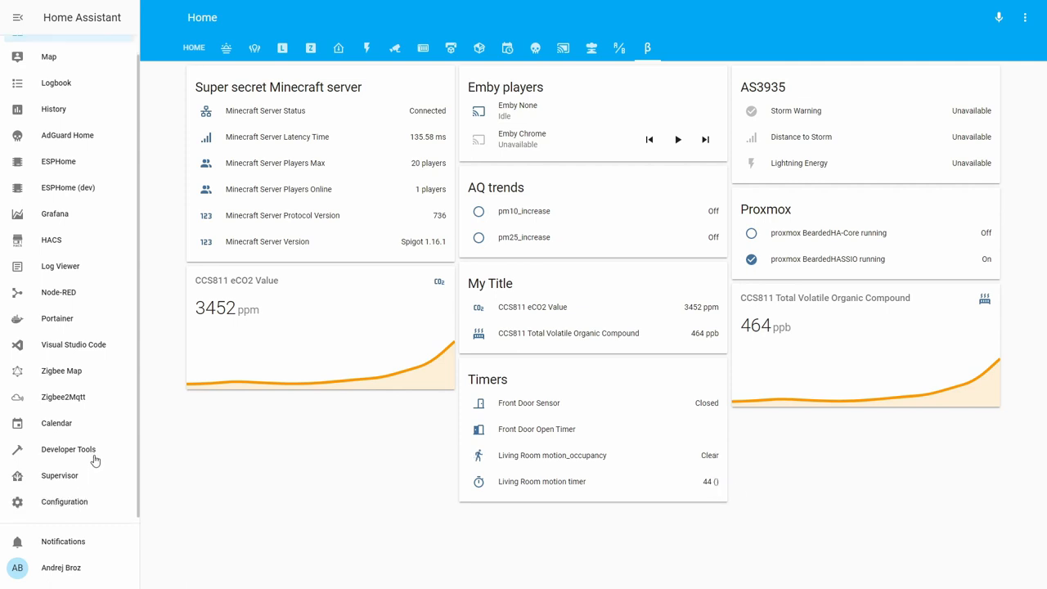
{"action": "left_click", "coordinate": [69, 449]}
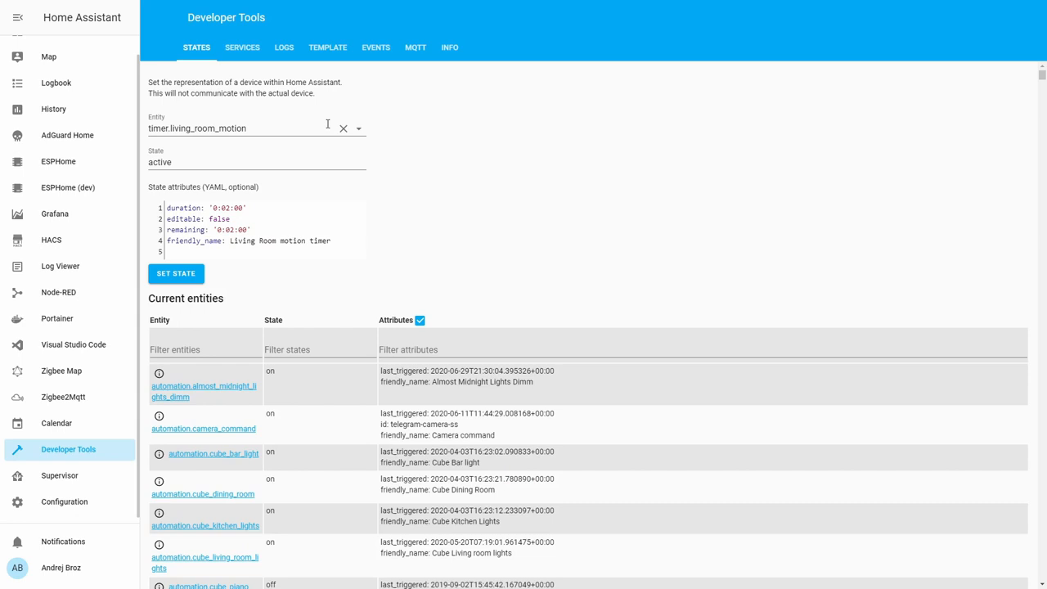
{"action": "left_click", "coordinate": [242, 46]}
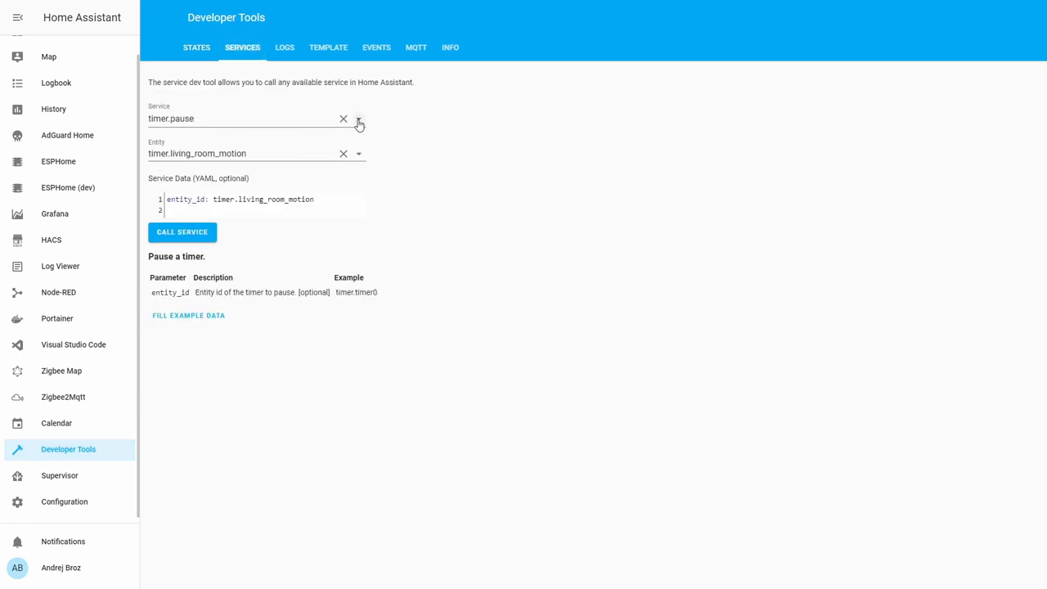
{"action": "left_click", "coordinate": [360, 118]}
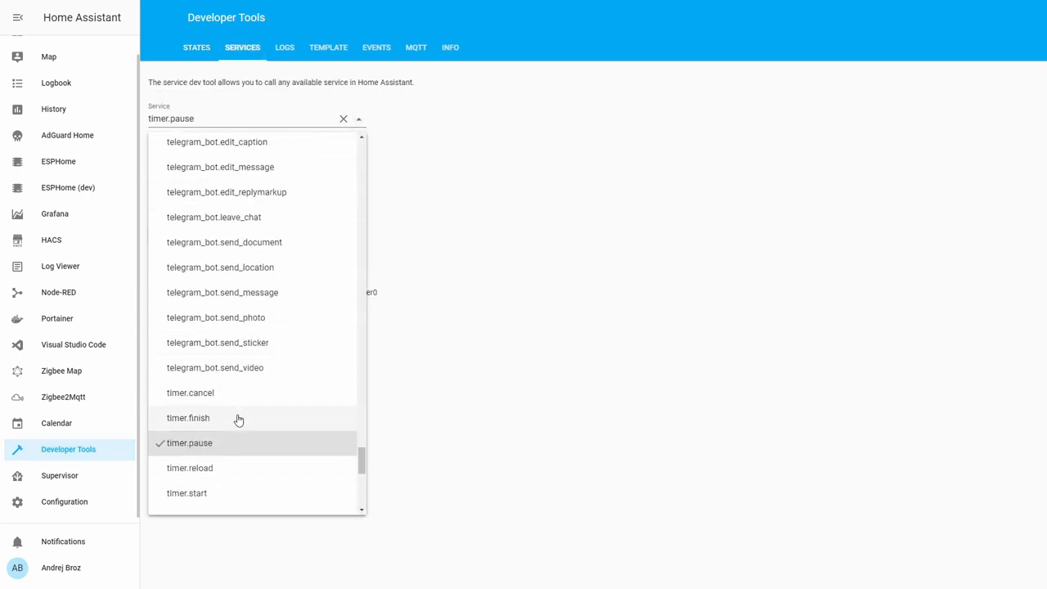
{"action": "mouse_move", "coordinate": [211, 426]}
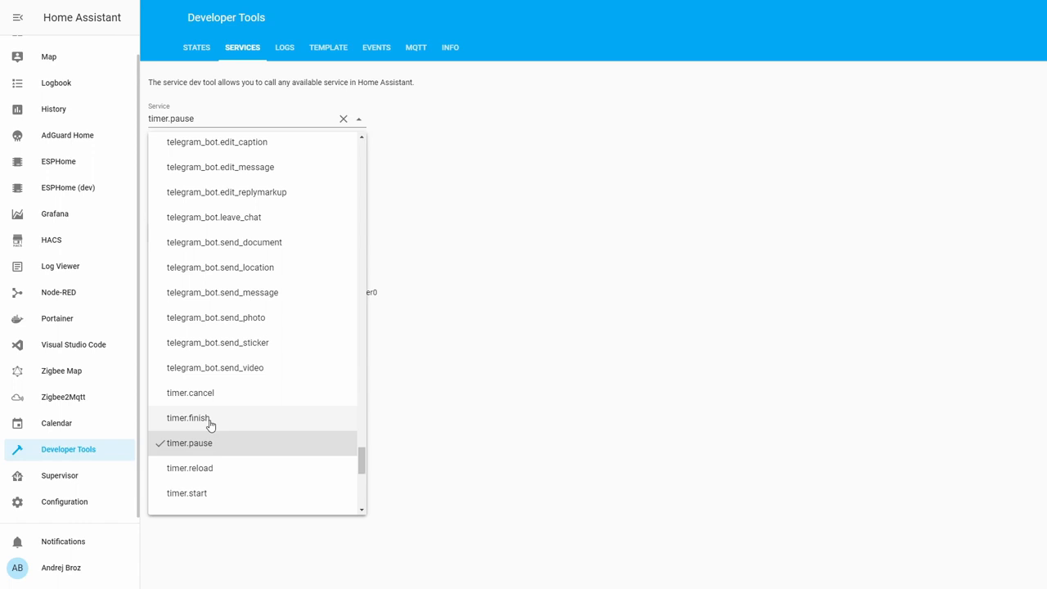
{"action": "mouse_move", "coordinate": [229, 394]}
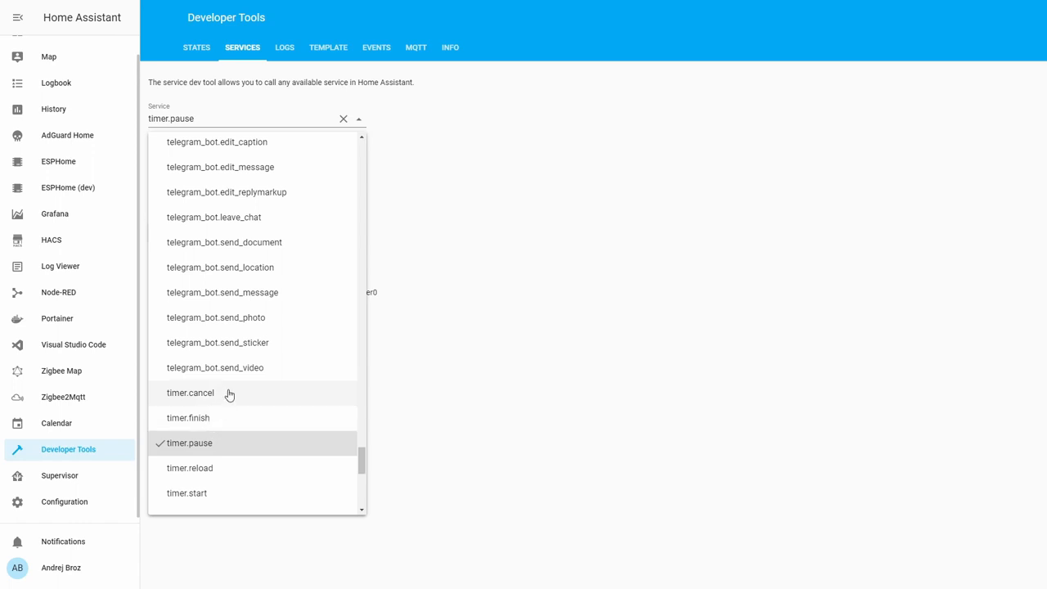
{"action": "left_click", "coordinate": [190, 393]}
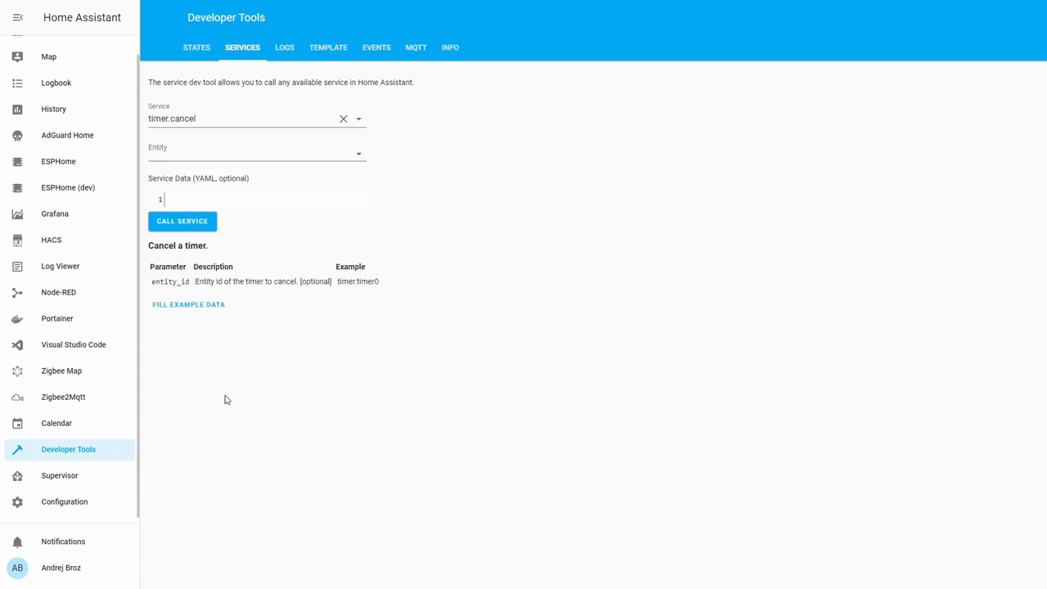
{"action": "left_click", "coordinate": [255, 154]}
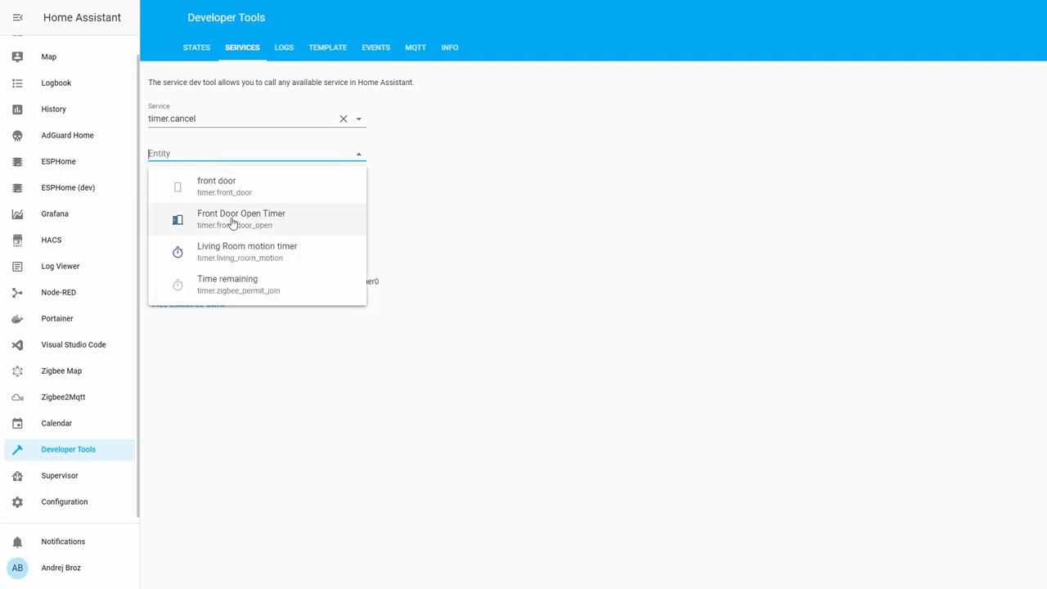
{"action": "left_click", "coordinate": [246, 252]}
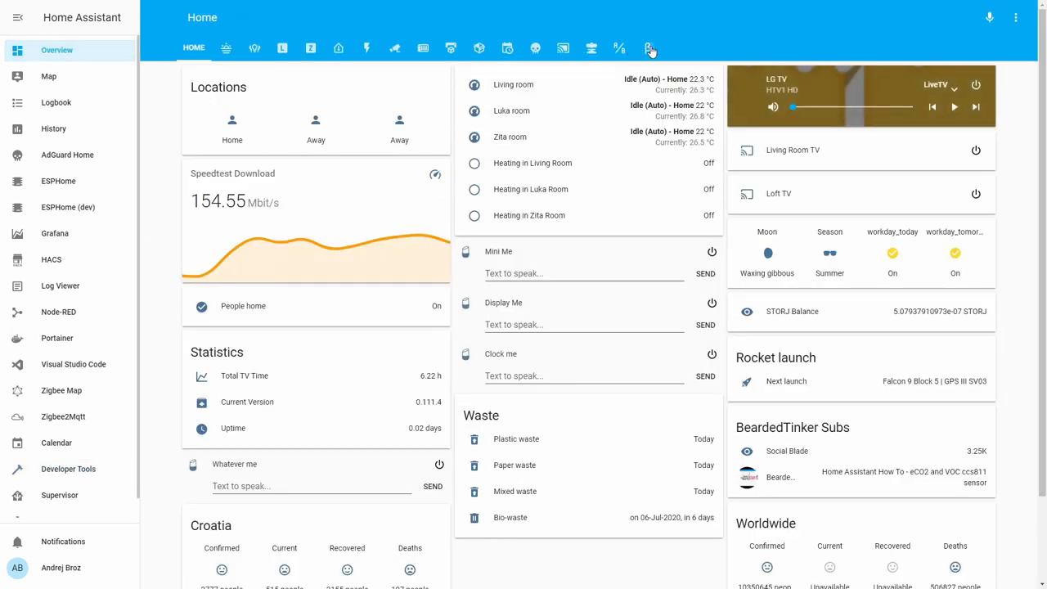
Step: Confirm the Living Room motion timer is idle, then go to the automations configuration
{"action": "left_click", "coordinate": [649, 47]}
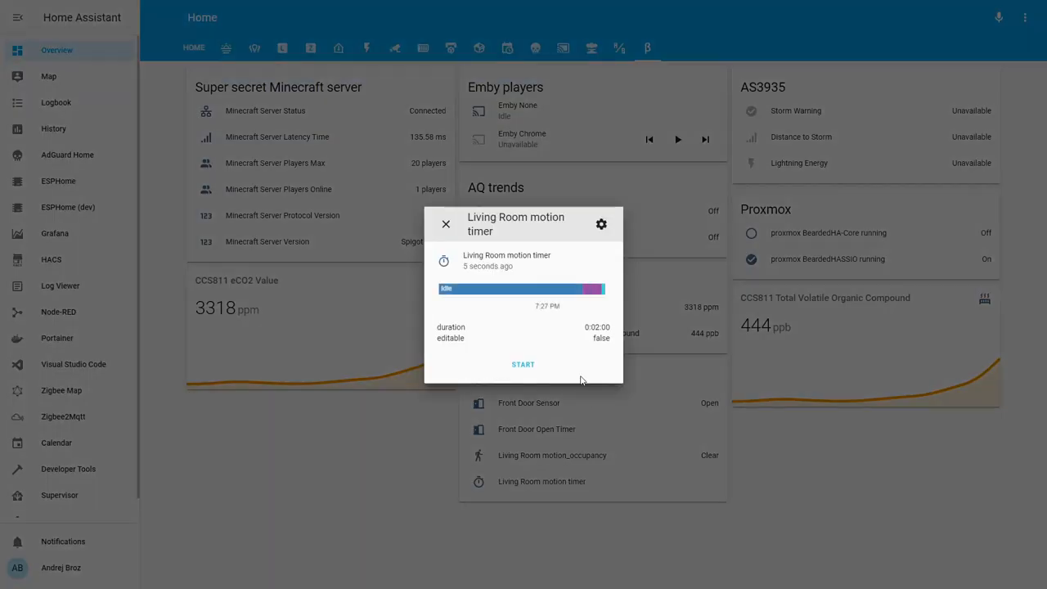
{"action": "mouse_move", "coordinate": [599, 288]}
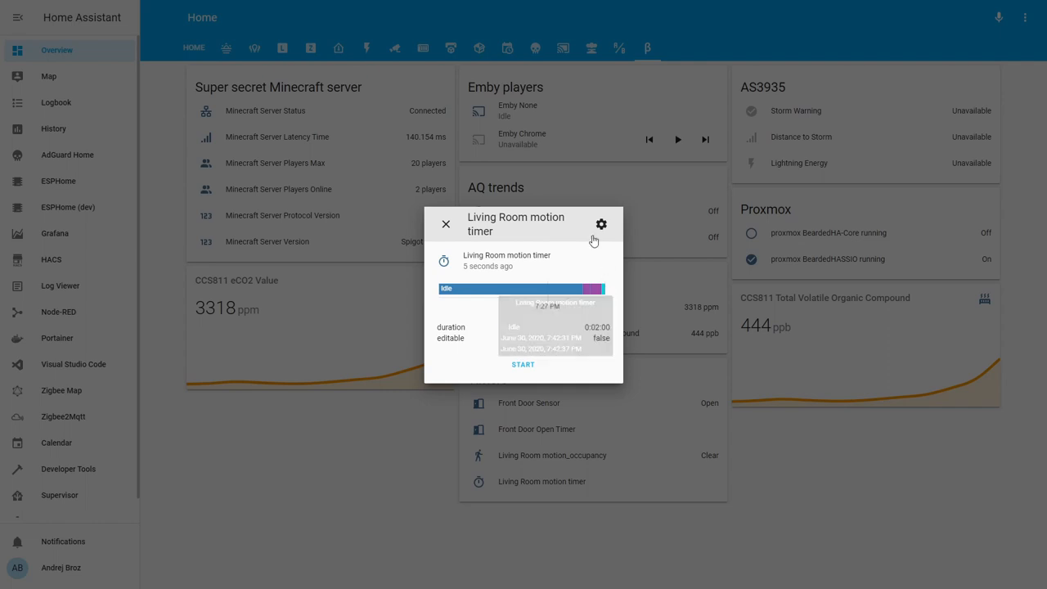
{"action": "left_click", "coordinate": [445, 225]}
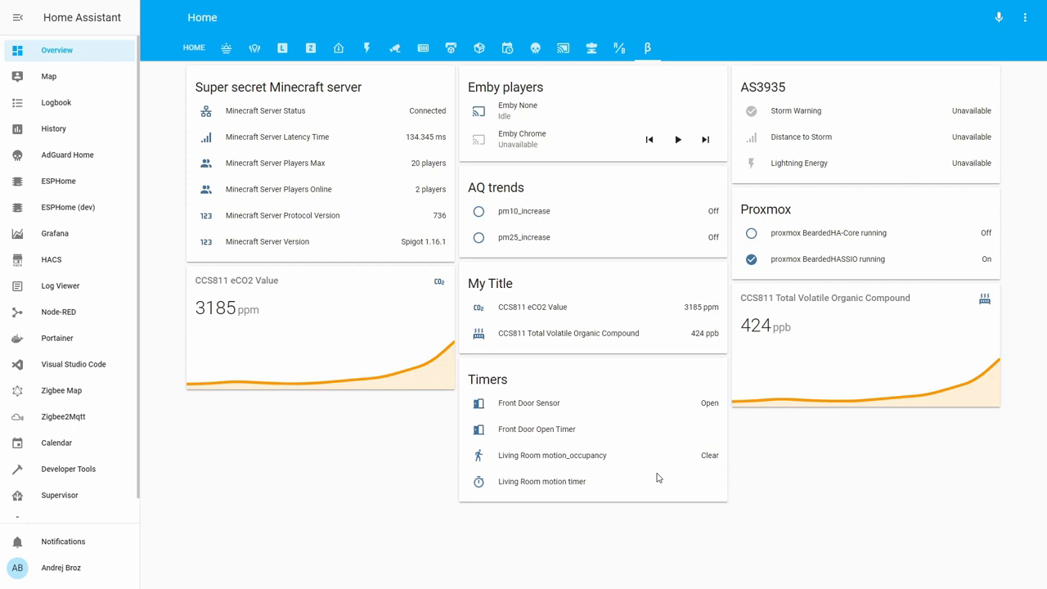
{"action": "mouse_move", "coordinate": [645, 444]}
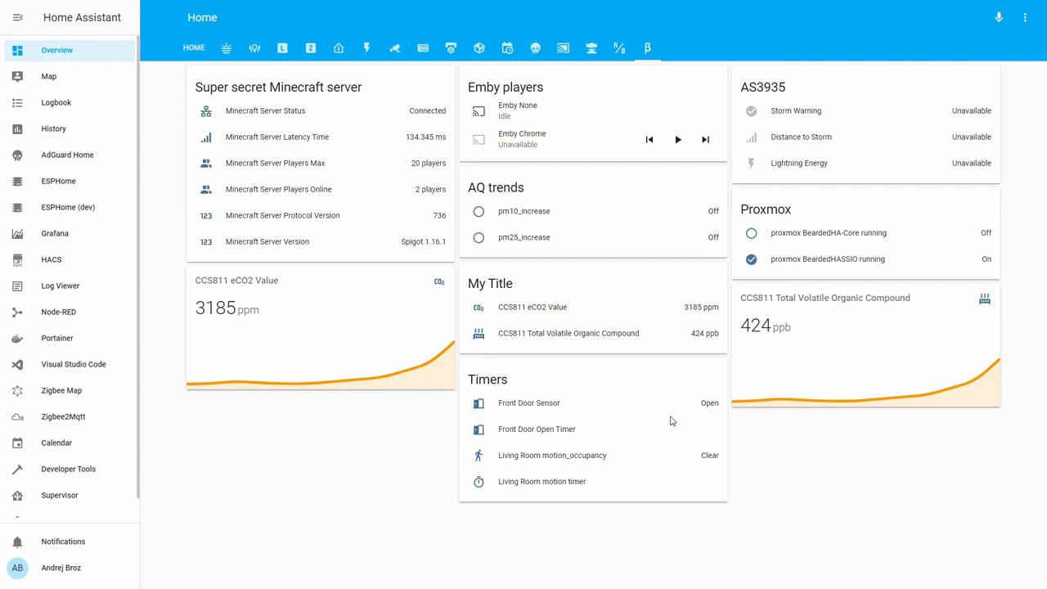
{"action": "mouse_move", "coordinate": [671, 424]}
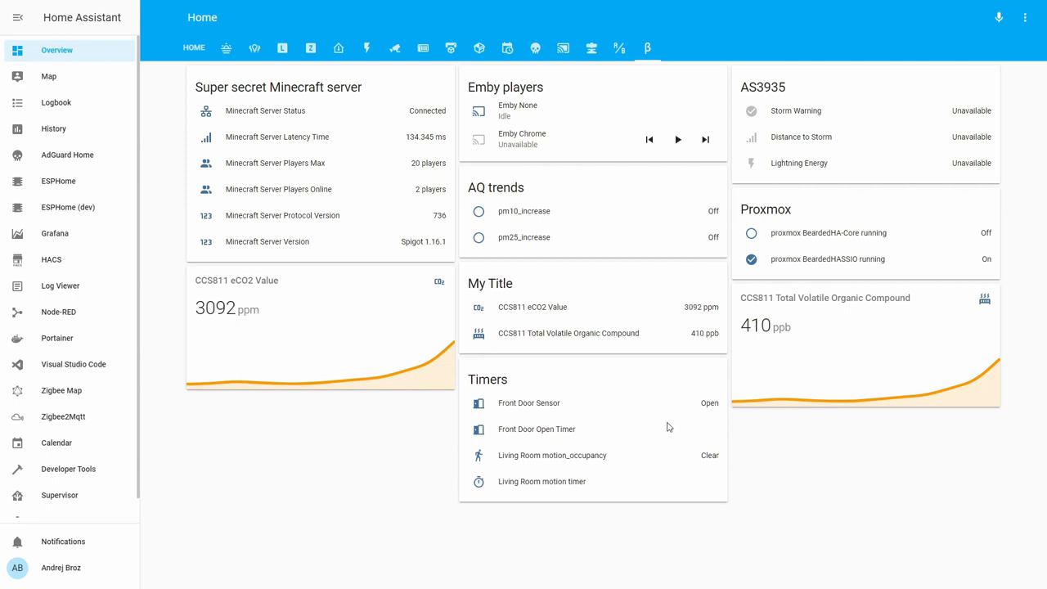
{"action": "mouse_move", "coordinate": [663, 436]}
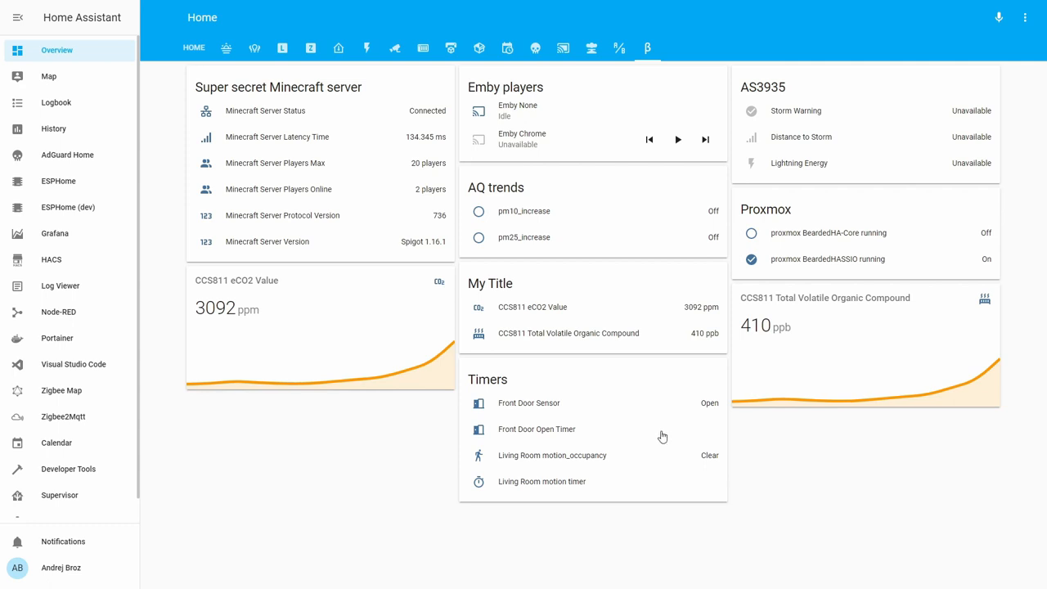
{"action": "mouse_move", "coordinate": [658, 441]}
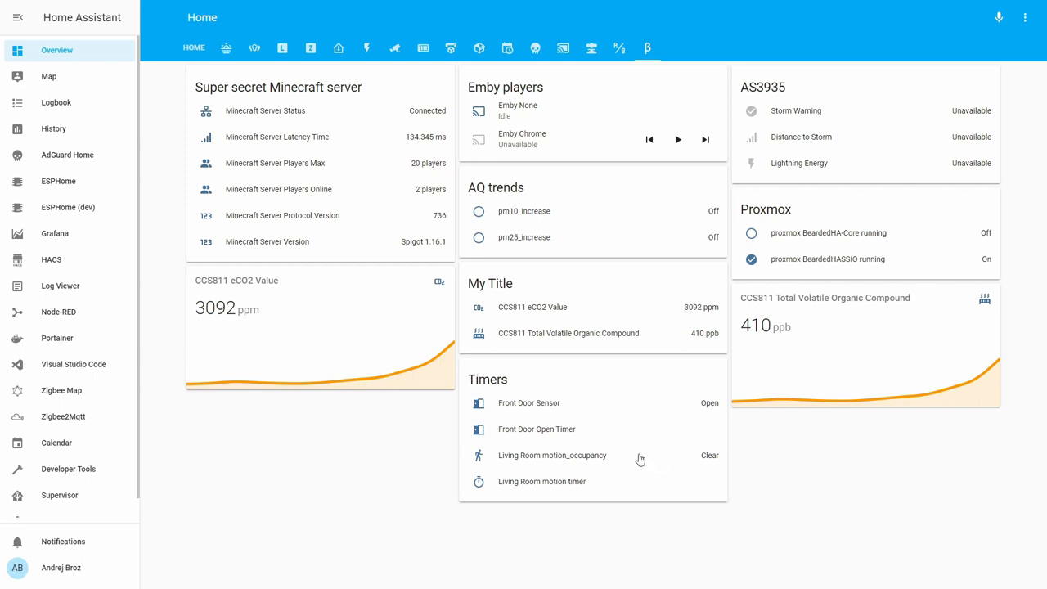
{"action": "scroll", "scroll_direction": "down", "scroll_amount": 3}
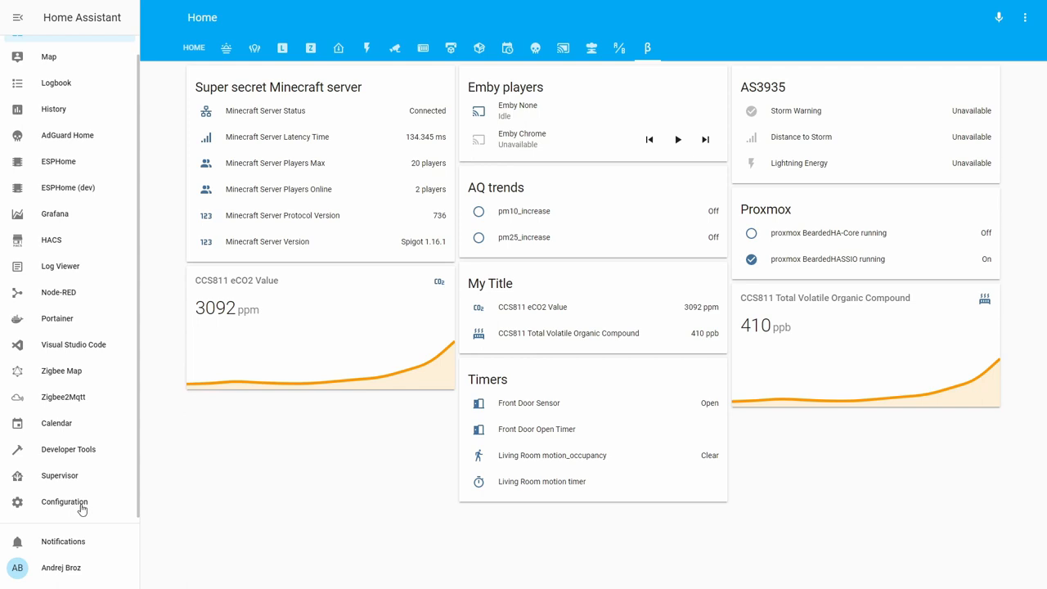
{"action": "mouse_move", "coordinate": [78, 511]}
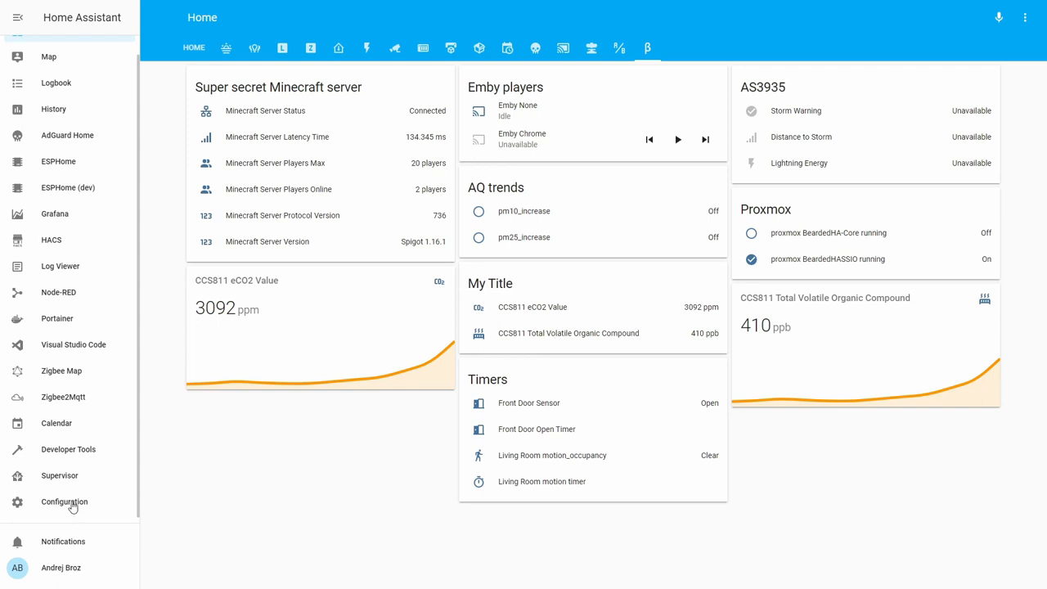
{"action": "left_click", "coordinate": [66, 500]}
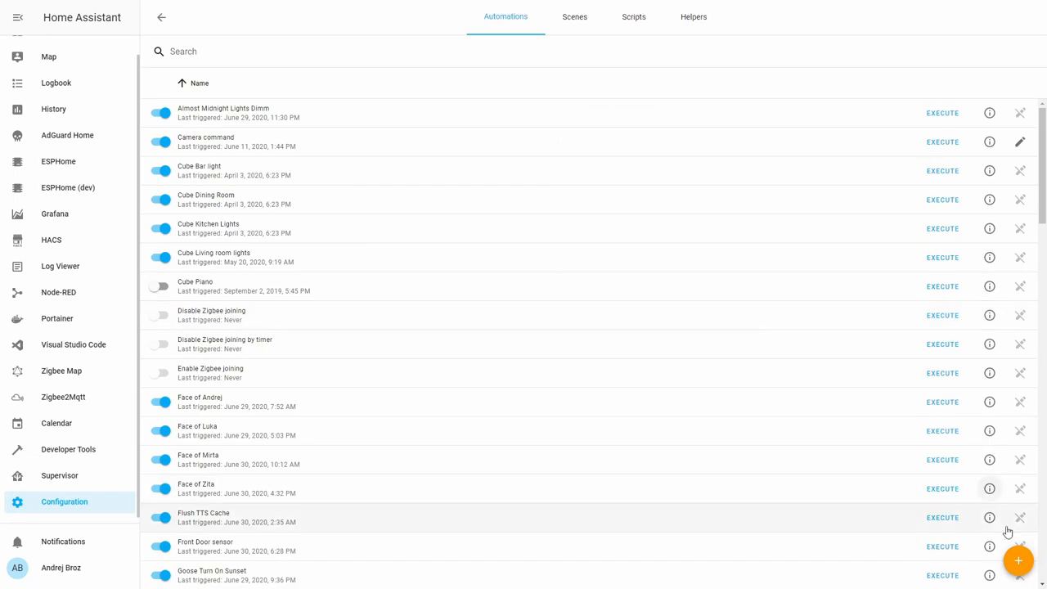
Step: Create a new automation named 'Light of on timer end'
{"action": "left_click", "coordinate": [1018, 560]}
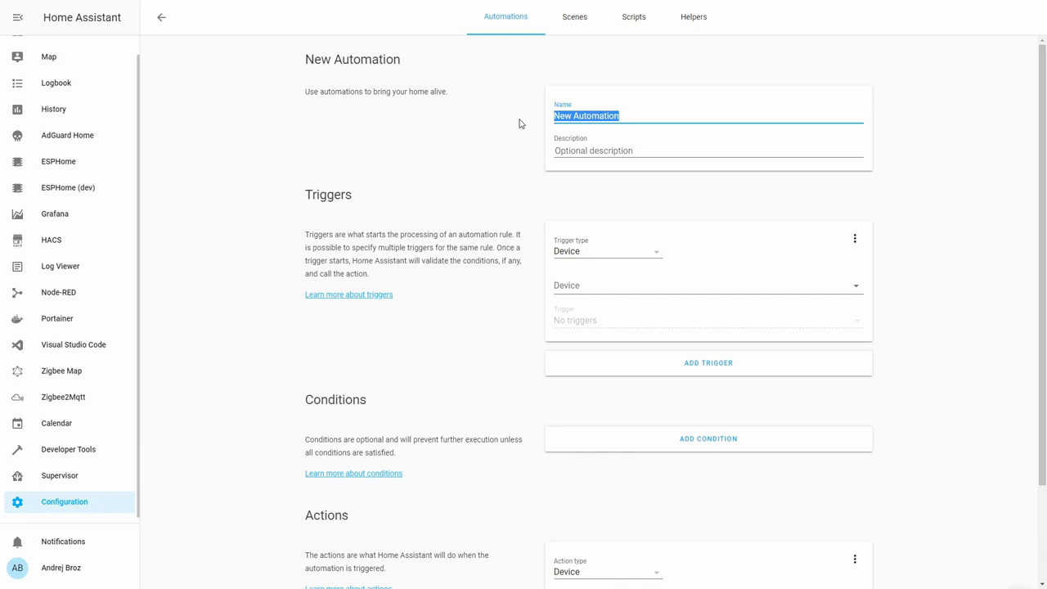
{"action": "type", "text": "Light of"}
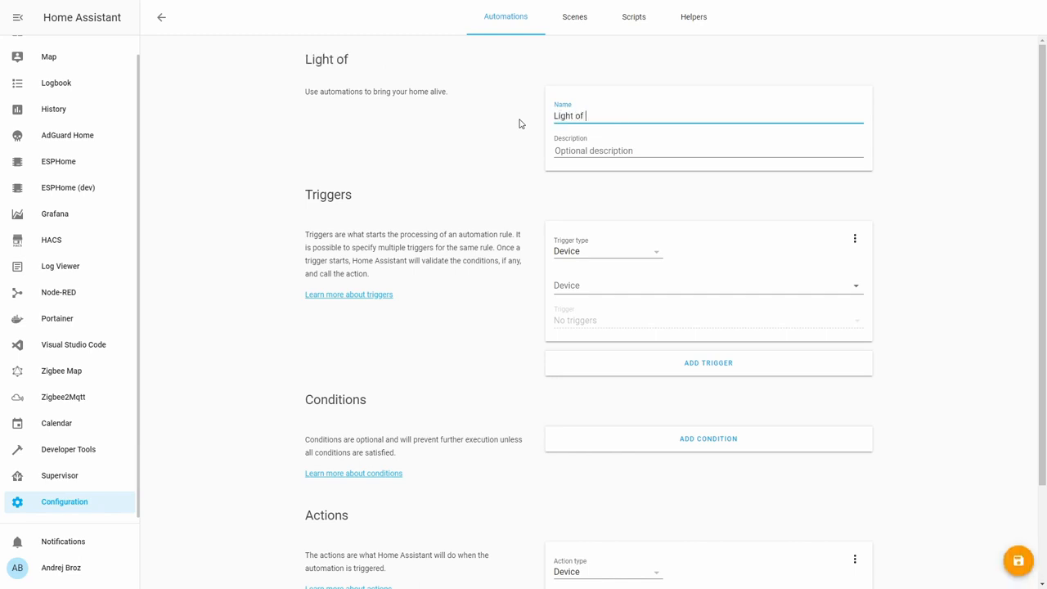
{"action": "type", "text": "on timer en"}
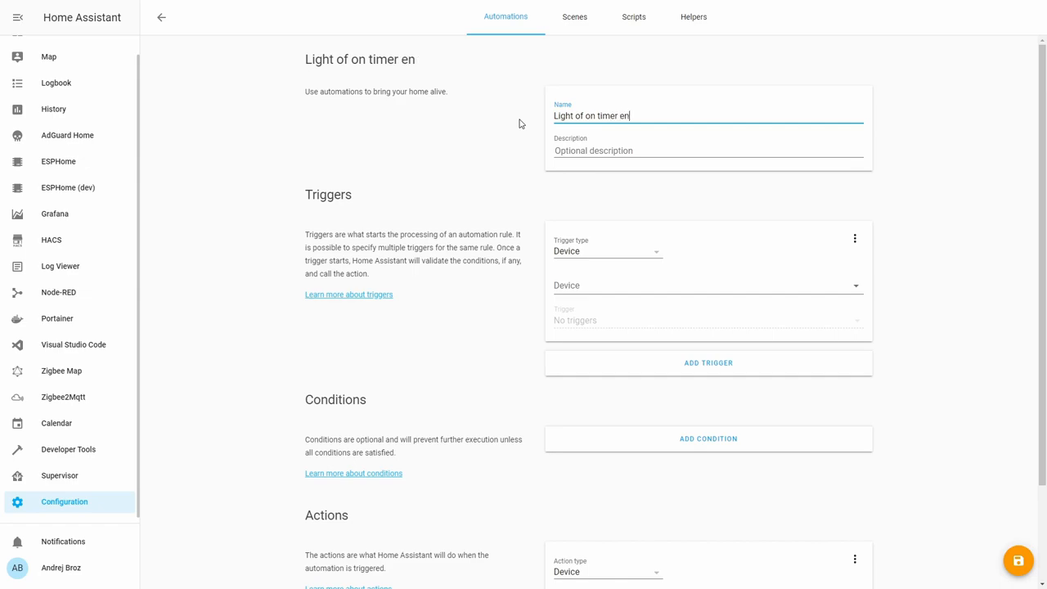
{"action": "type", "text": "d"}
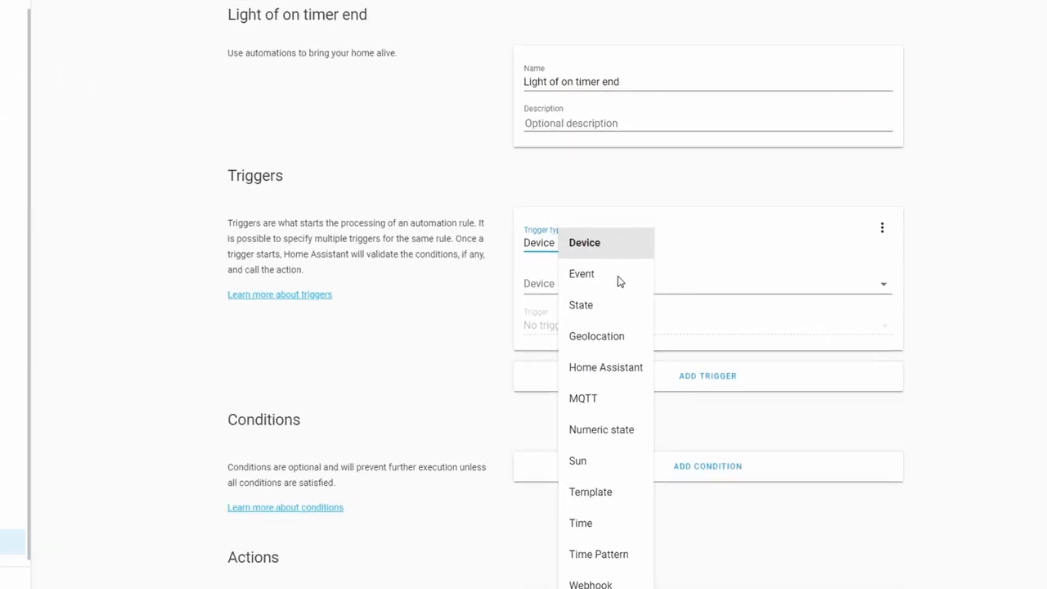
Step: Make the trigger an Event on timer.finished with event data entity_id: timer.living_room_motion
{"action": "left_click", "coordinate": [581, 273]}
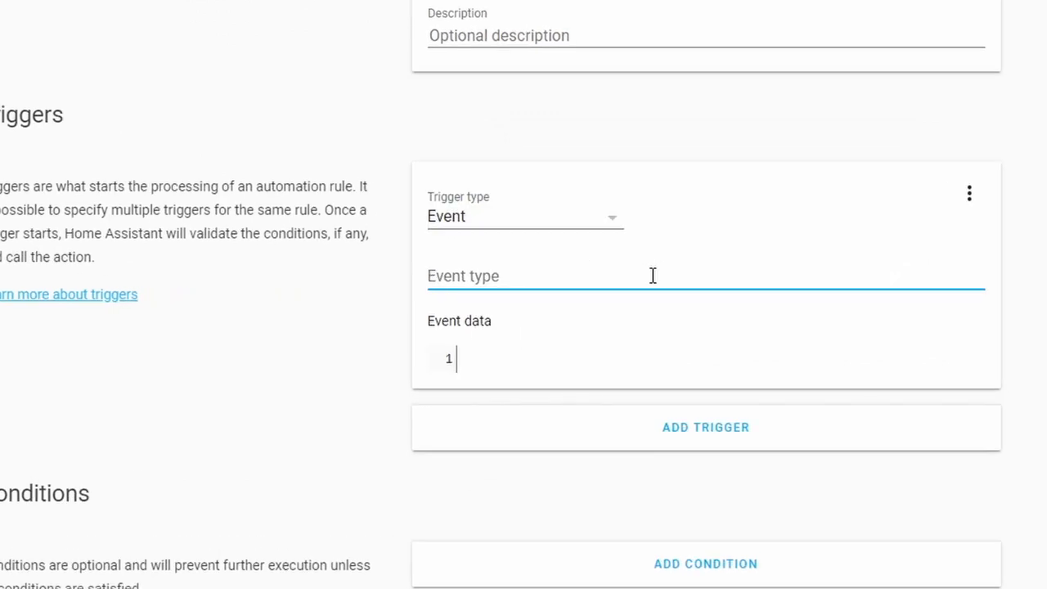
{"action": "type", "text": "timer.fi"}
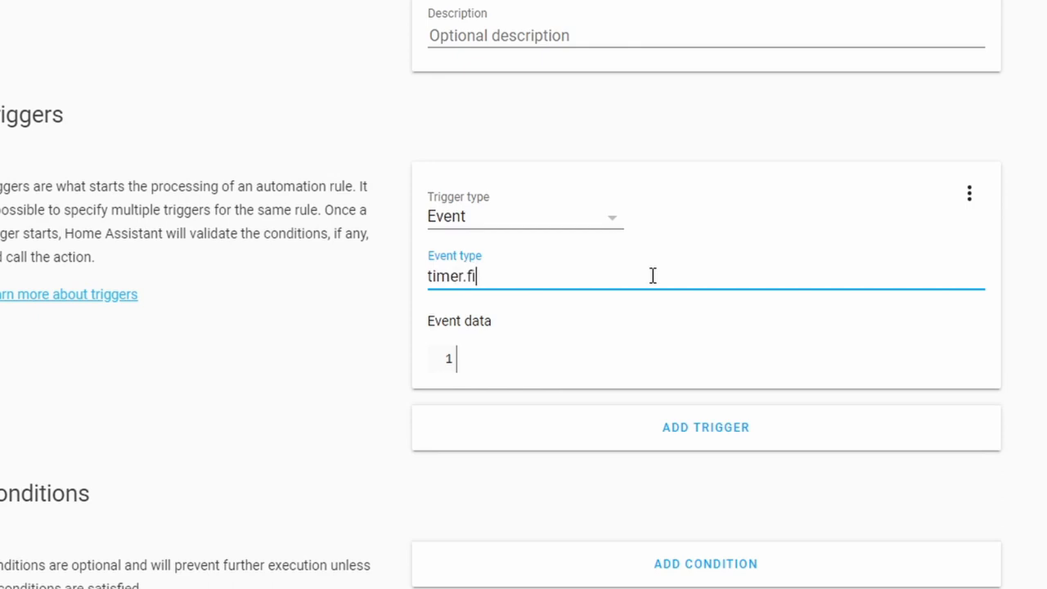
{"action": "type", "text": "nished"}
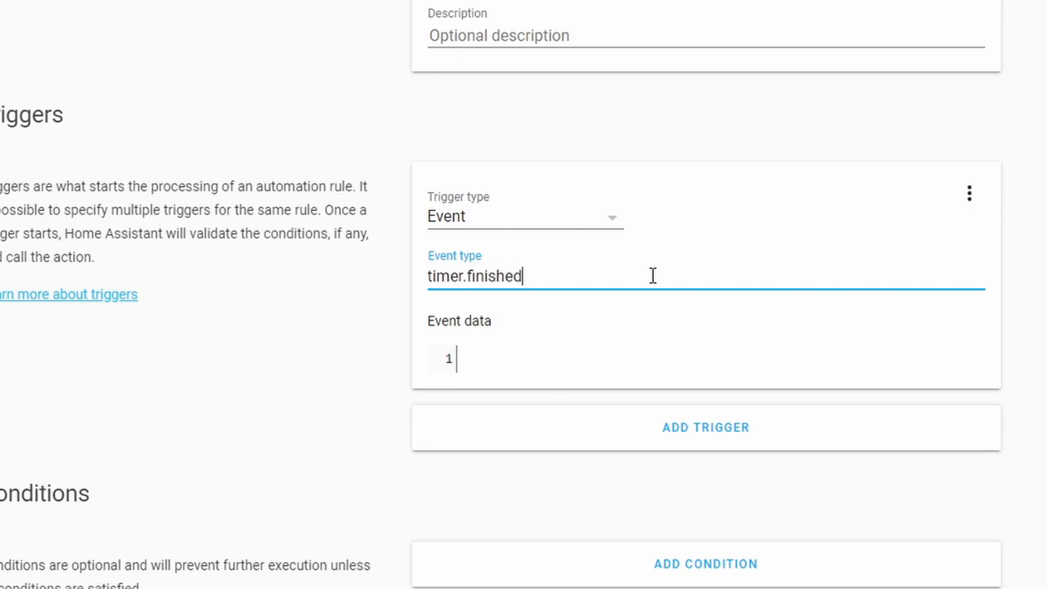
{"action": "left_click", "coordinate": [467, 358]}
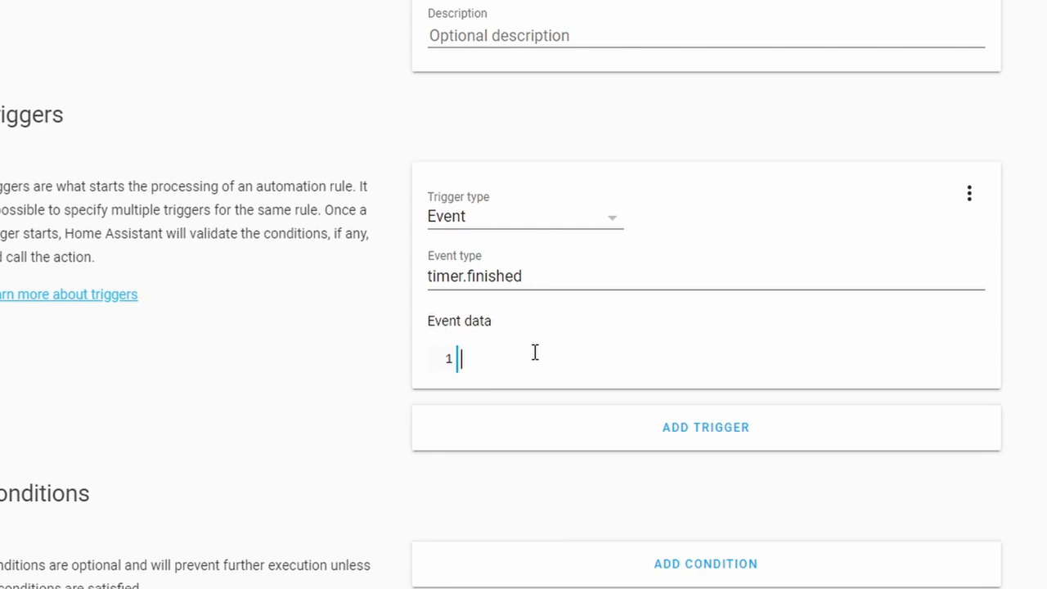
{"action": "type", "text": "entity"}
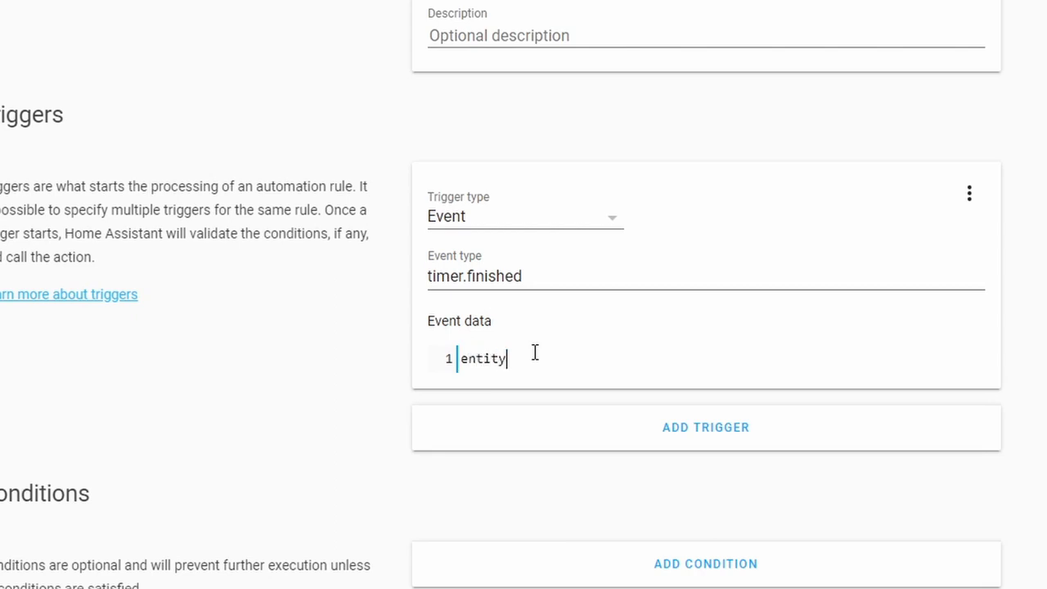
{"action": "type", "text": "_id:"}
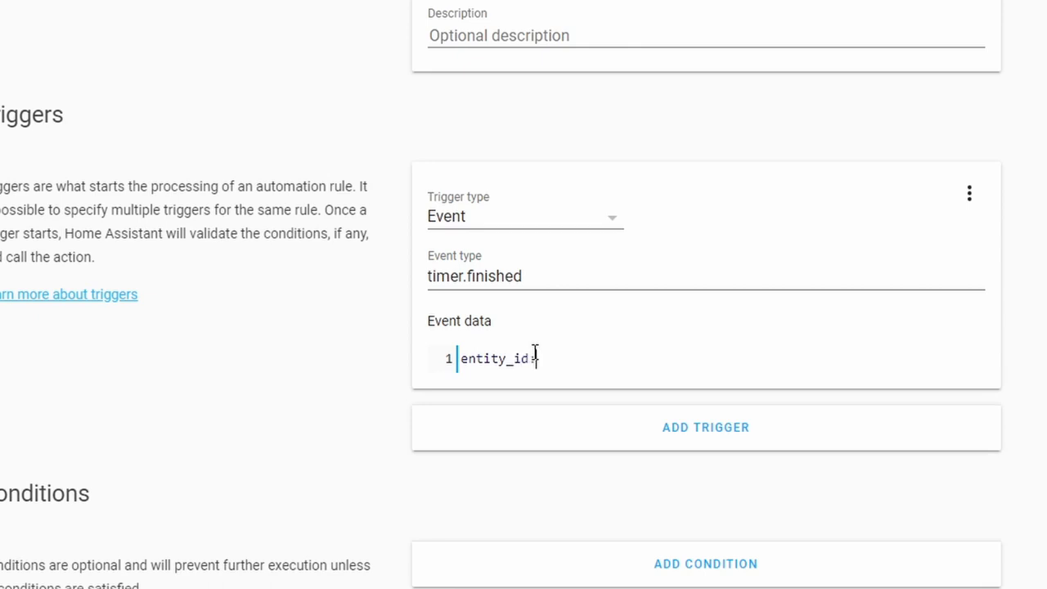
{"action": "type", "text": "timer"}
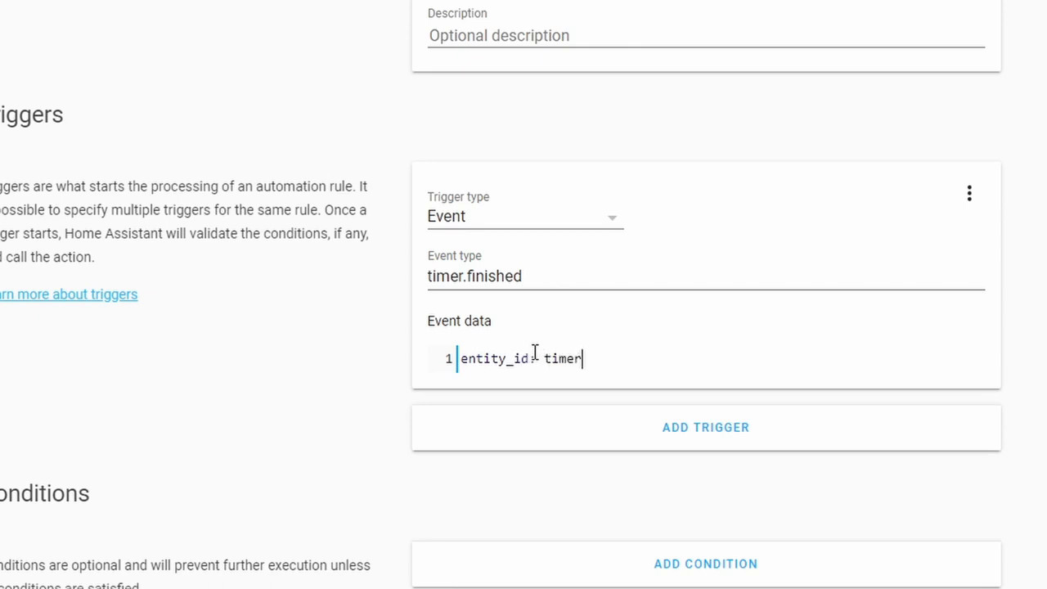
{"action": "double_click", "coordinate": [563, 358]}
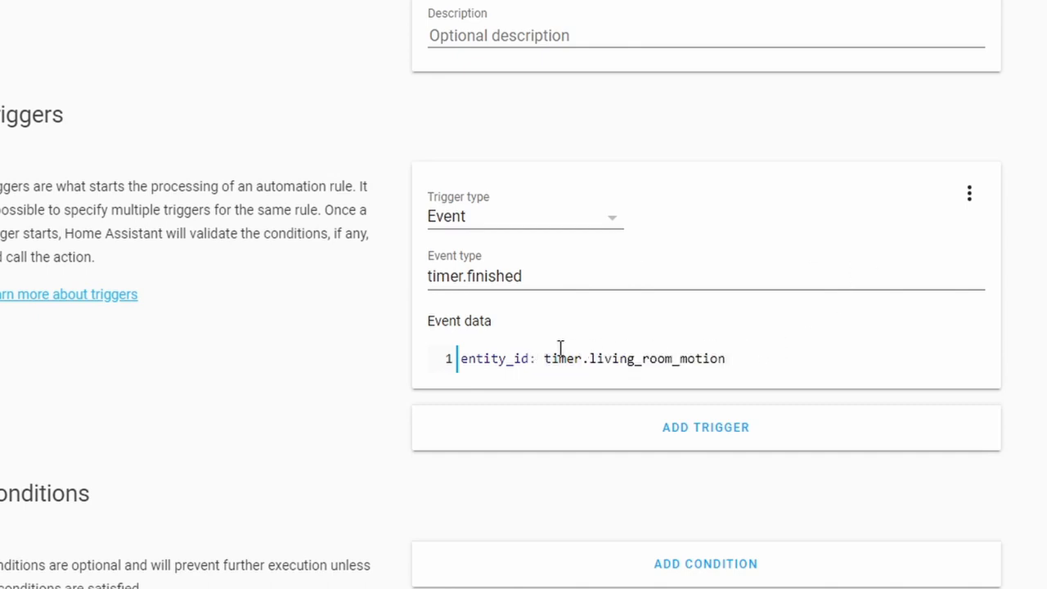
{"action": "mouse_move", "coordinate": [612, 223]}
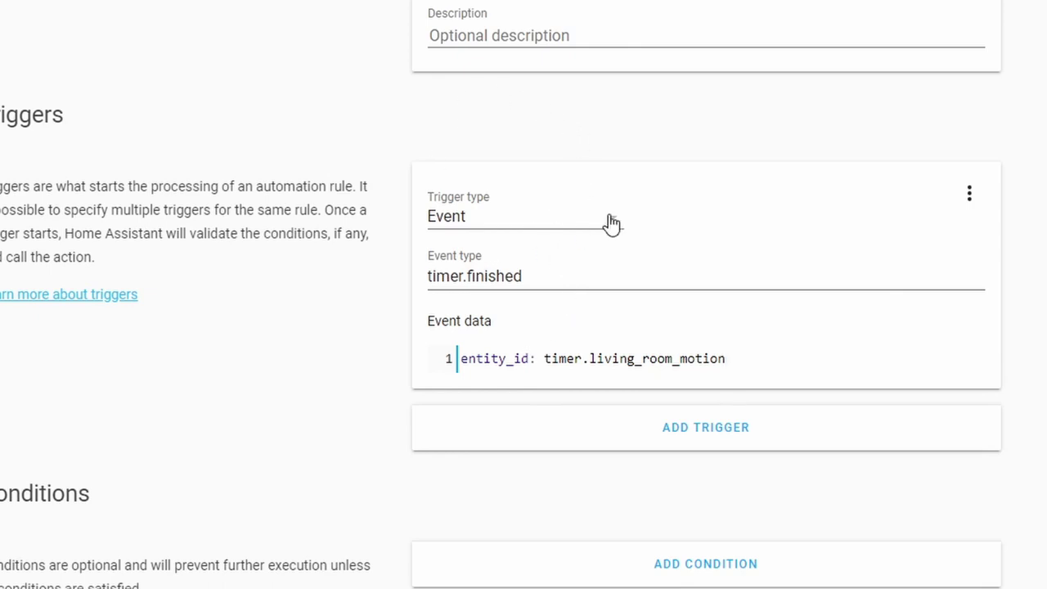
{"action": "mouse_move", "coordinate": [478, 156]}
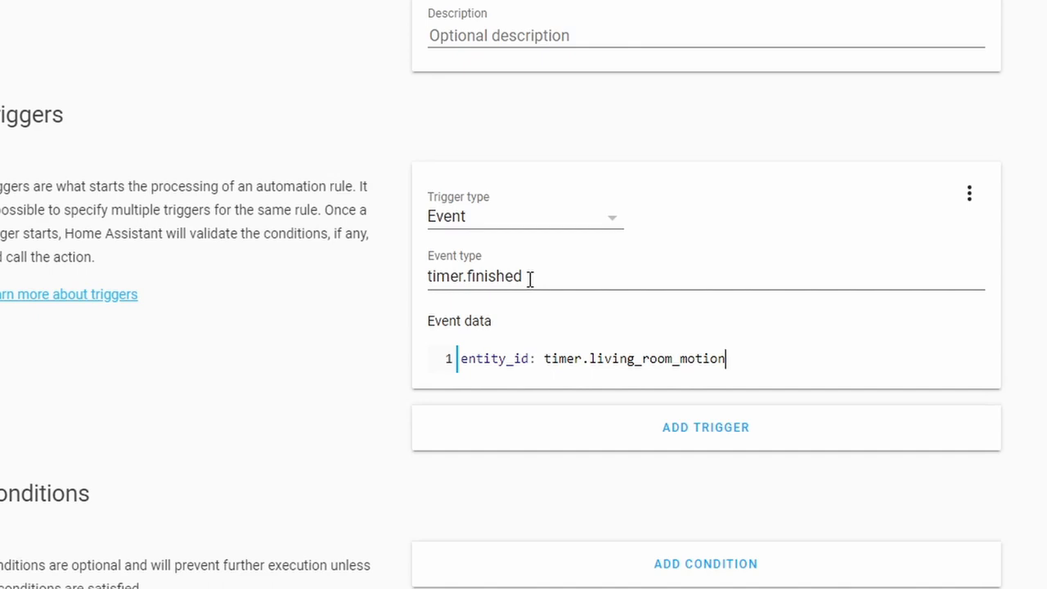
Step: Add a Device action on the stairs lights, defaulting to Turn off stairs lights
{"action": "scroll", "scroll_direction": "down", "scroll_amount": 3}
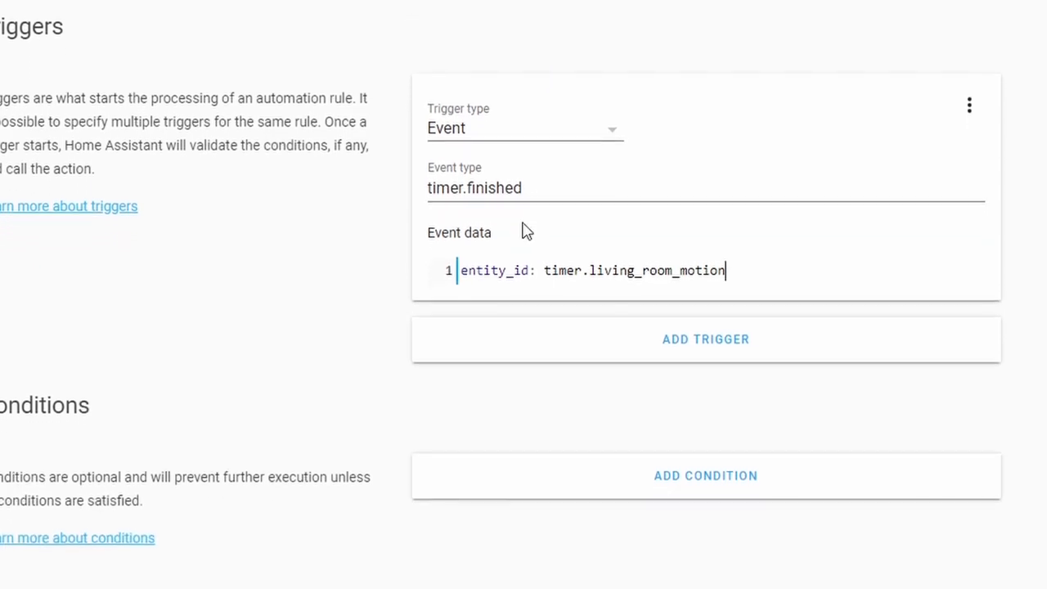
{"action": "scroll", "scroll_direction": "down", "scroll_amount": 3}
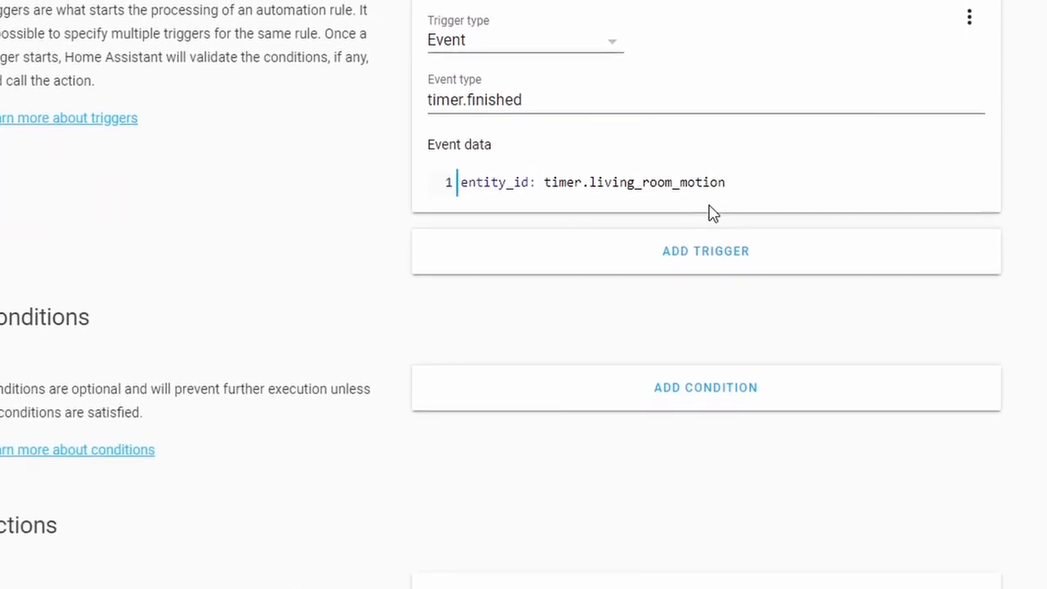
{"action": "scroll", "scroll_direction": "down", "scroll_amount": 3}
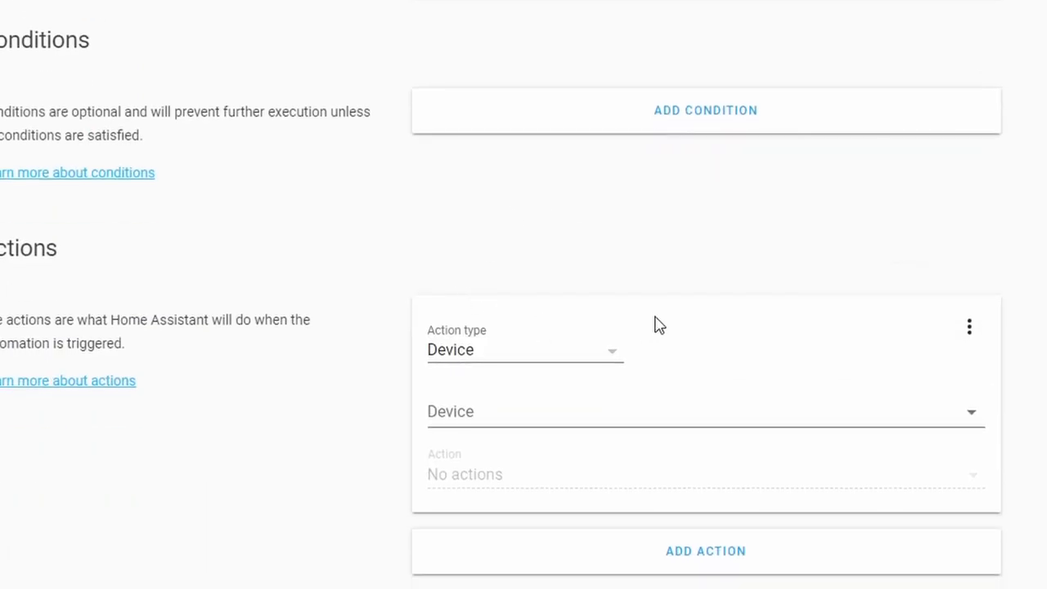
{"action": "left_click", "coordinate": [704, 412]}
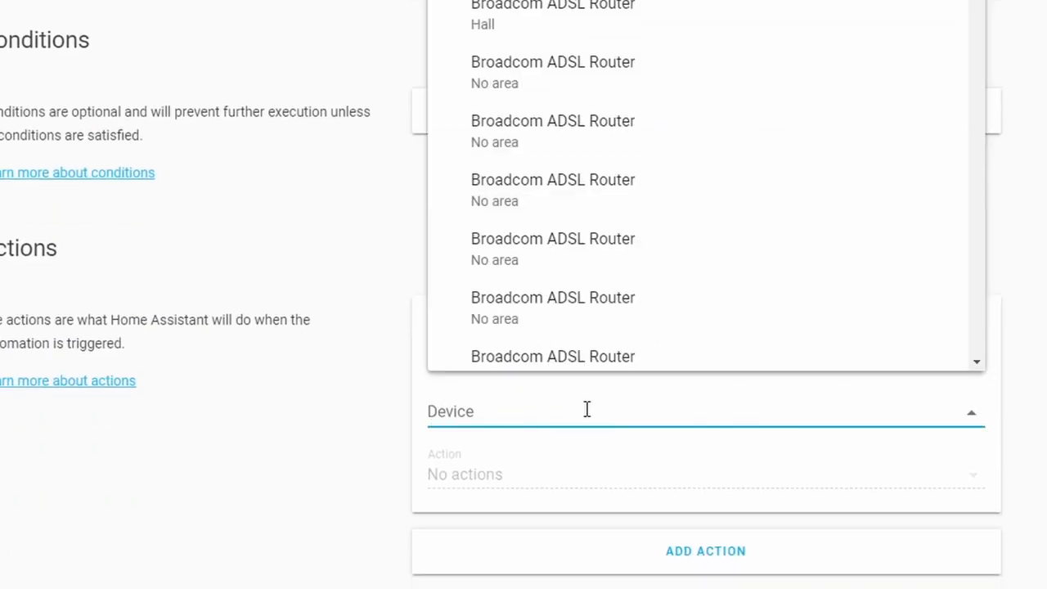
{"action": "type", "text": "stia"}
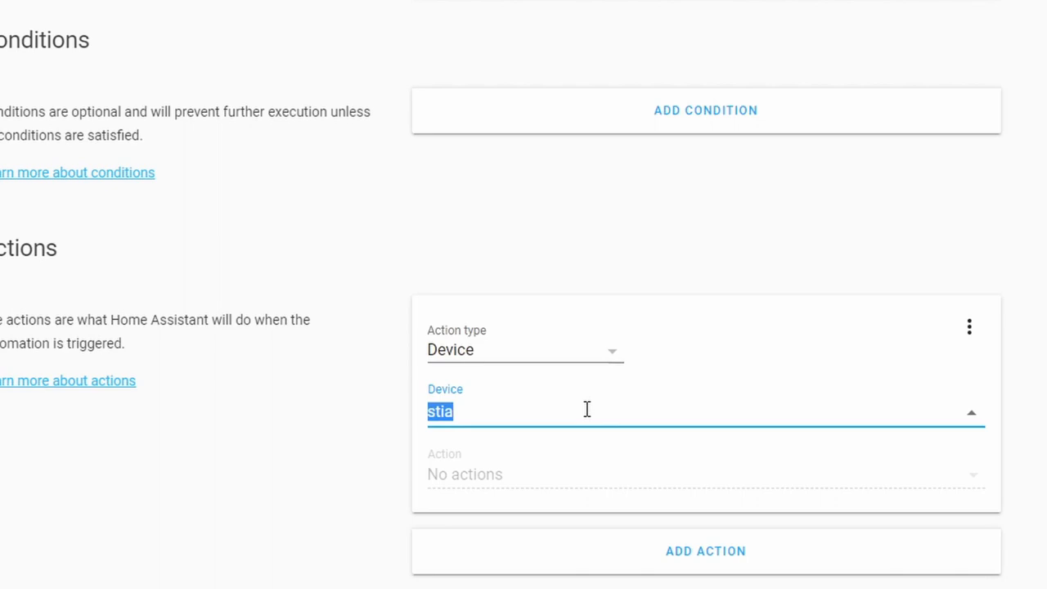
{"action": "type", "text": "stai"}
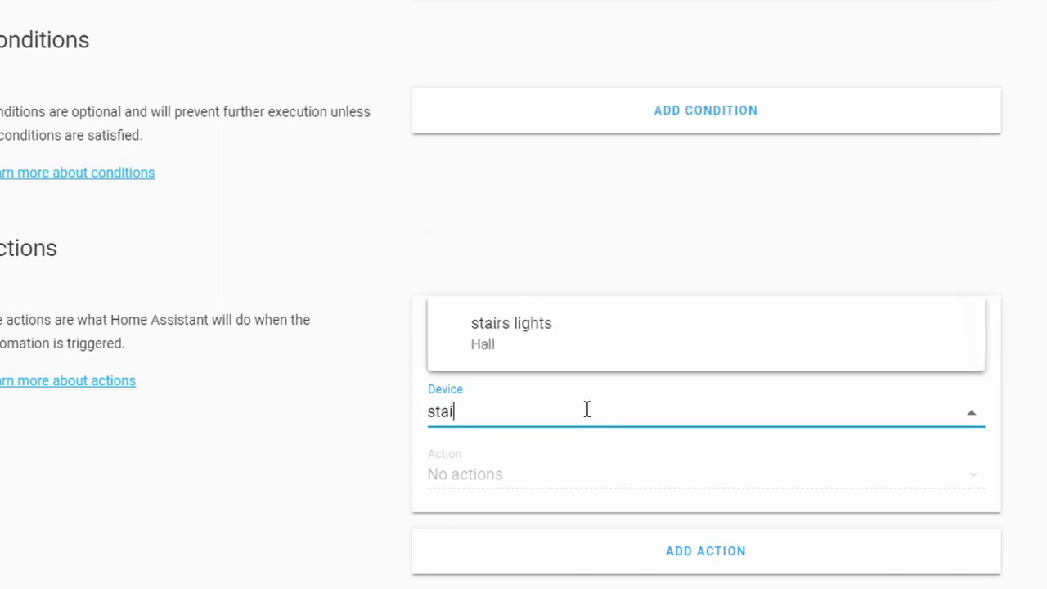
{"action": "left_click", "coordinate": [511, 333]}
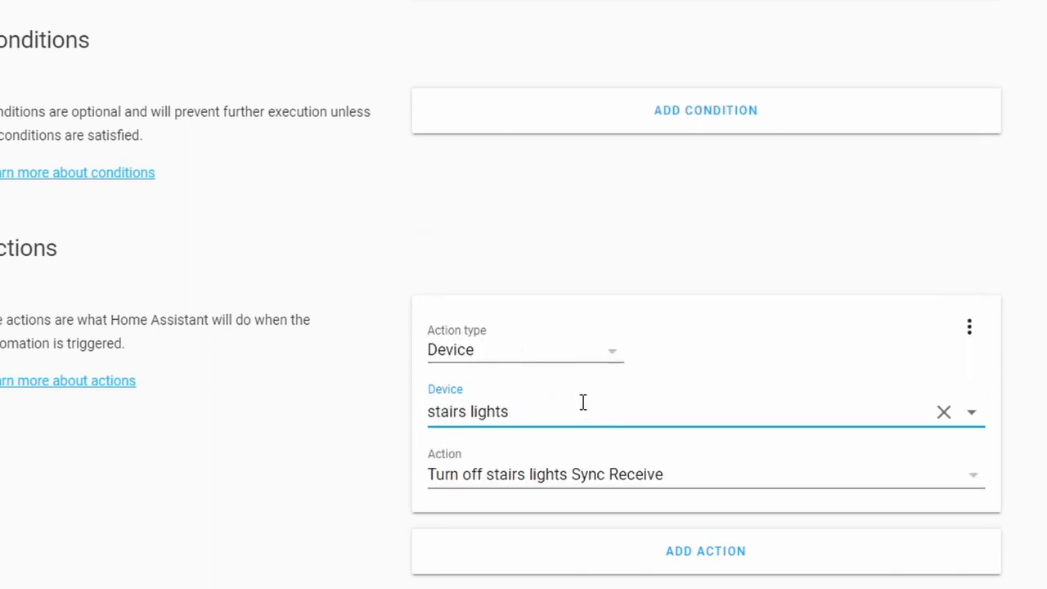
{"action": "mouse_move", "coordinate": [363, 458]}
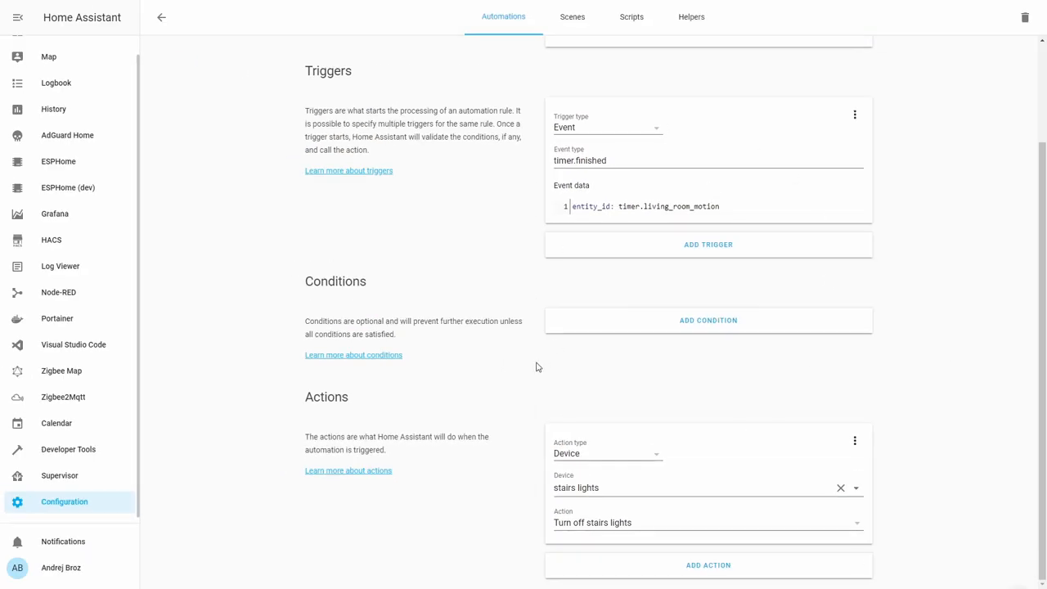
{"action": "mouse_move", "coordinate": [573, 347]}
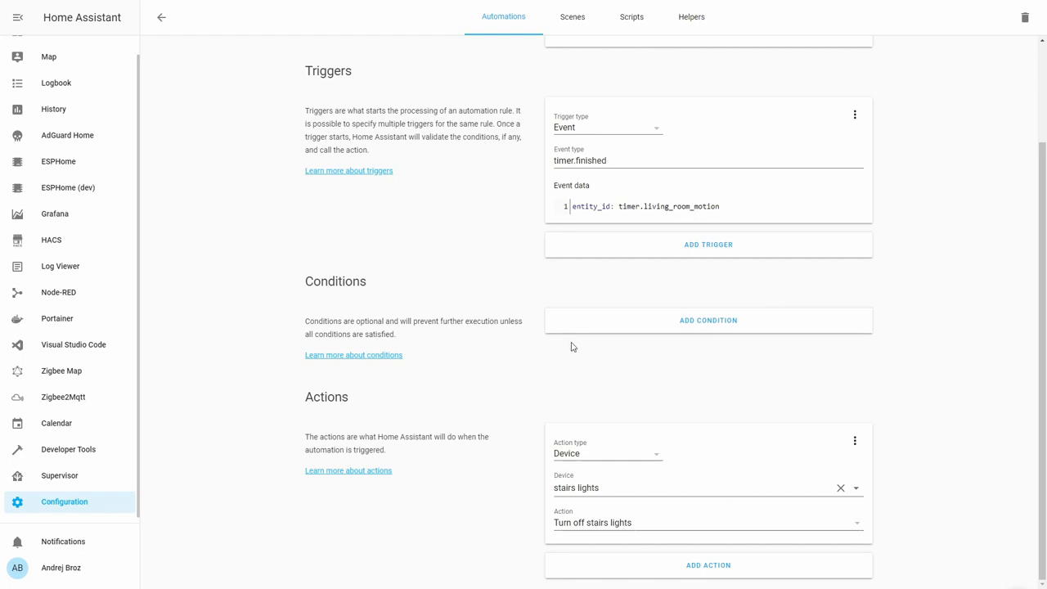
{"action": "mouse_move", "coordinate": [561, 352]}
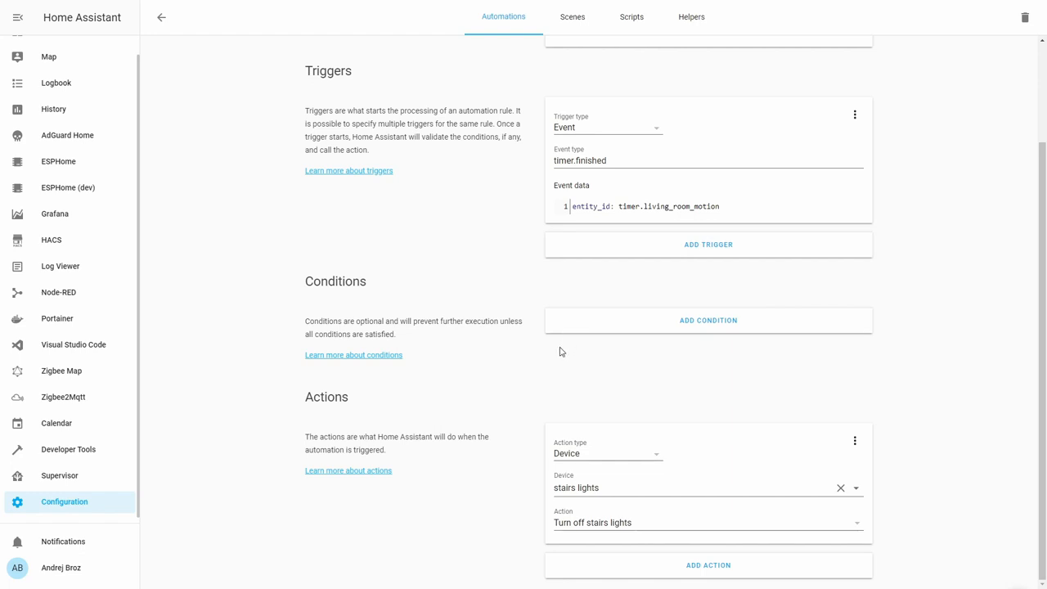
{"action": "mouse_move", "coordinate": [554, 366]}
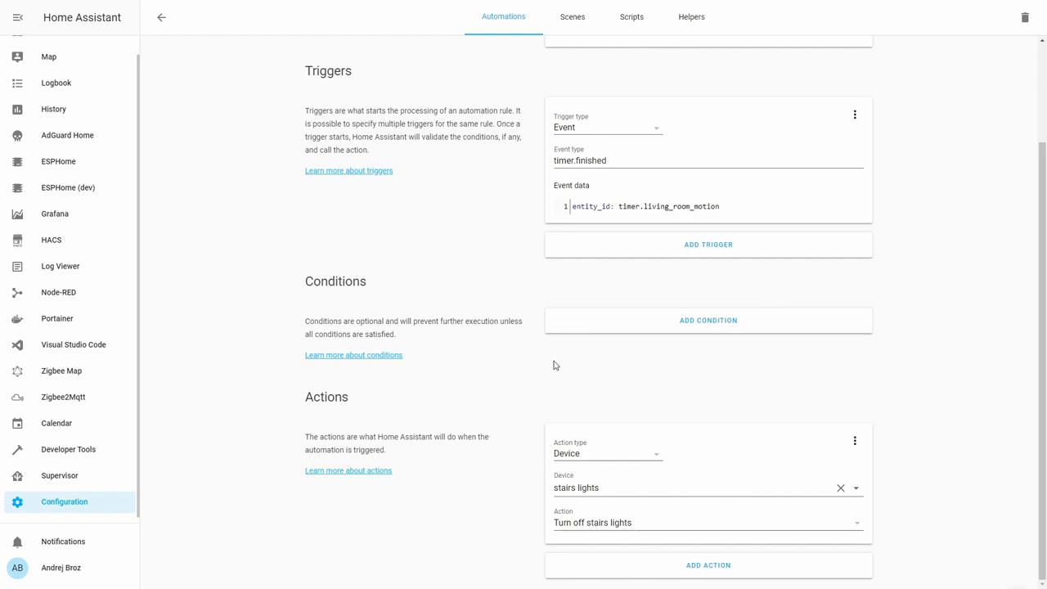
{"action": "mouse_move", "coordinate": [553, 338]}
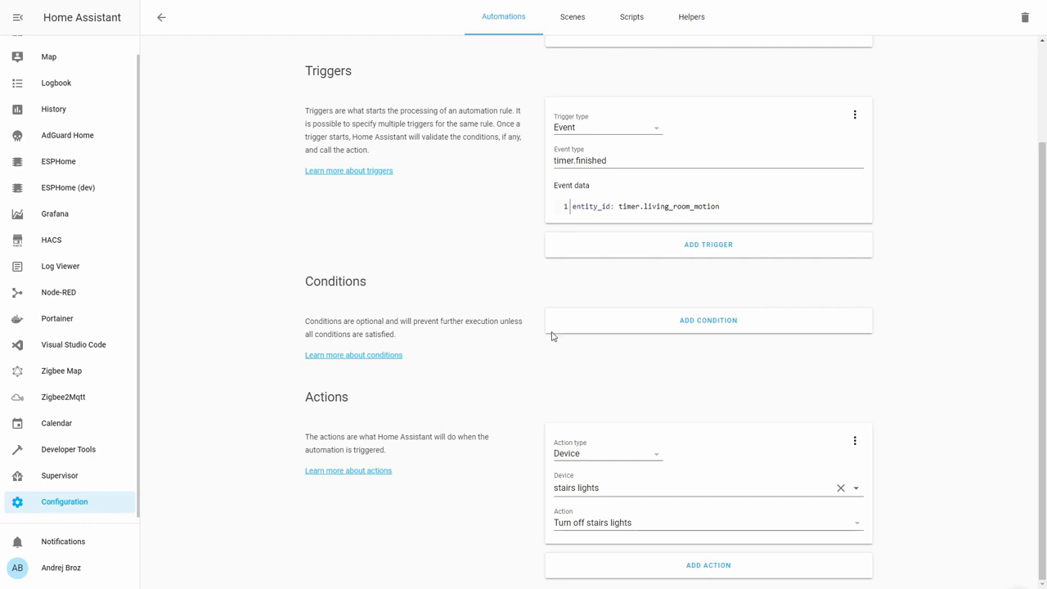
{"action": "mouse_move", "coordinate": [550, 370]}
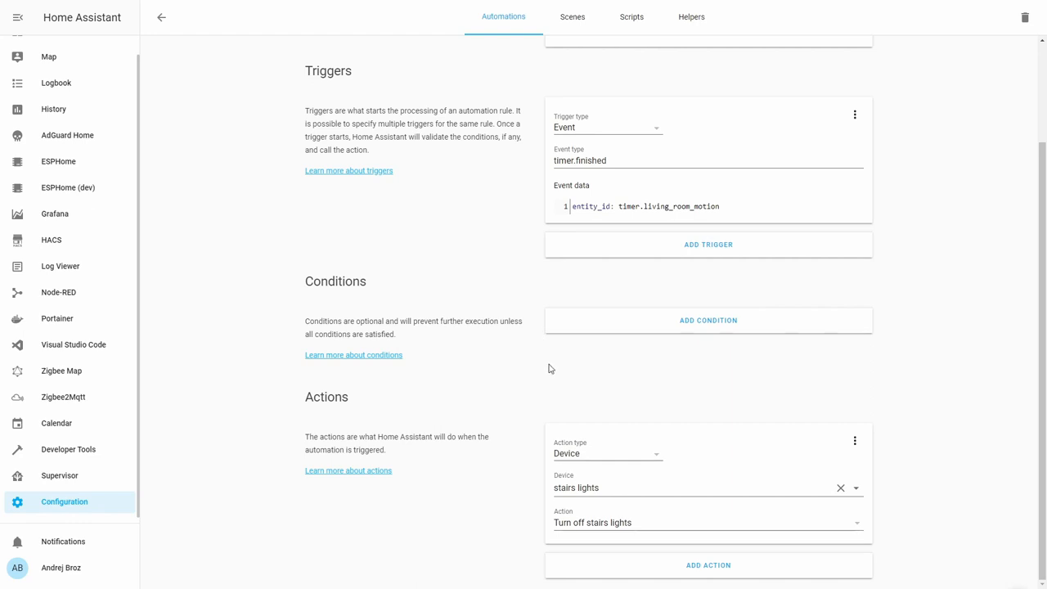
{"action": "mouse_move", "coordinate": [550, 373]}
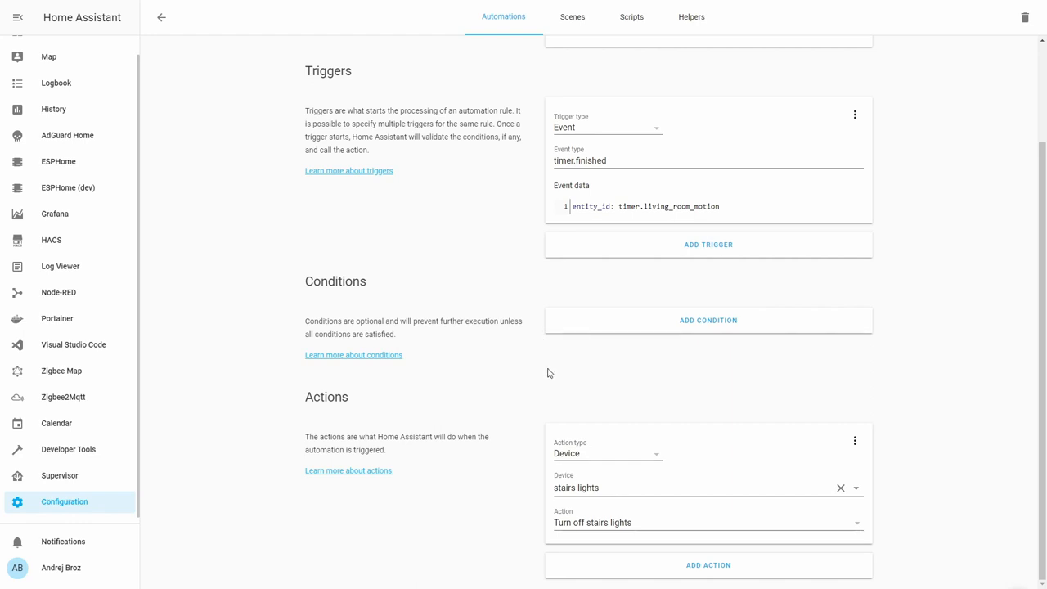
{"action": "mouse_move", "coordinate": [547, 376]}
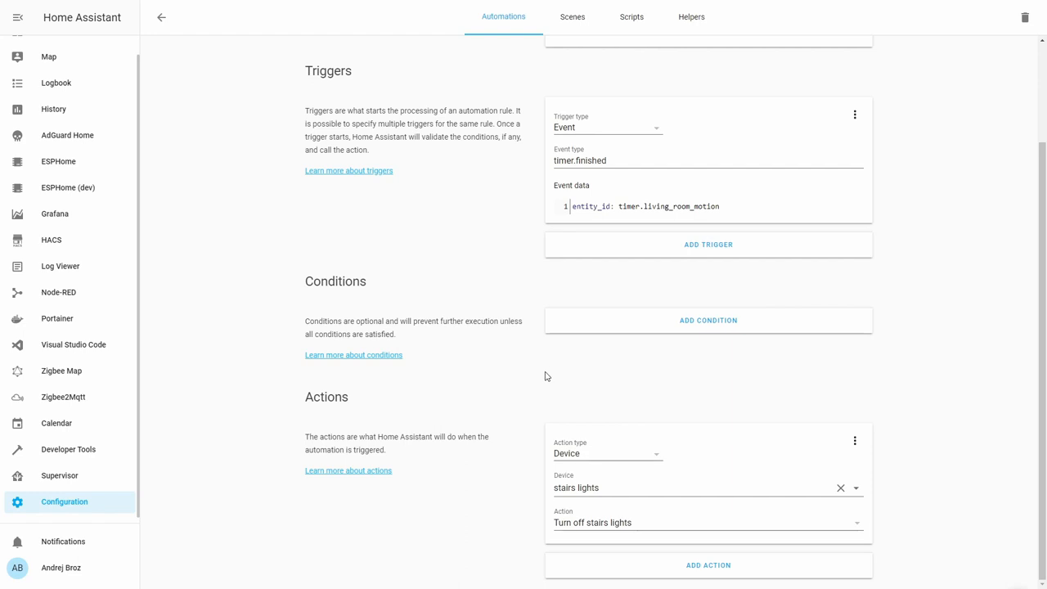
{"action": "mouse_move", "coordinate": [546, 376]}
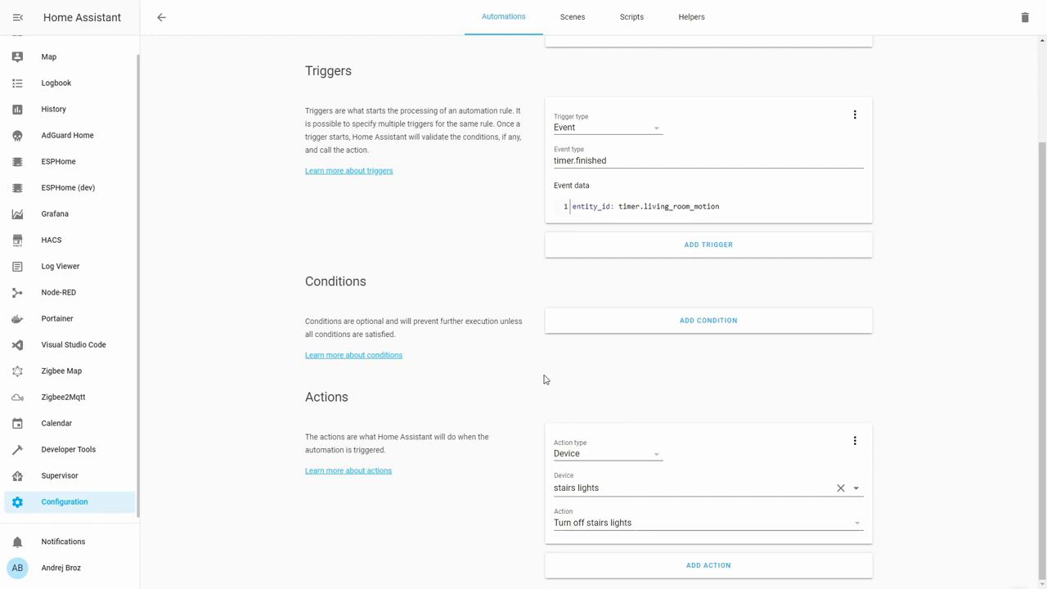
{"action": "mouse_move", "coordinate": [614, 193]}
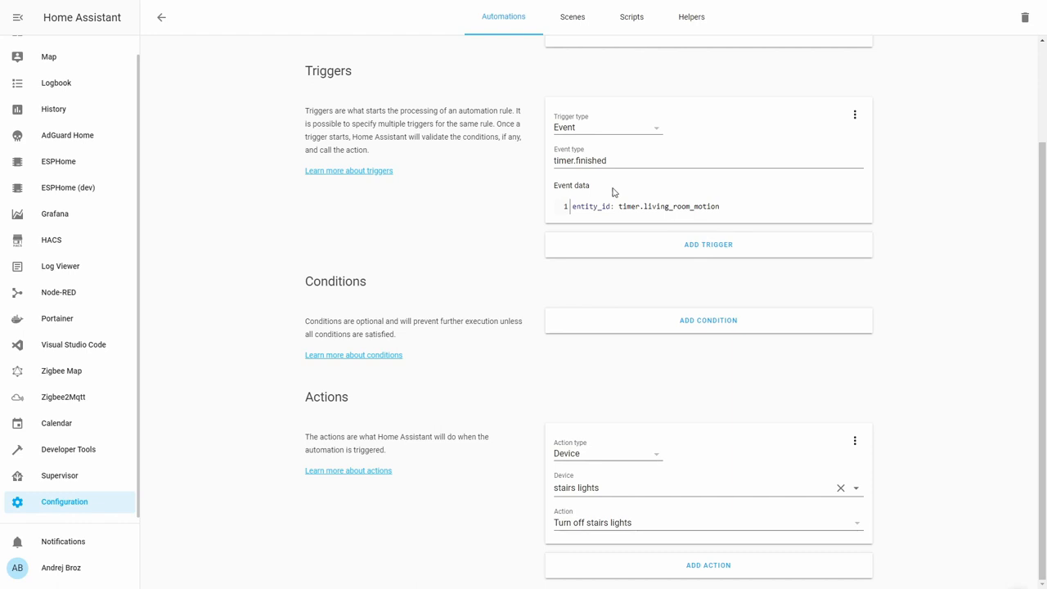
{"action": "mouse_move", "coordinate": [76, 340]}
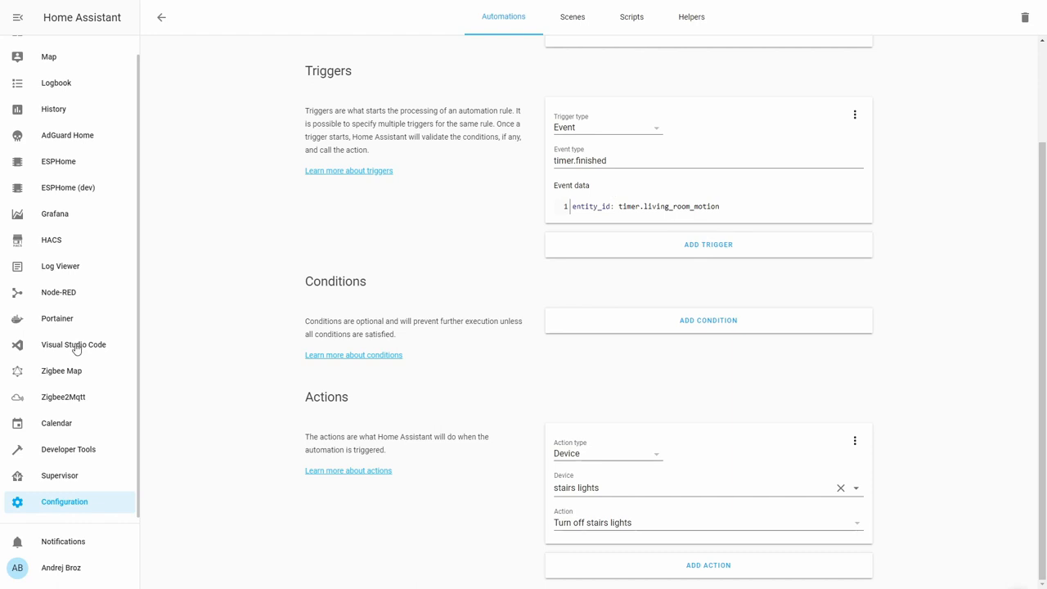
Step: In living_room_motion_timer.yaml, add a second action '- service: light.turn_off'
{"action": "left_click", "coordinate": [72, 343]}
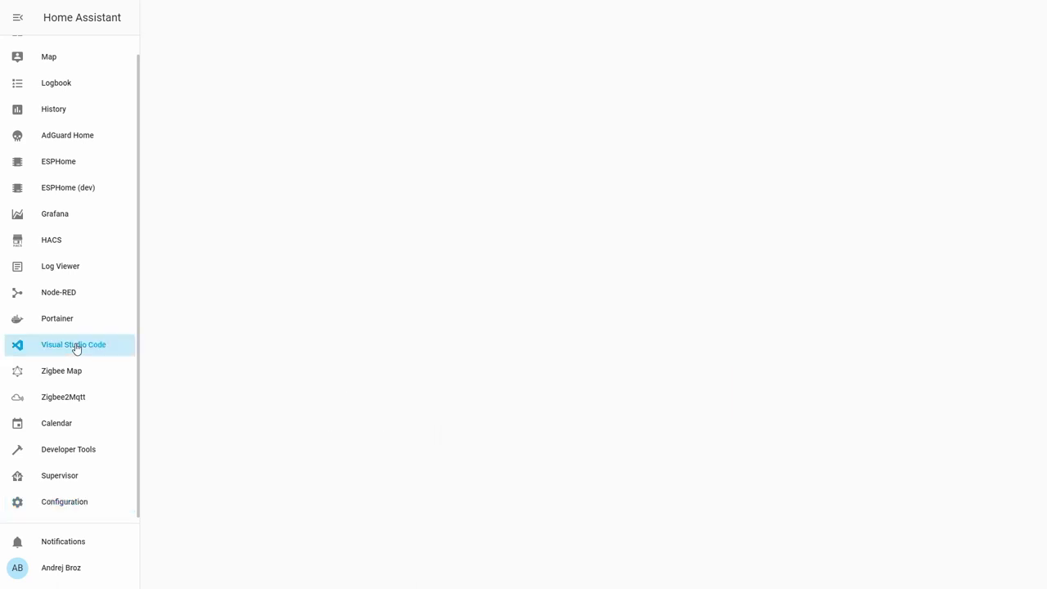
{"action": "left_click", "coordinate": [72, 344]}
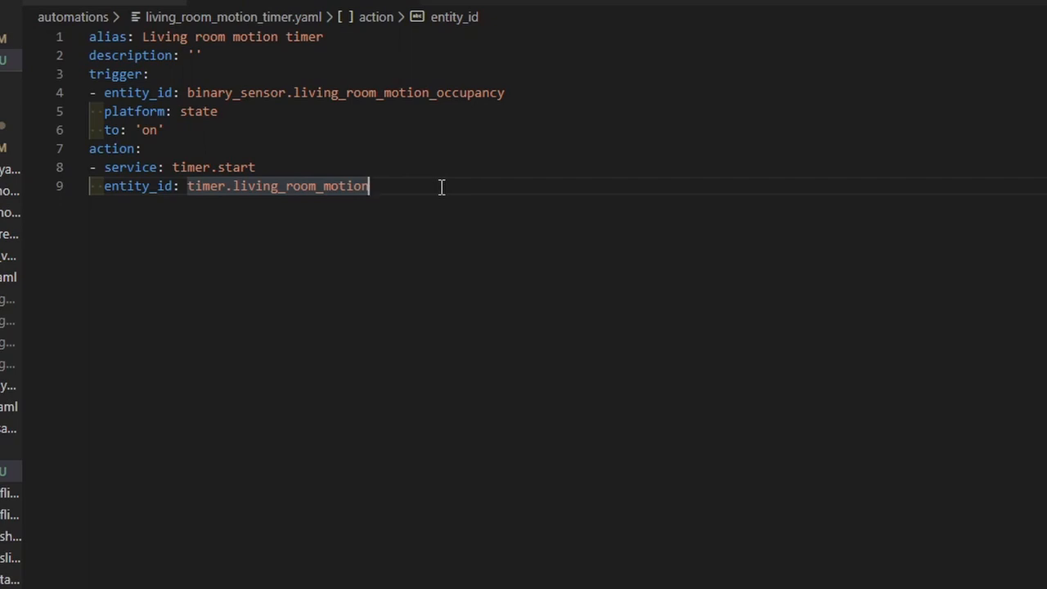
{"action": "key", "text": "Enter"}
{"action": "type", "text": "-"}
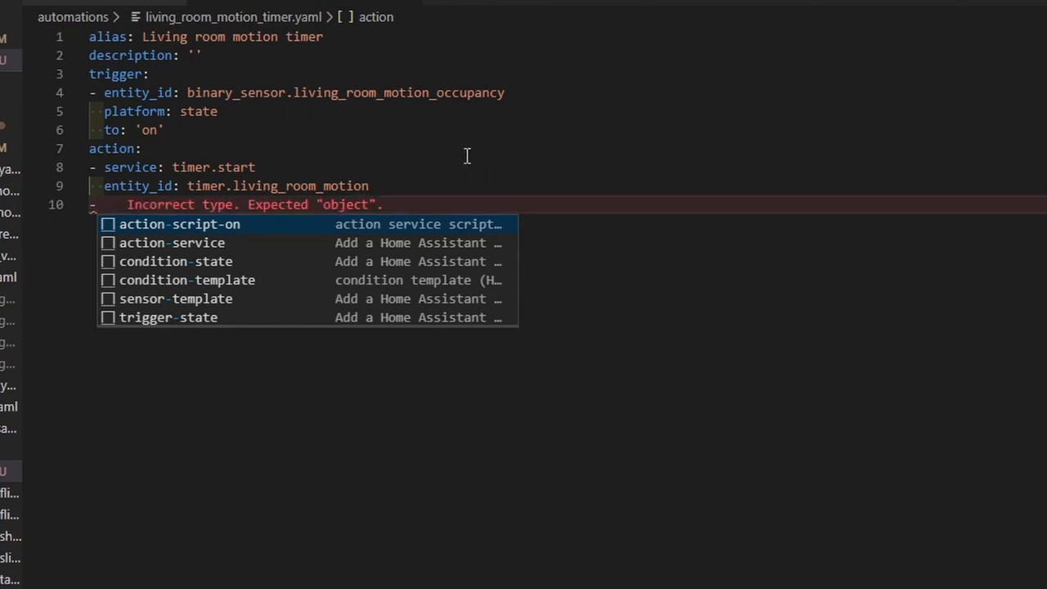
{"action": "type", "text": "service:"}
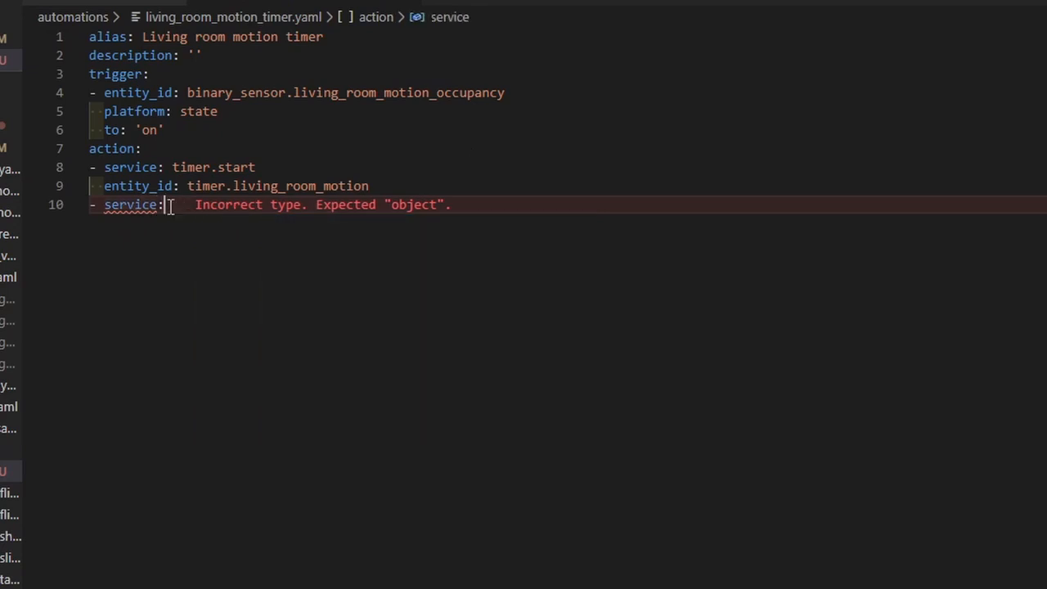
{"action": "type", "text": "li"}
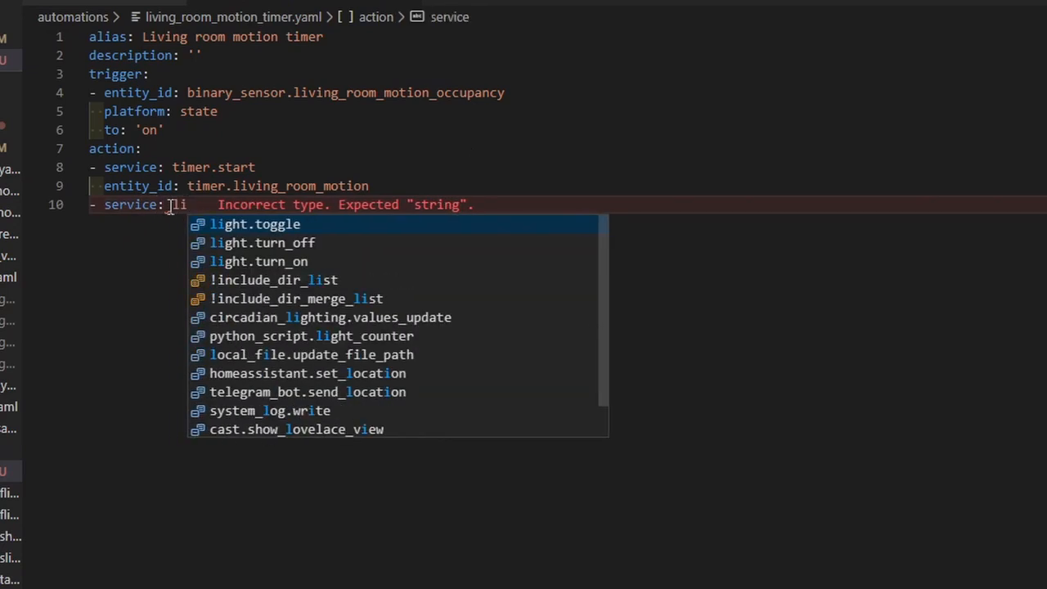
{"action": "left_click", "coordinate": [262, 242]}
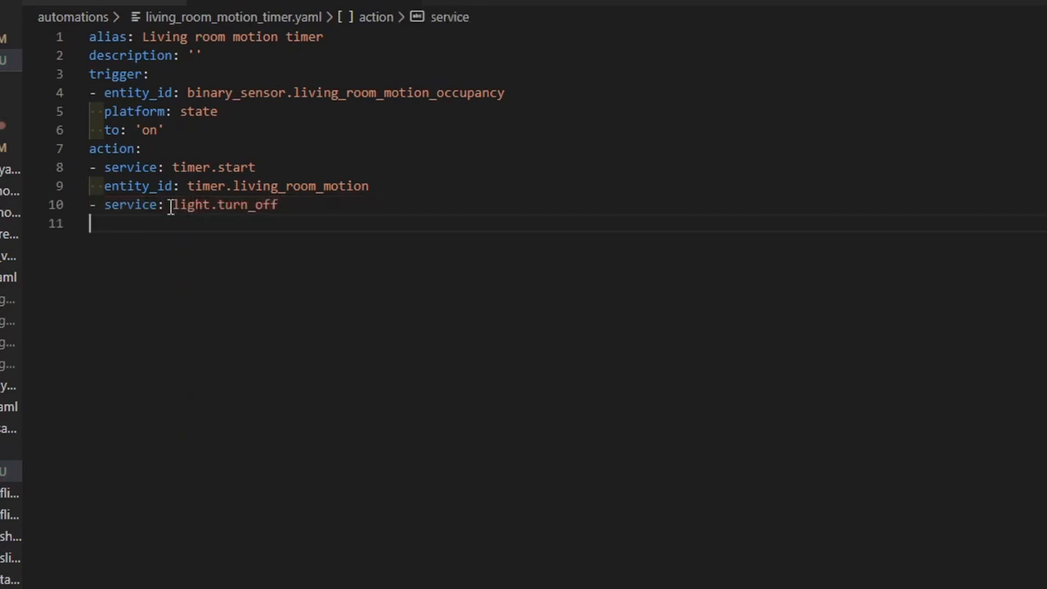
Step: Set its entity_id to light.stairs, chosen from IntelliSense
{"action": "type", "text": "en"}
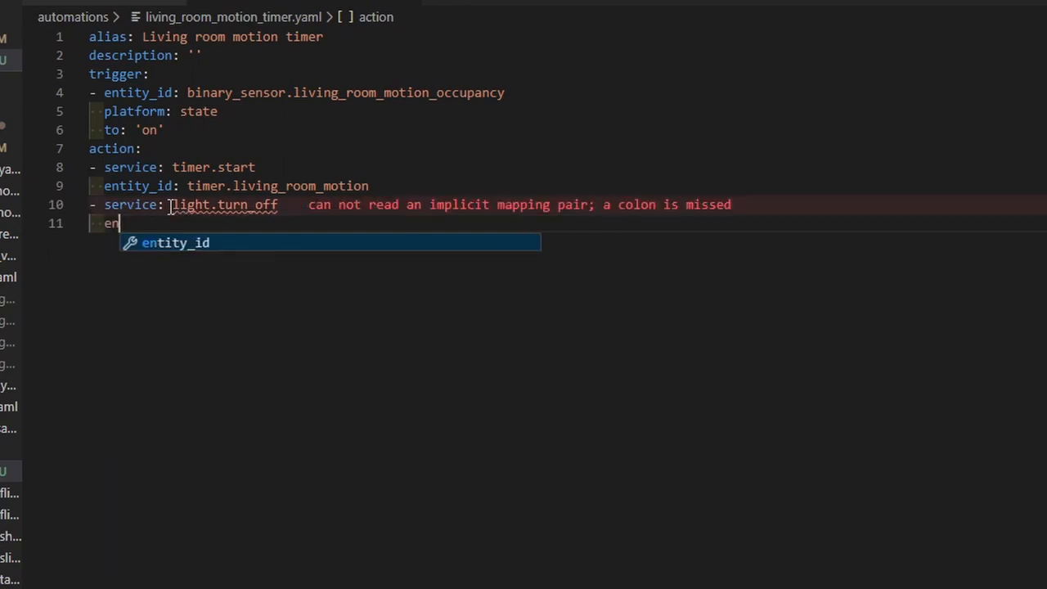
{"action": "key", "text": "Escape"}
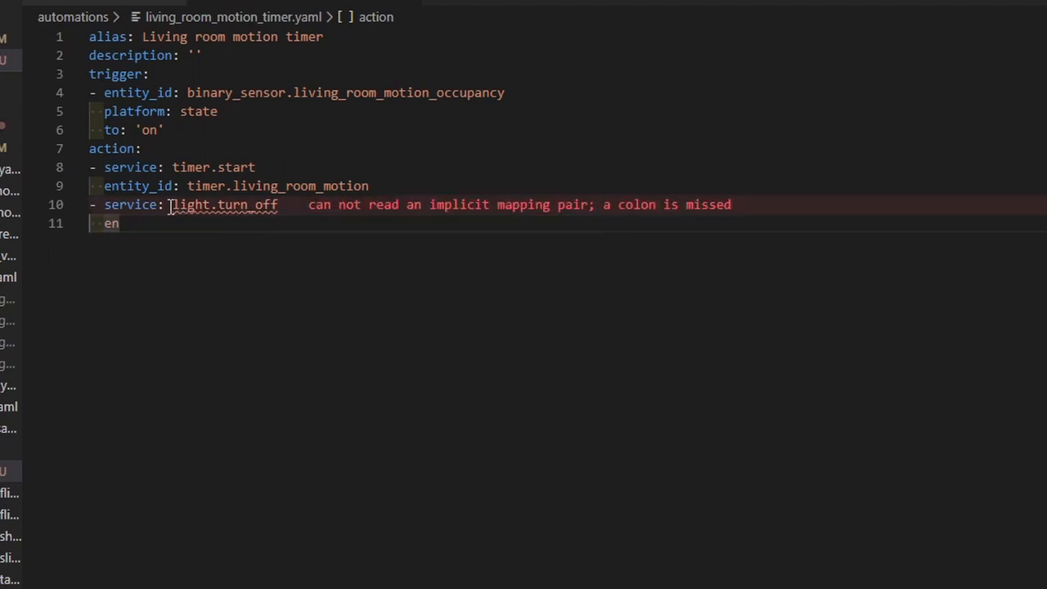
{"action": "type", "text": "tity_id"}
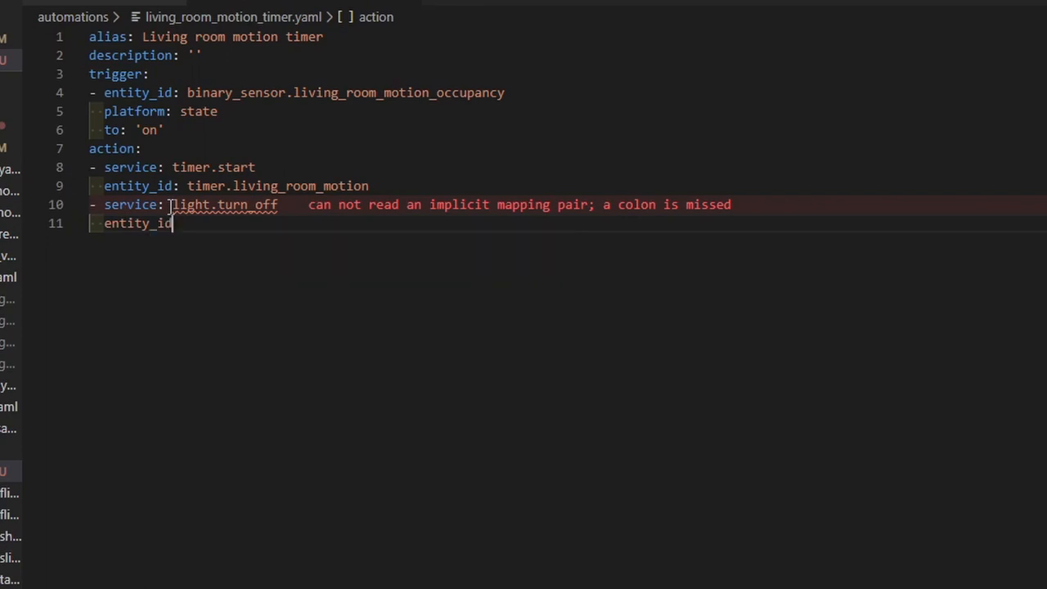
{"action": "type", "text": ":"}
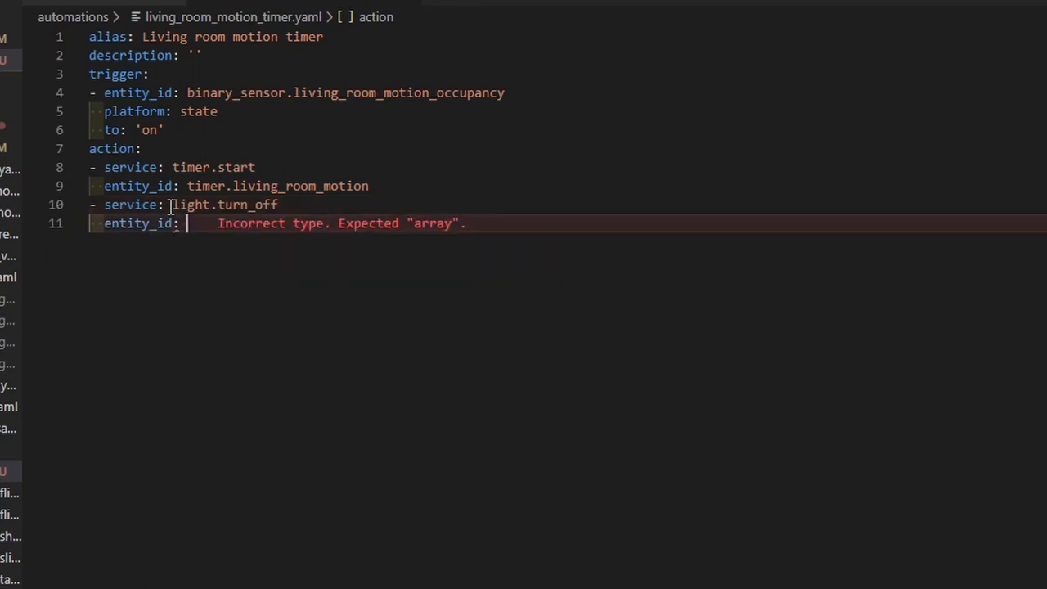
{"action": "type", "text": "lig"}
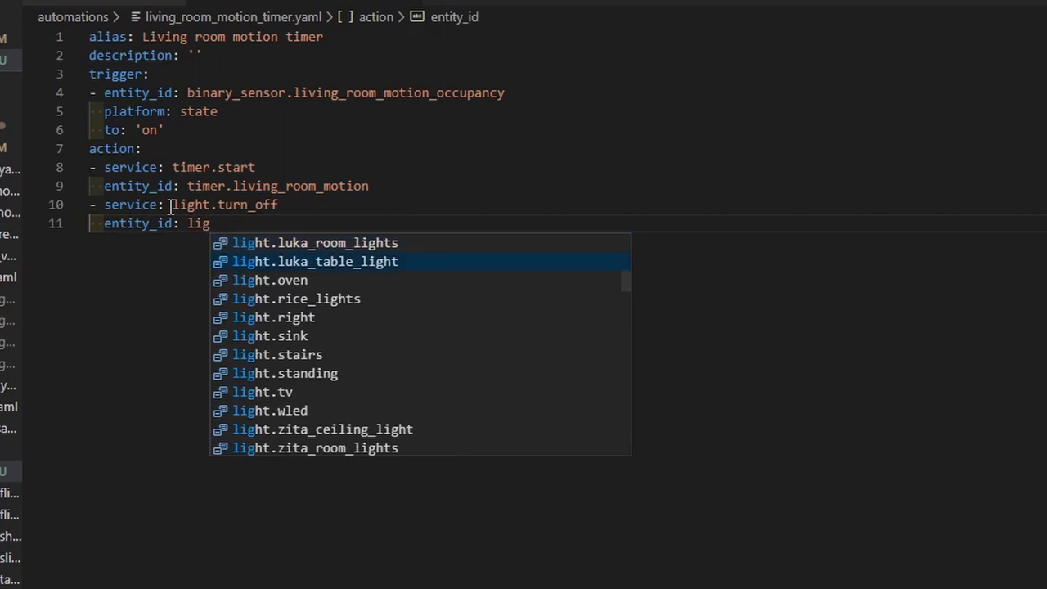
{"action": "left_click", "coordinate": [277, 353]}
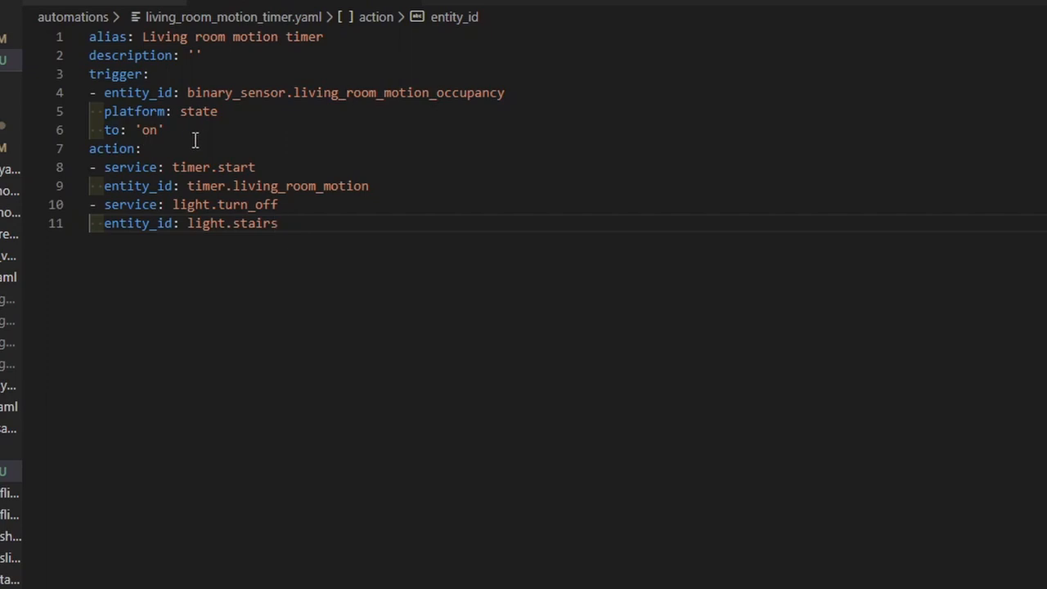
{"action": "mouse_move", "coordinate": [134, 205]}
{"action": "type", "text": "n"}
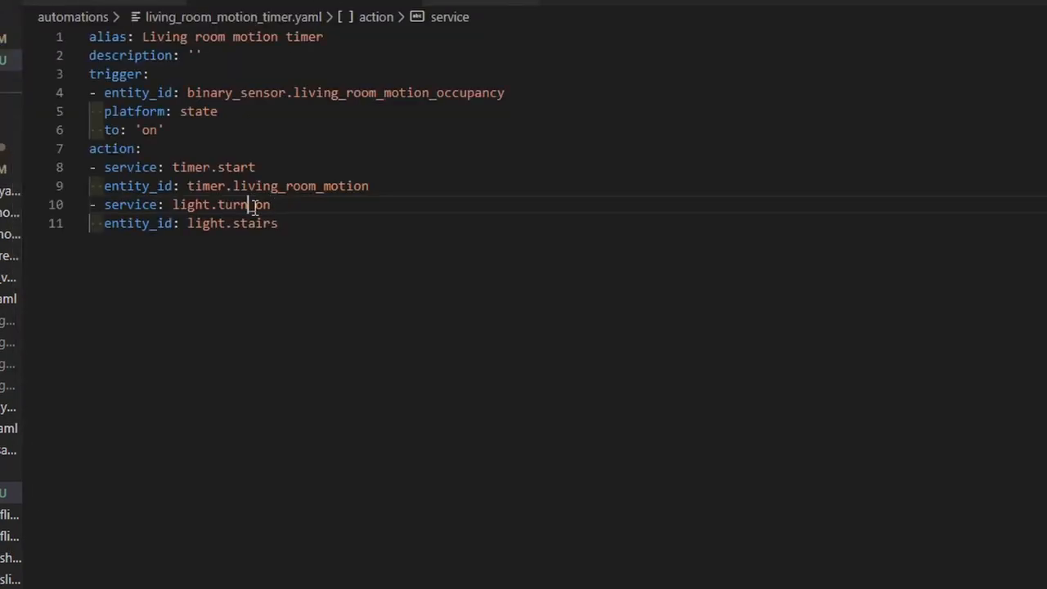
Step: Write a second automation triggered by platform event timer.finished that turns off light.stairs
{"action": "key", "text": "Ctrl+a"}
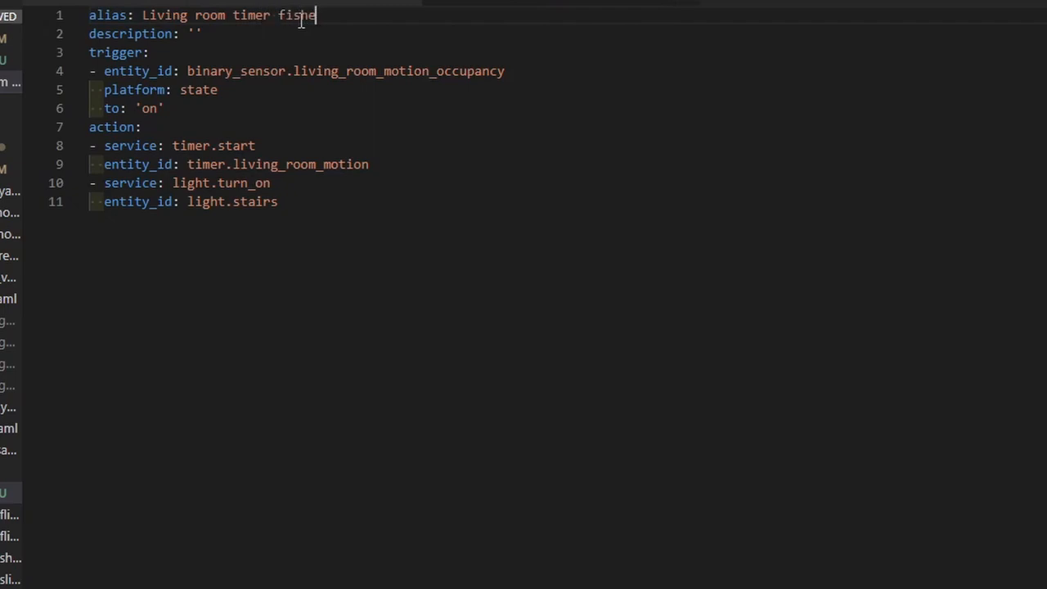
{"action": "type", "text": "d"}
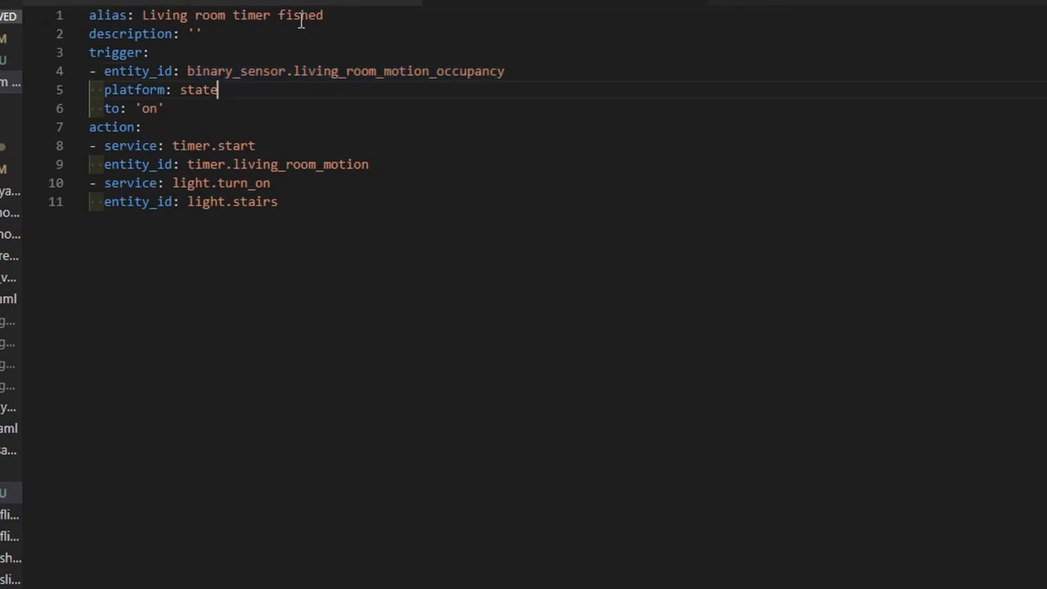
{"action": "type", "text": "even"}
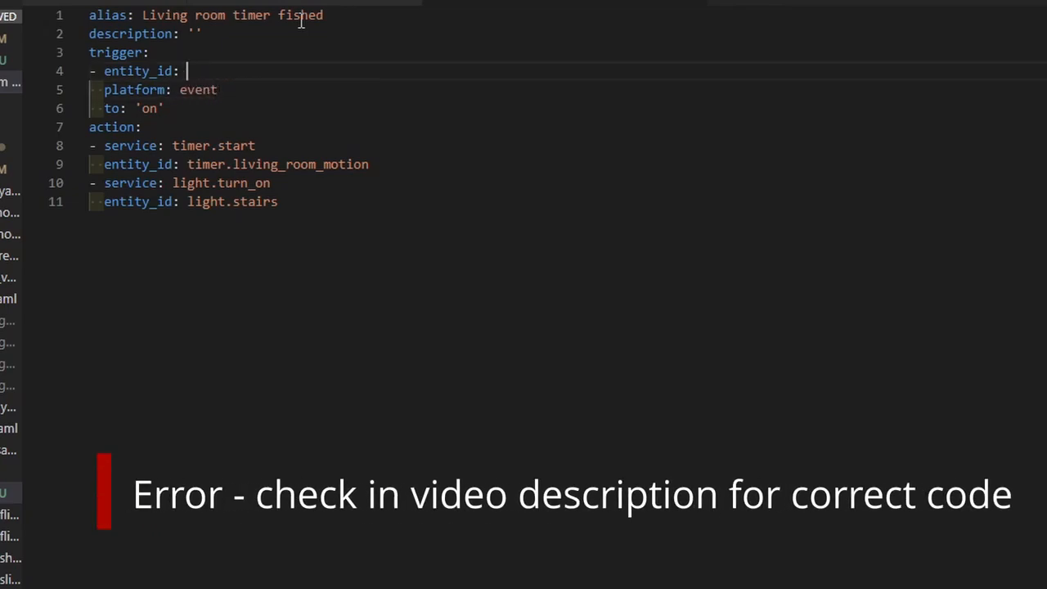
{"action": "type", "text": "ti"}
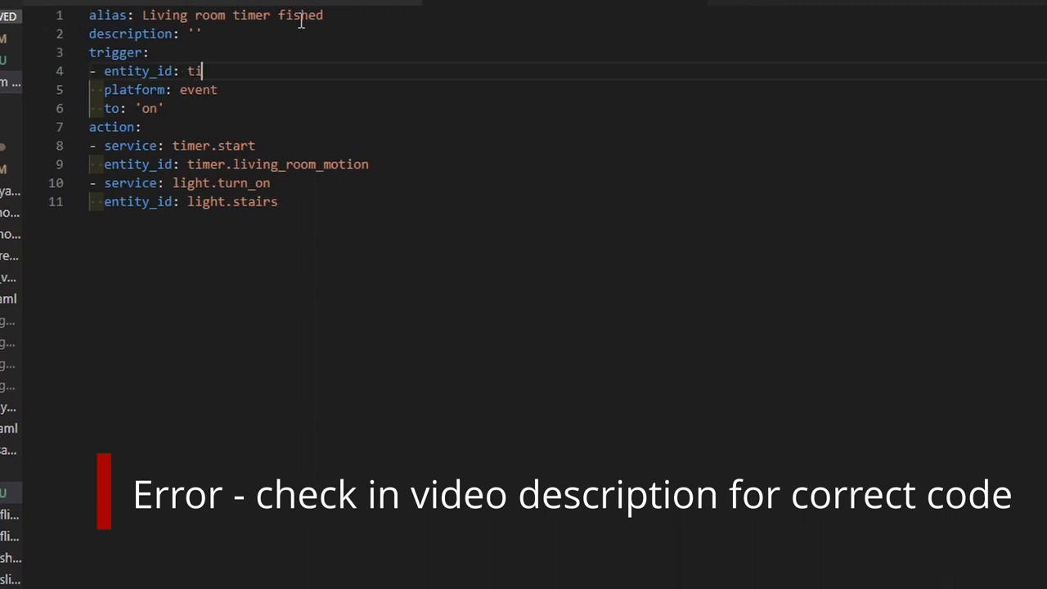
{"action": "type", "text": "mer.fini"}
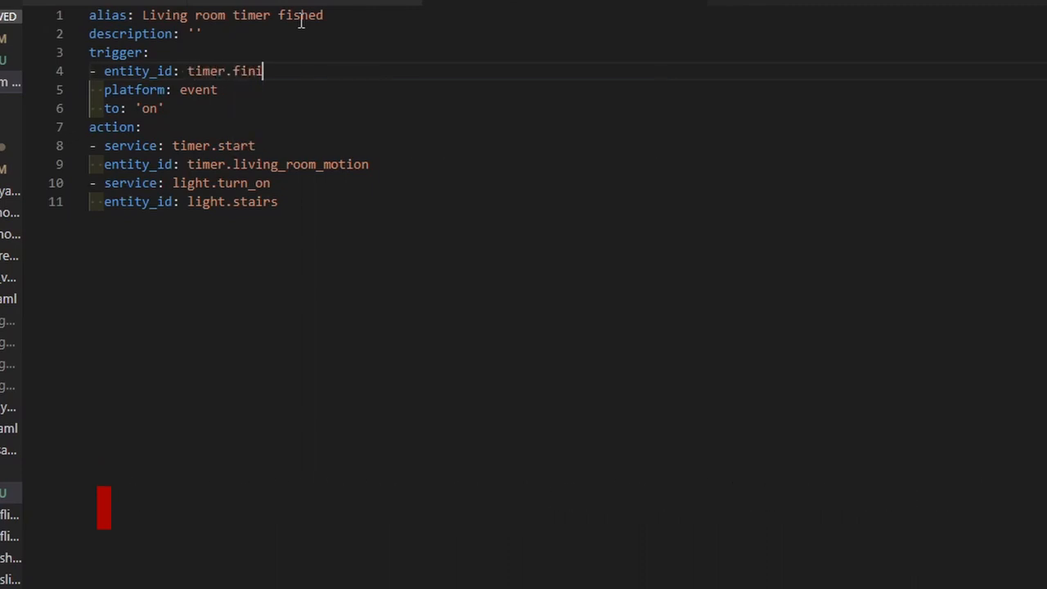
{"action": "type", "text": "shed"}
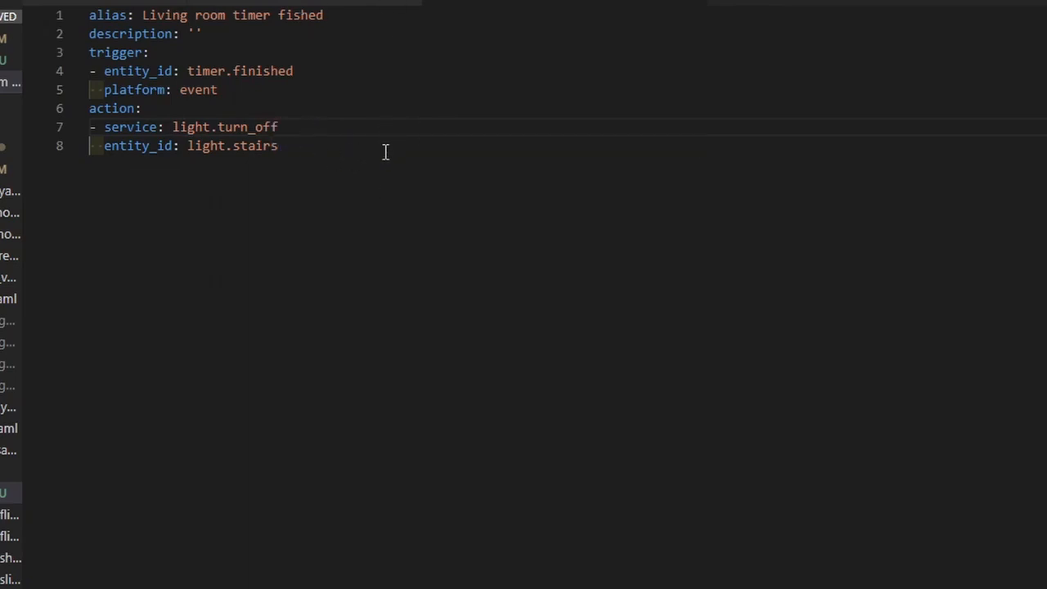
{"action": "left_click", "coordinate": [278, 128]}
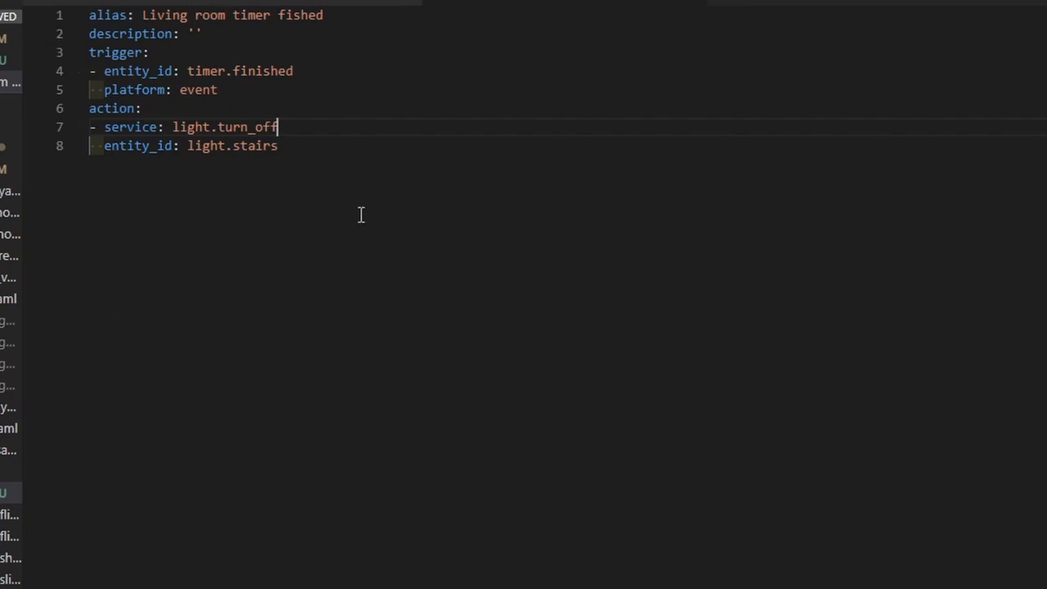
{"action": "mouse_move", "coordinate": [175, 15]}
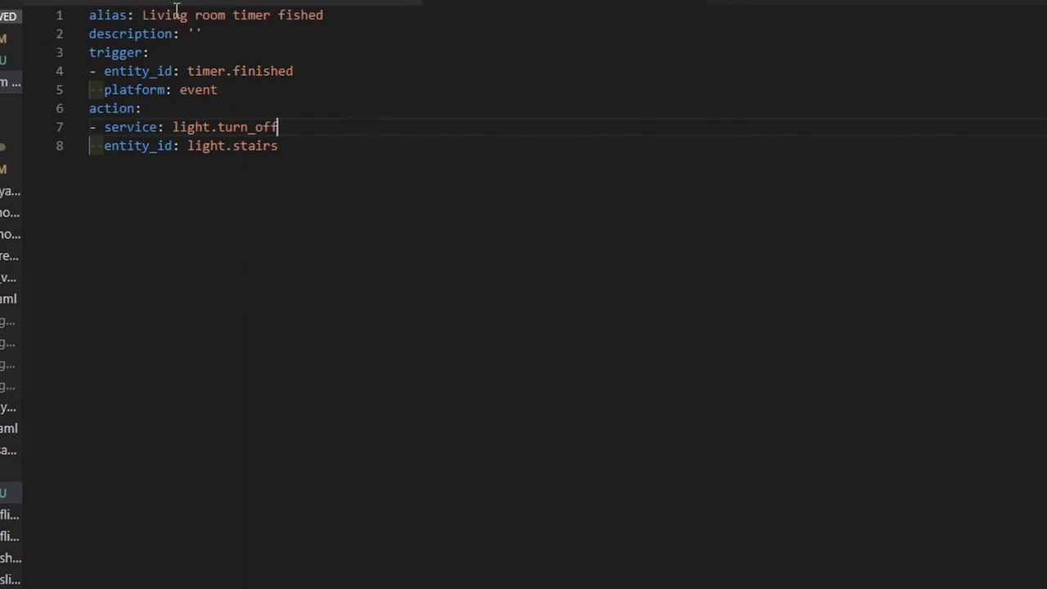
{"action": "mouse_move", "coordinate": [337, 160]}
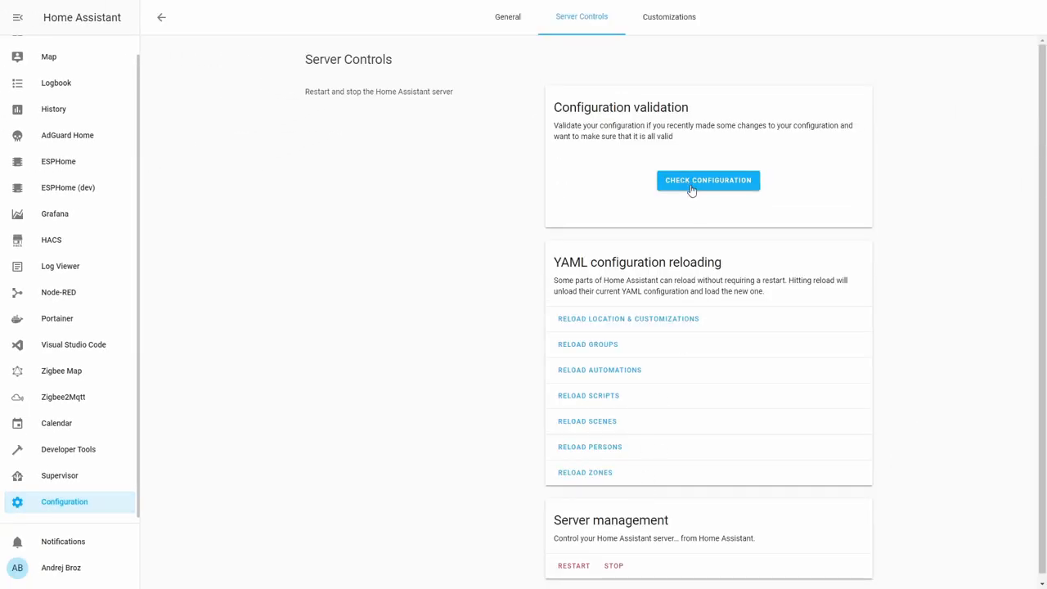
Step: Check the configuration is valid and return to the Overview dashboard
{"action": "left_click", "coordinate": [708, 180]}
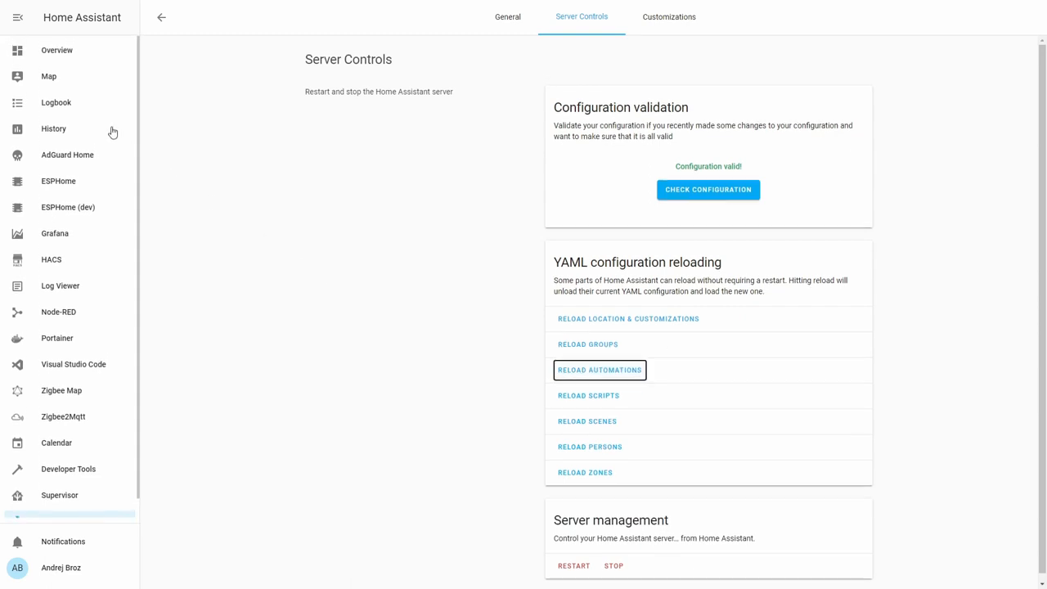
{"action": "left_click", "coordinate": [56, 49]}
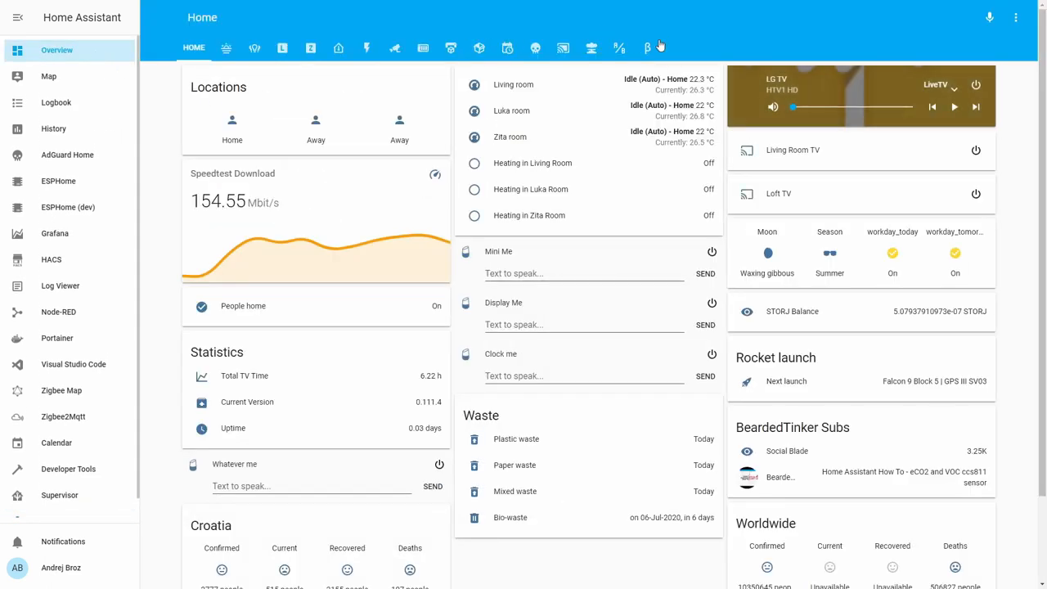
Step: Show the dashboard view with the Timers card listing the living room motion entities
{"action": "left_click", "coordinate": [646, 48]}
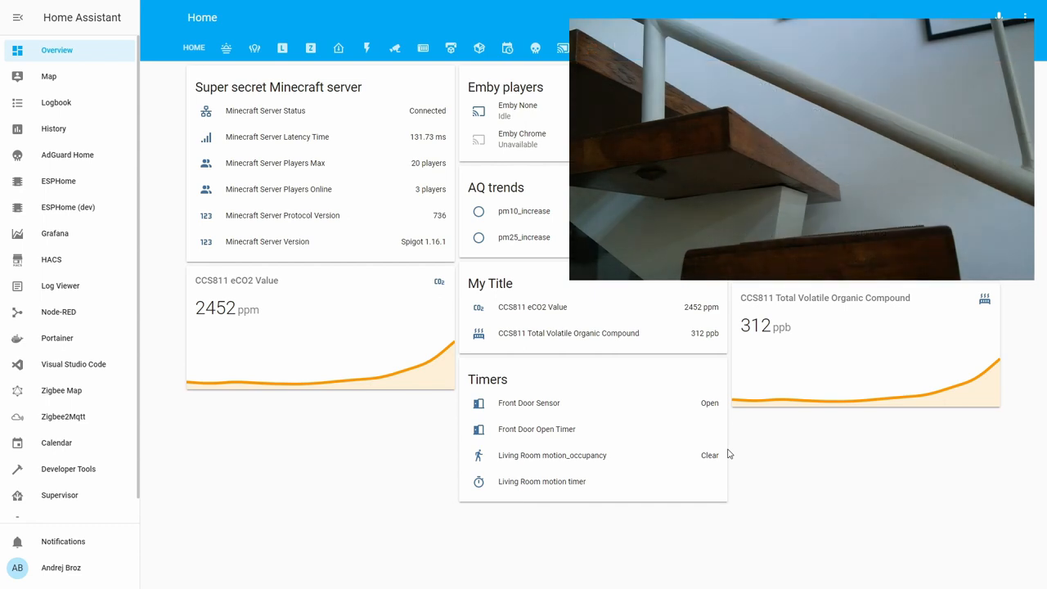
{"action": "mouse_move", "coordinate": [671, 480]}
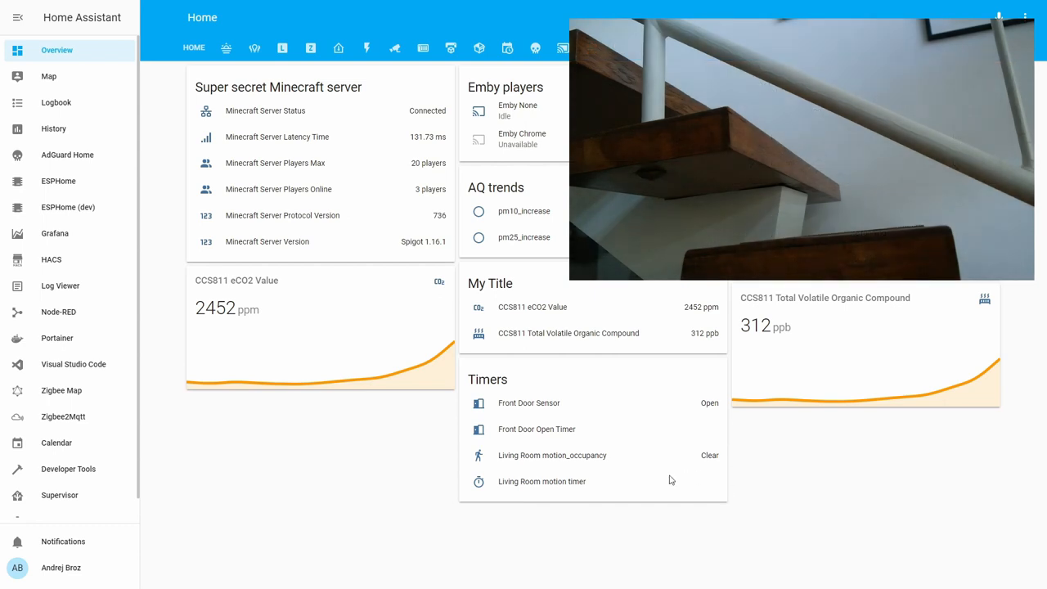
{"action": "mouse_move", "coordinate": [710, 511]}
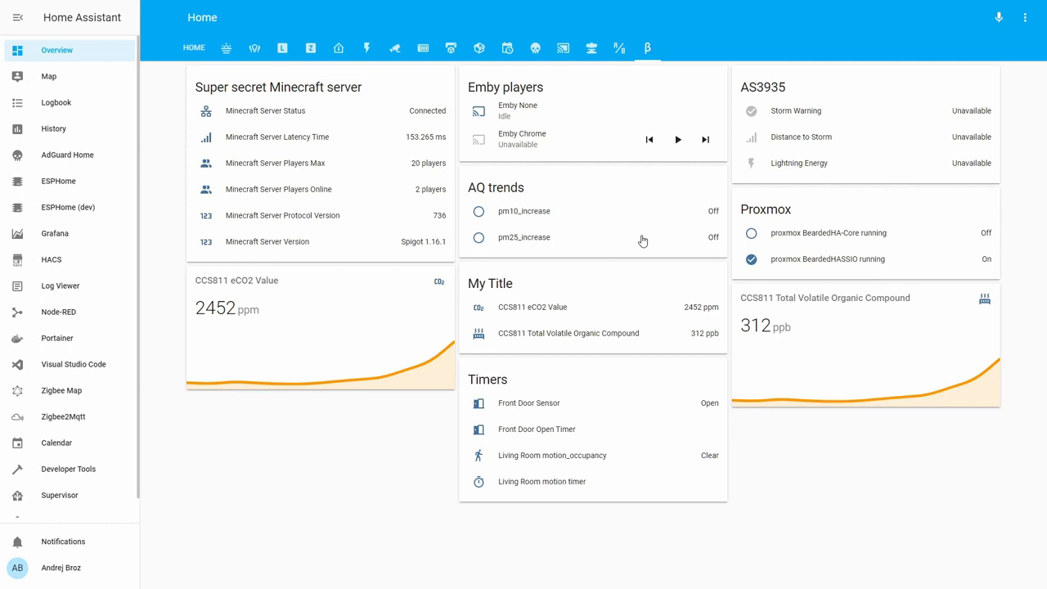
{"action": "mouse_move", "coordinate": [728, 206]}
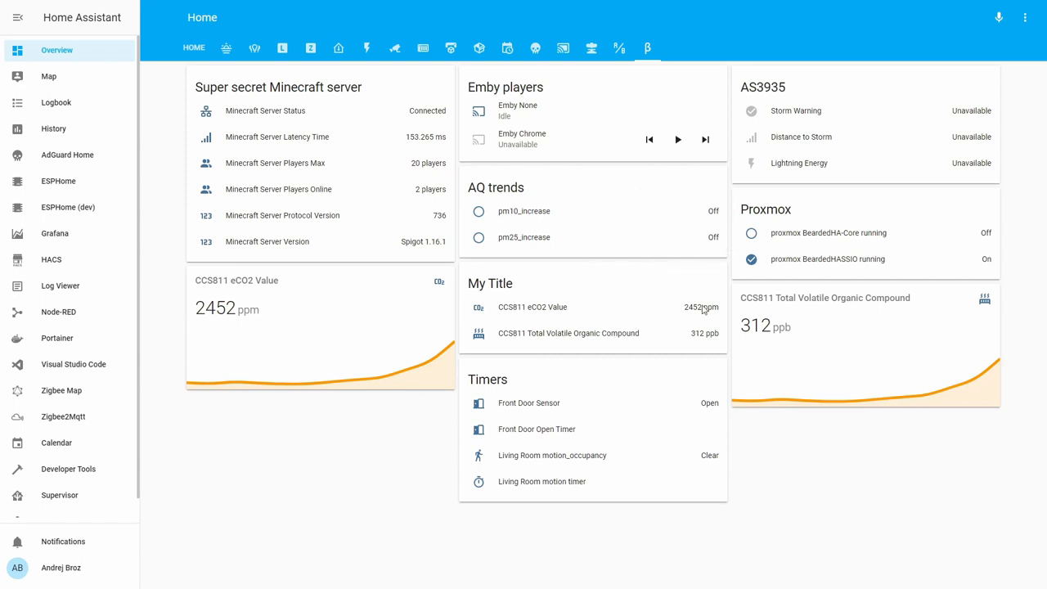
{"action": "mouse_move", "coordinate": [370, 383]}
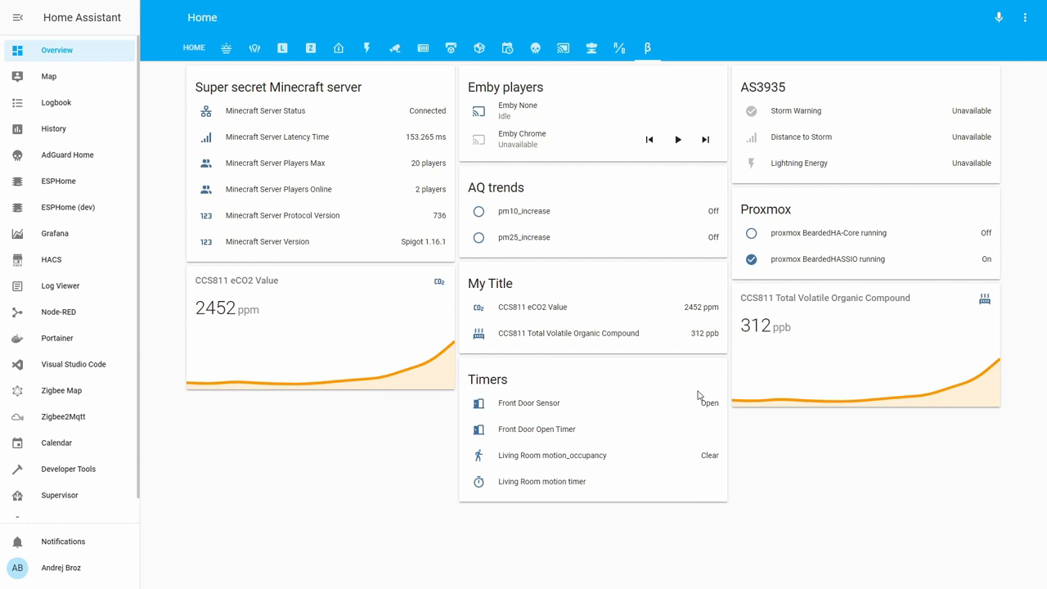
{"action": "mouse_move", "coordinate": [687, 390]}
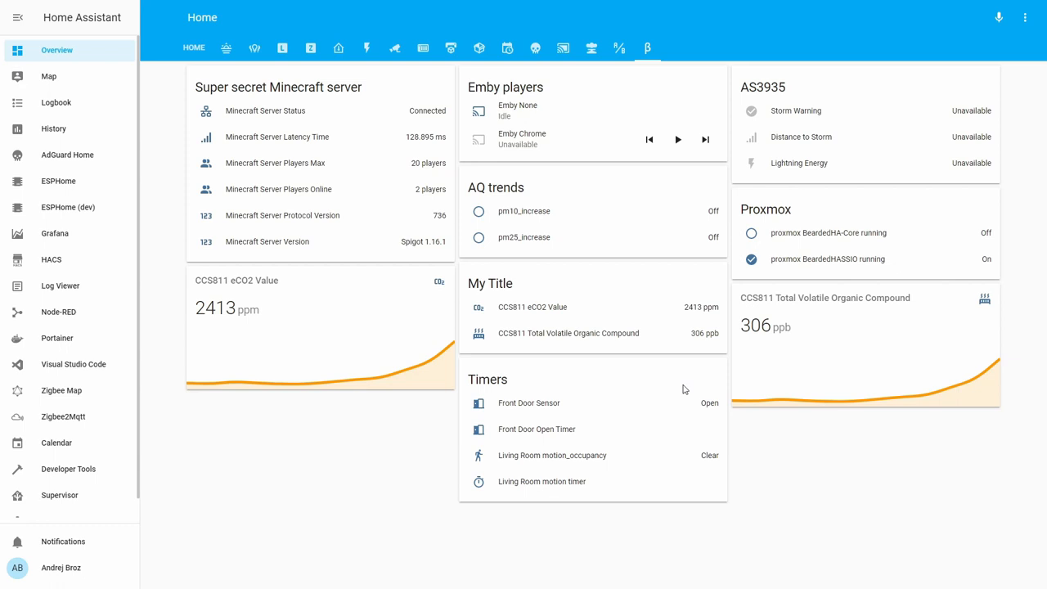
{"action": "mouse_move", "coordinate": [684, 388]}
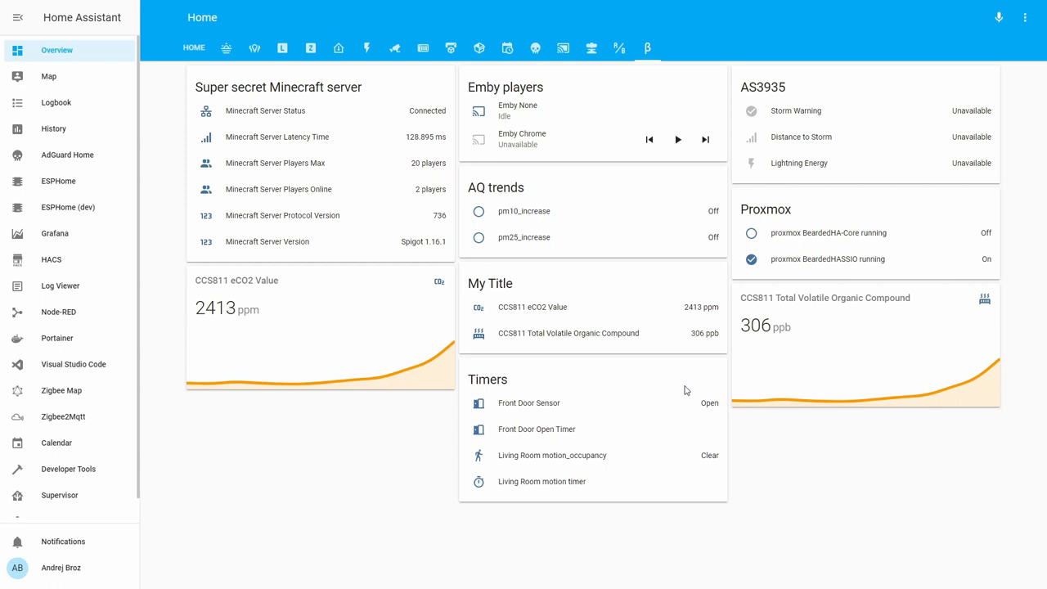
{"action": "mouse_move", "coordinate": [665, 398]}
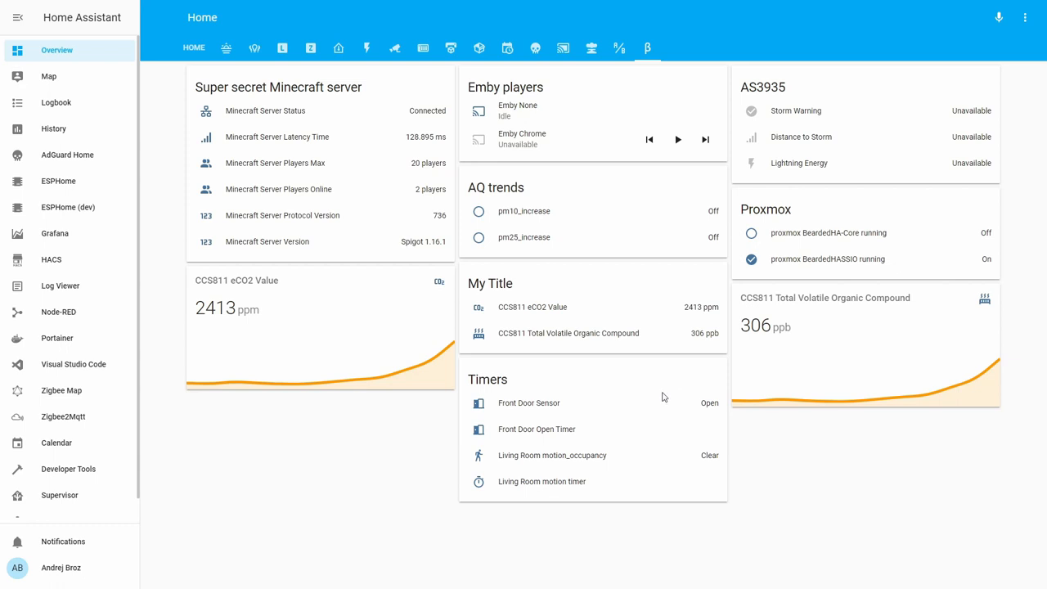
{"action": "mouse_move", "coordinate": [675, 407]}
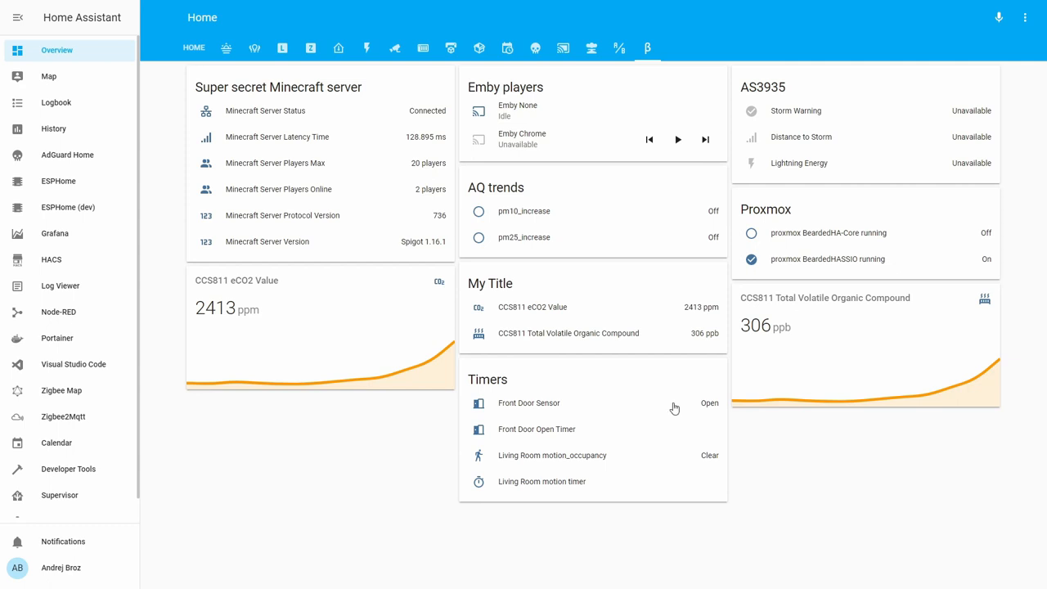
{"action": "mouse_move", "coordinate": [651, 380]}
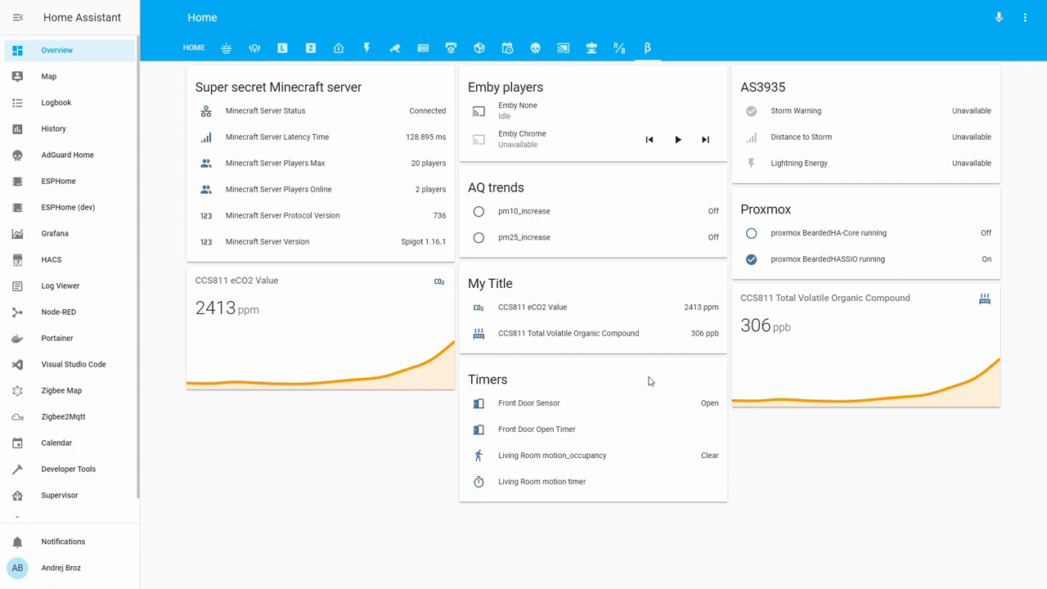
{"action": "mouse_move", "coordinate": [647, 380]}
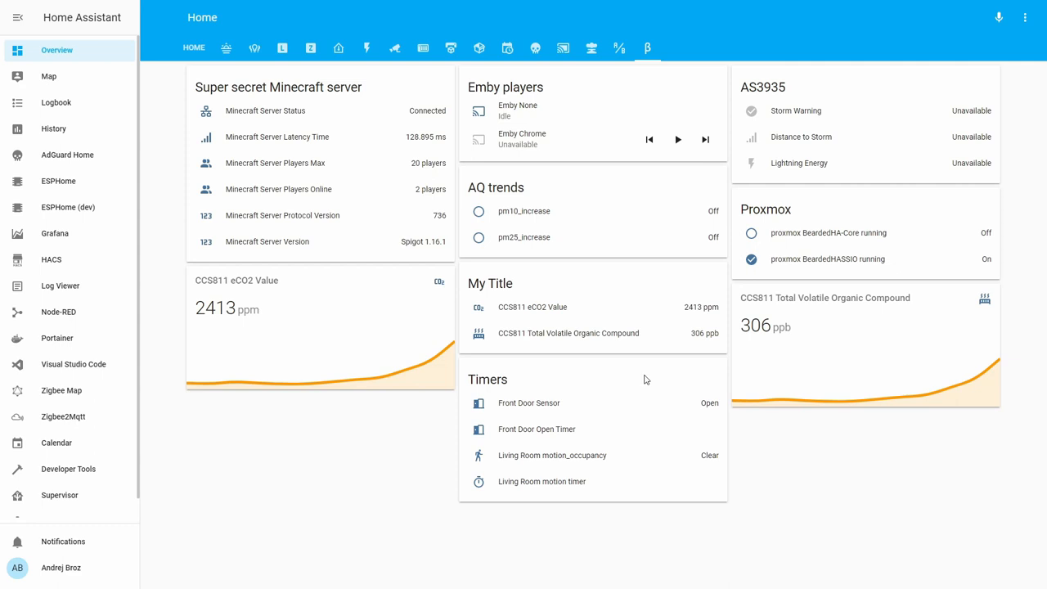